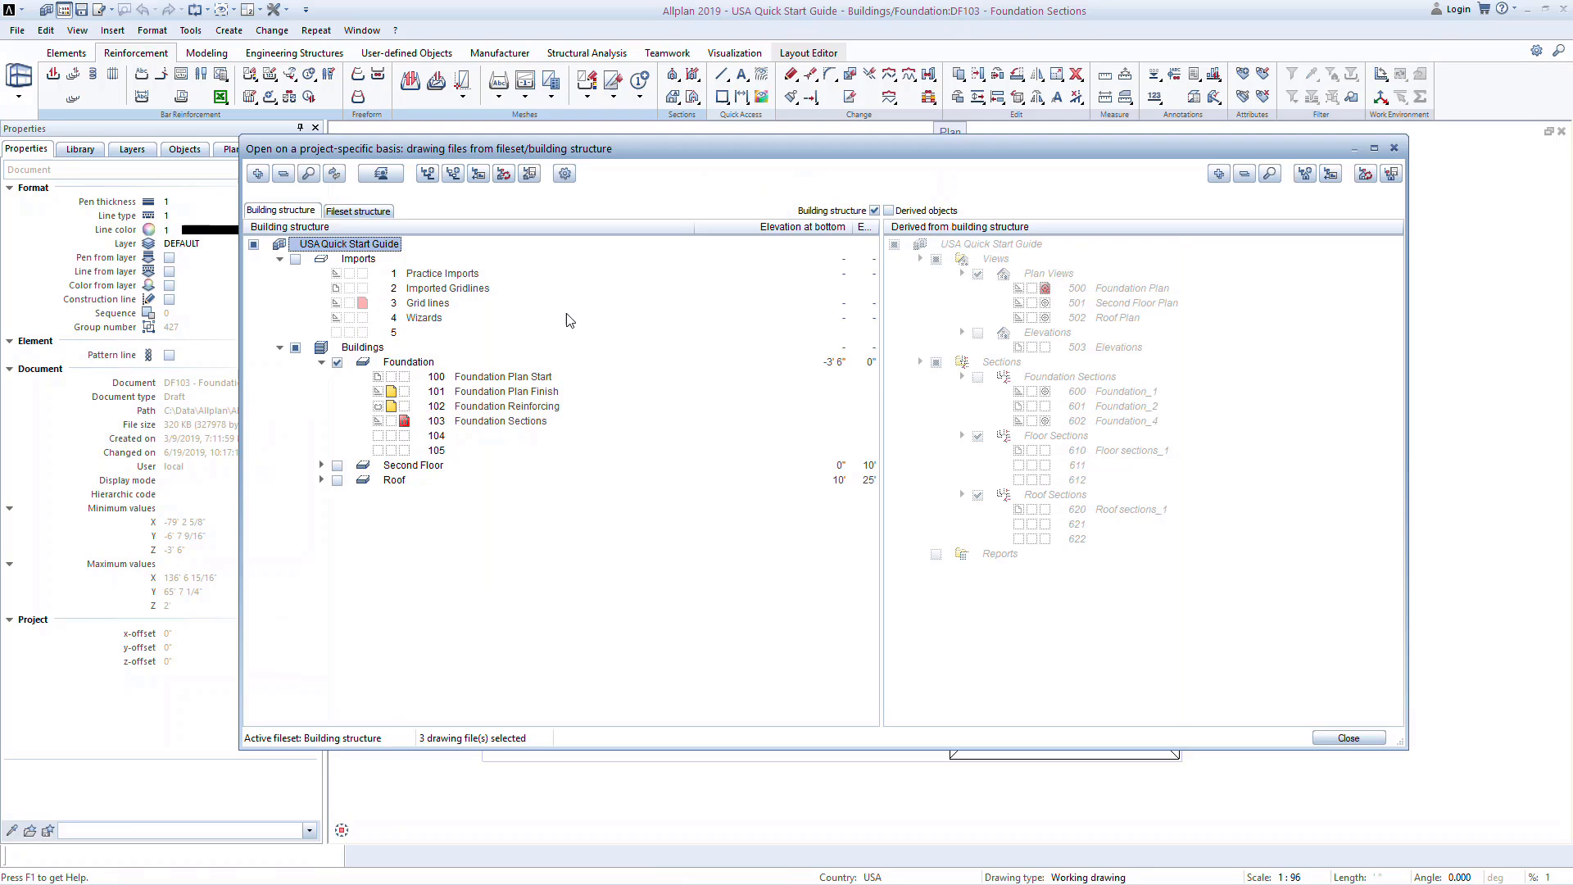
- Show derived objects in the project dialog and select 500 Foundation Plan
click(888, 210)
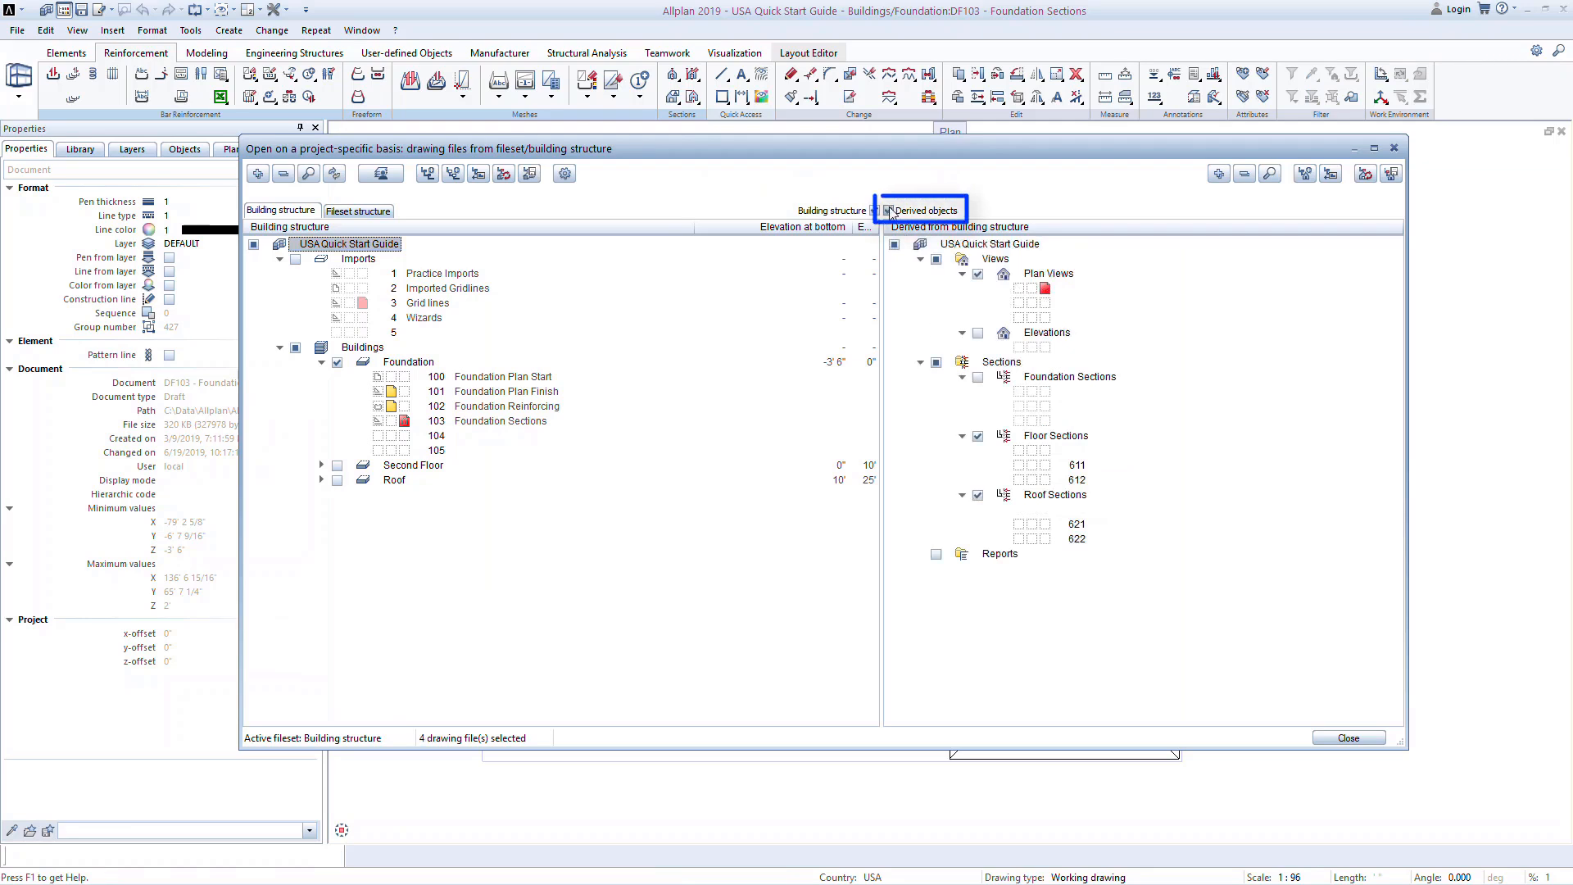
click(888, 211)
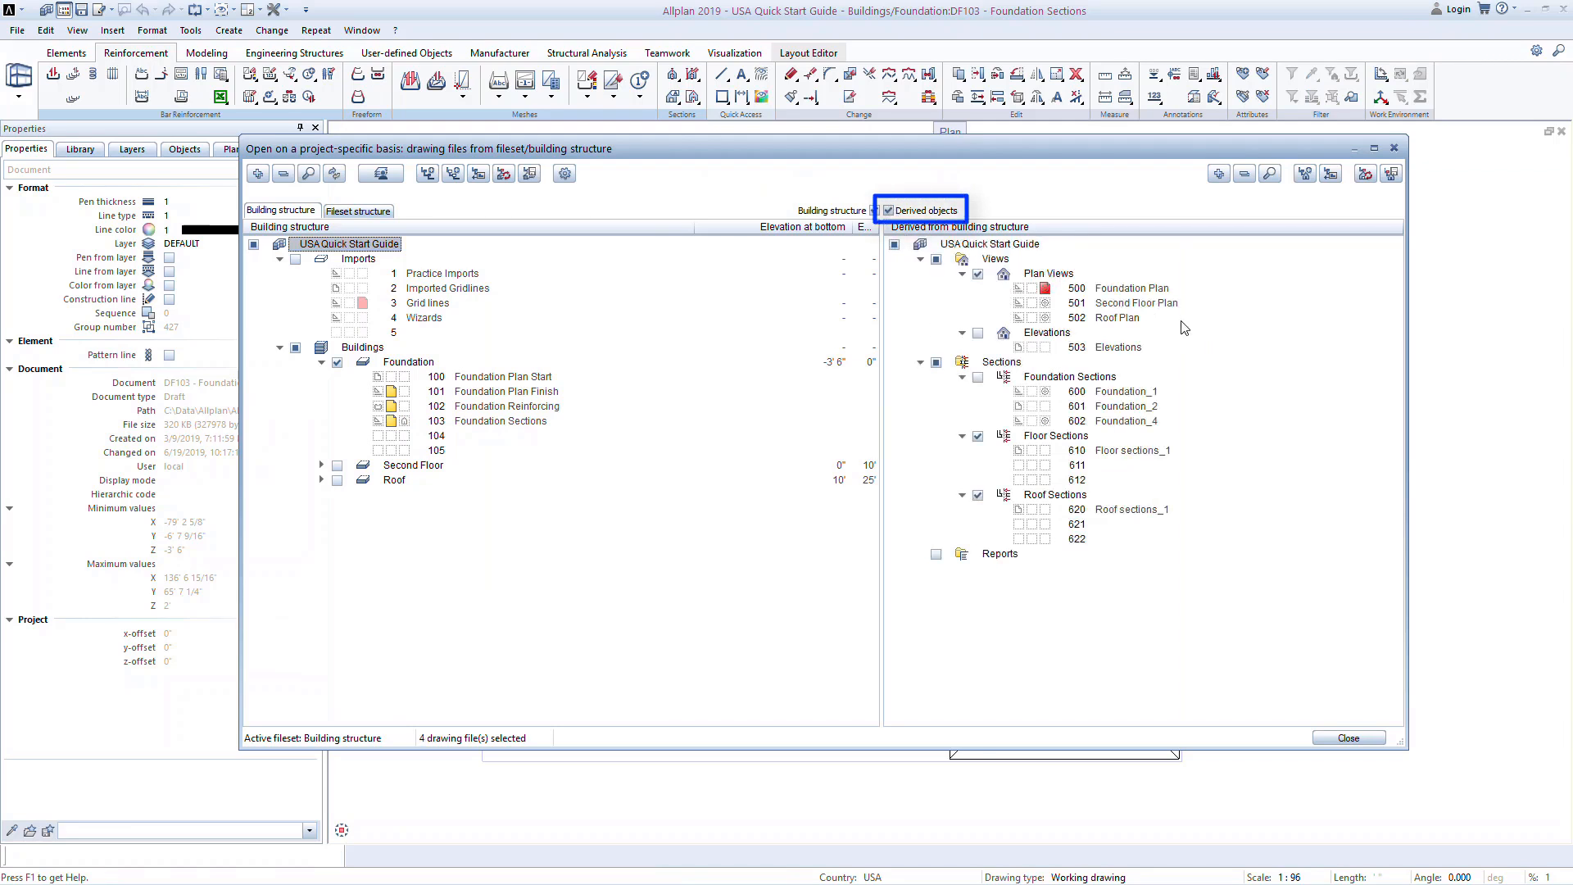
click(886, 210)
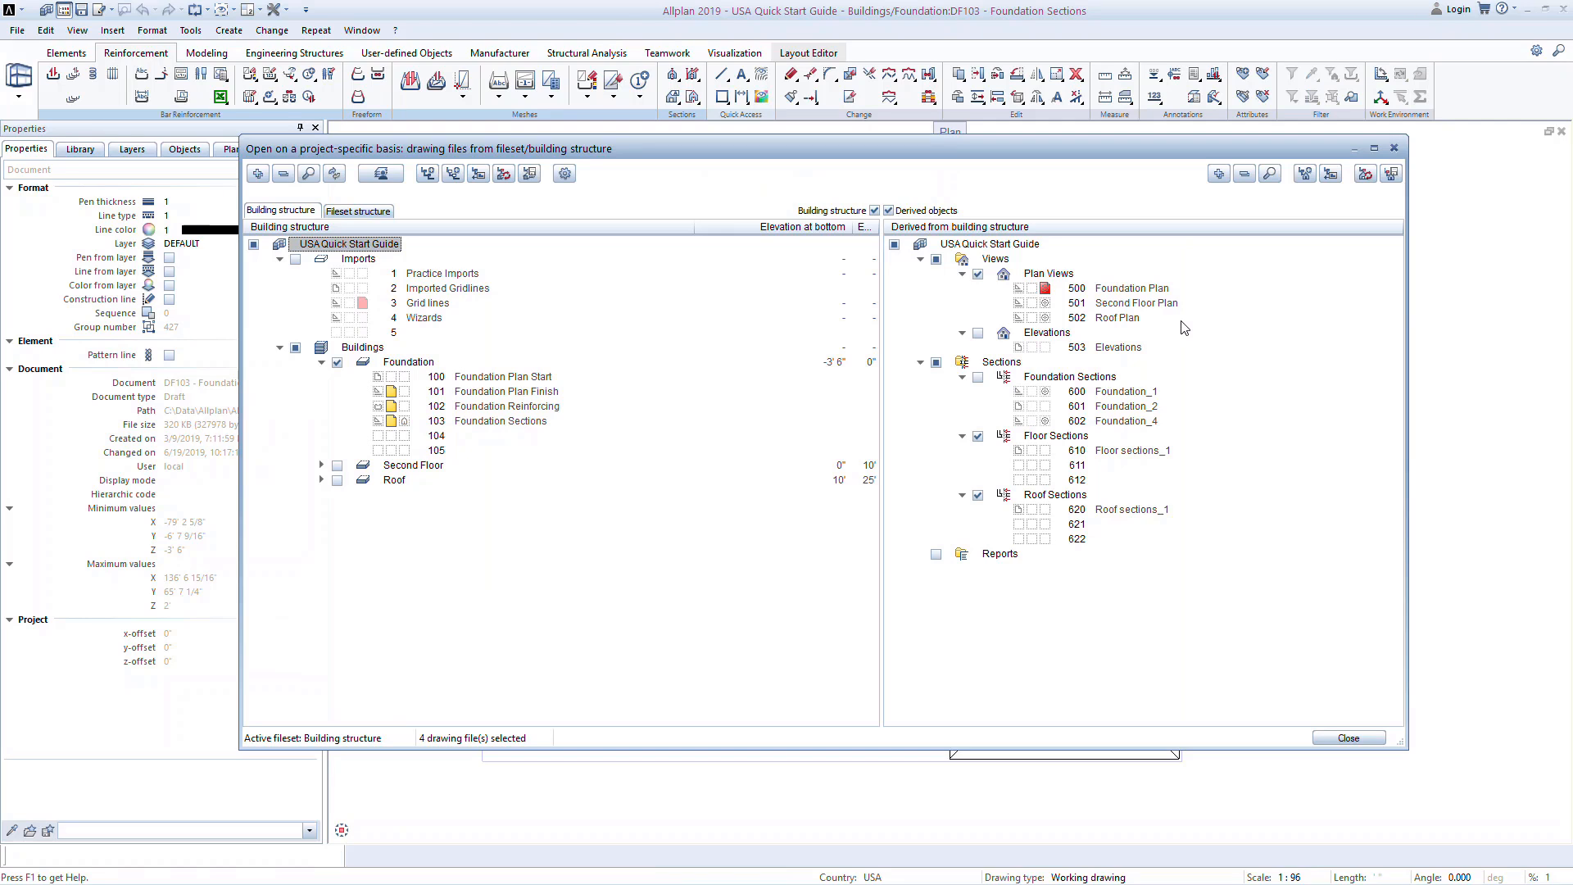
click(1129, 289)
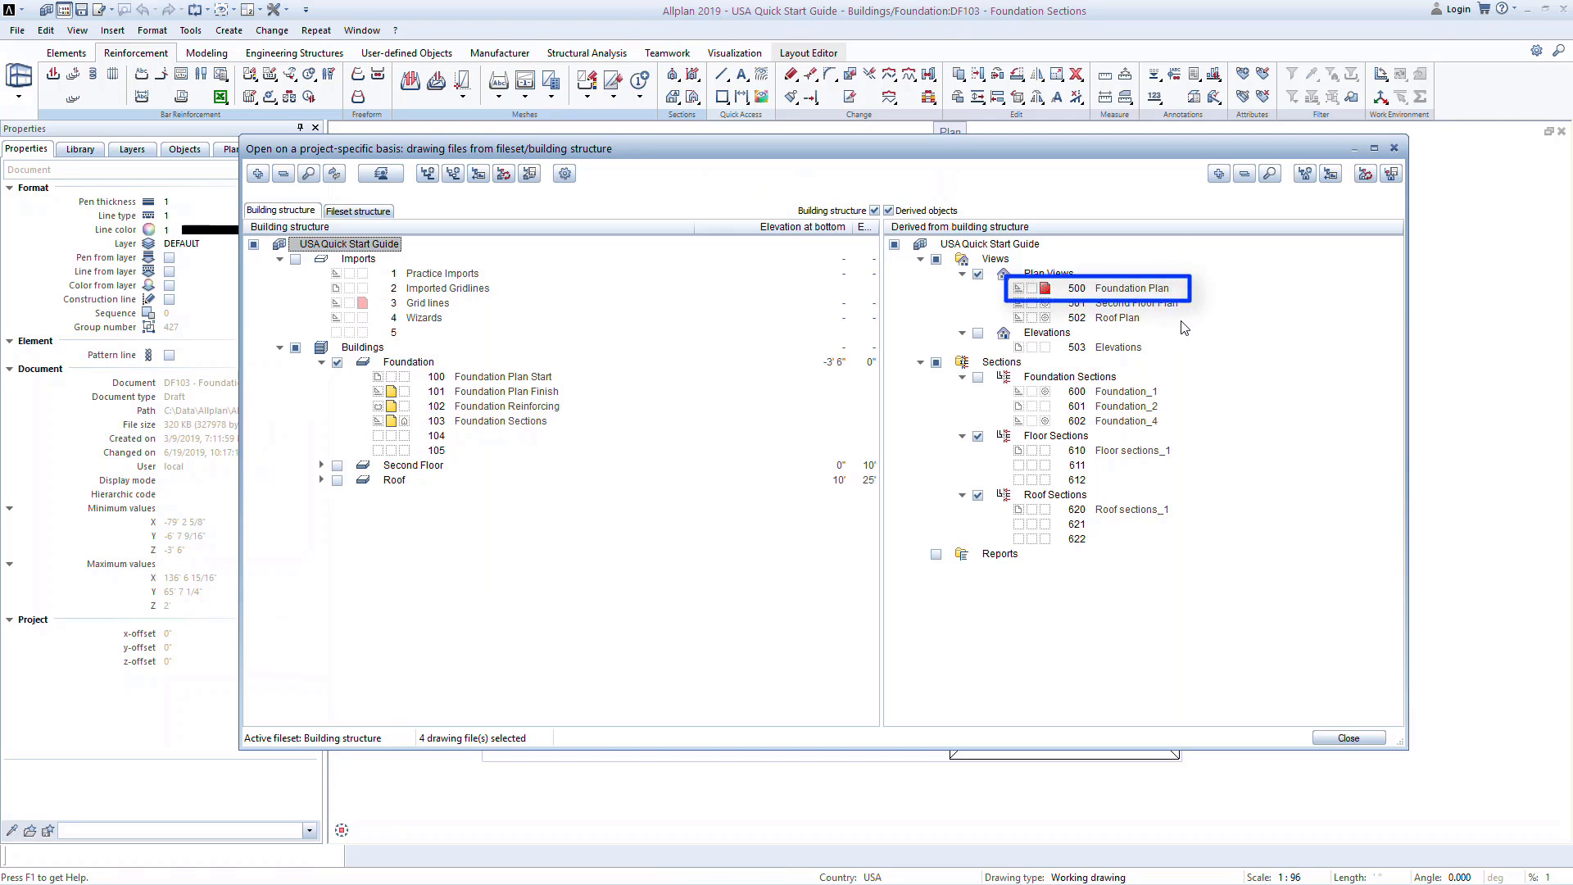
click(1130, 288)
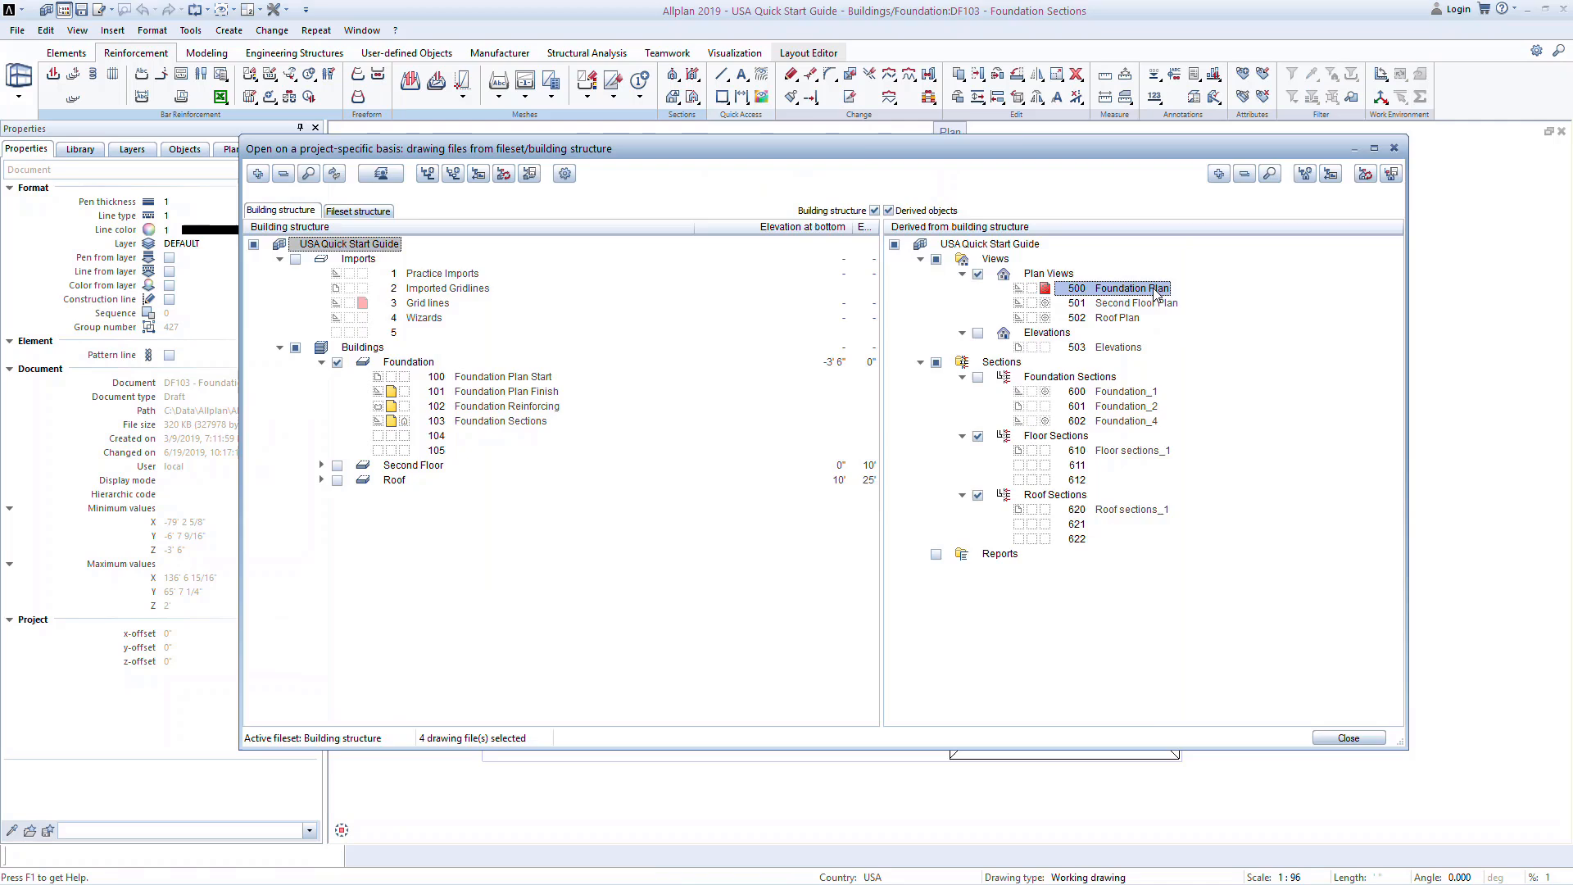
- Open the 500 Foundation Plan view with footings, slab note and dimensions
double_click(1133, 288)
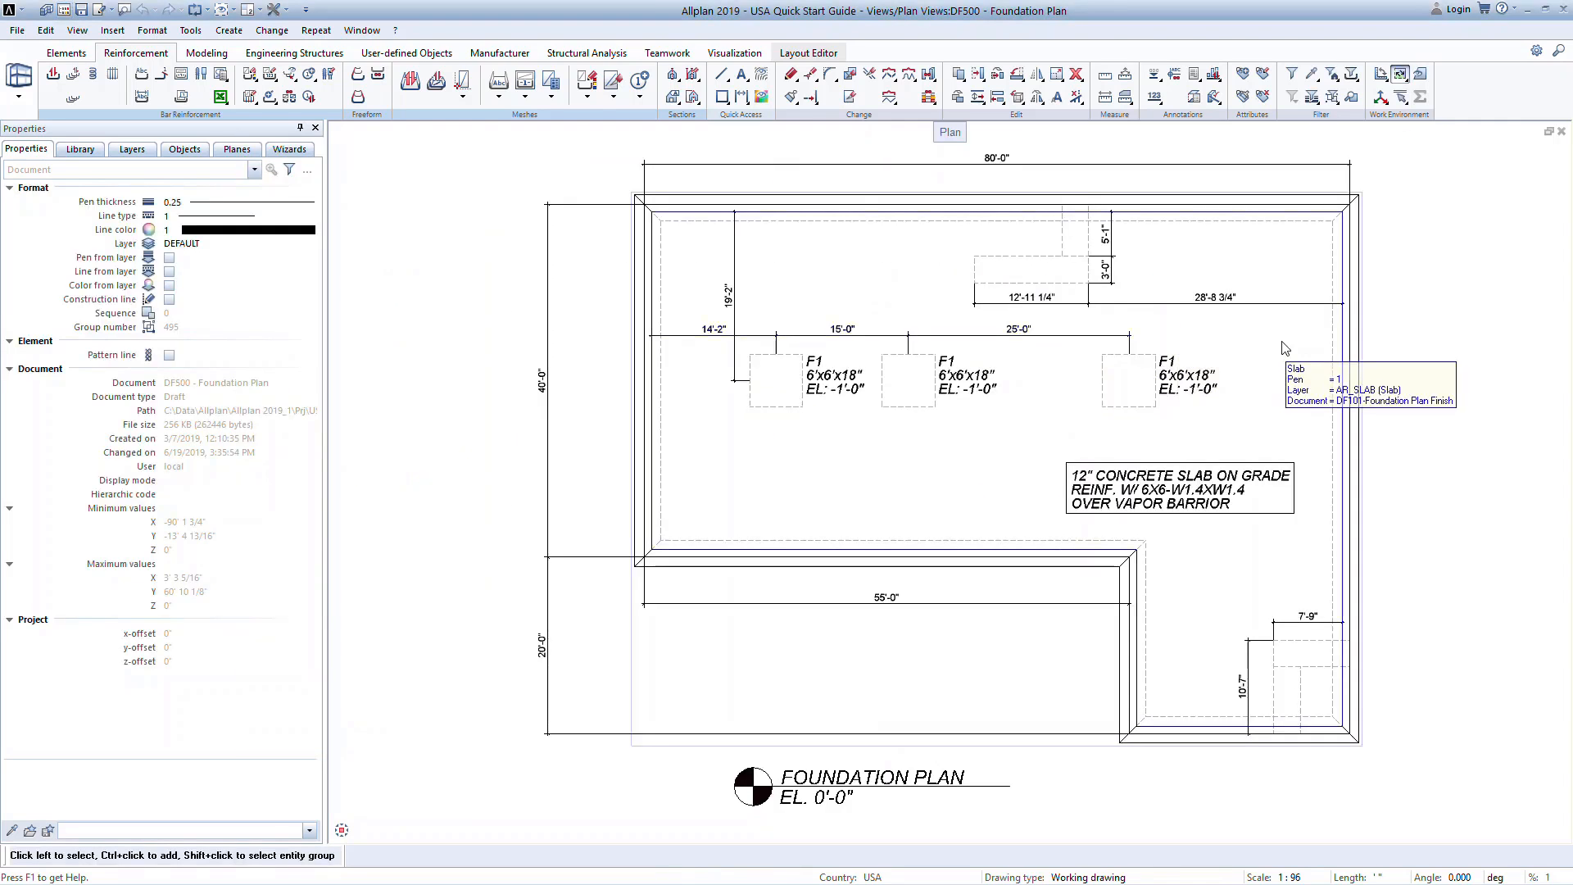
mouse_move(1404, 334)
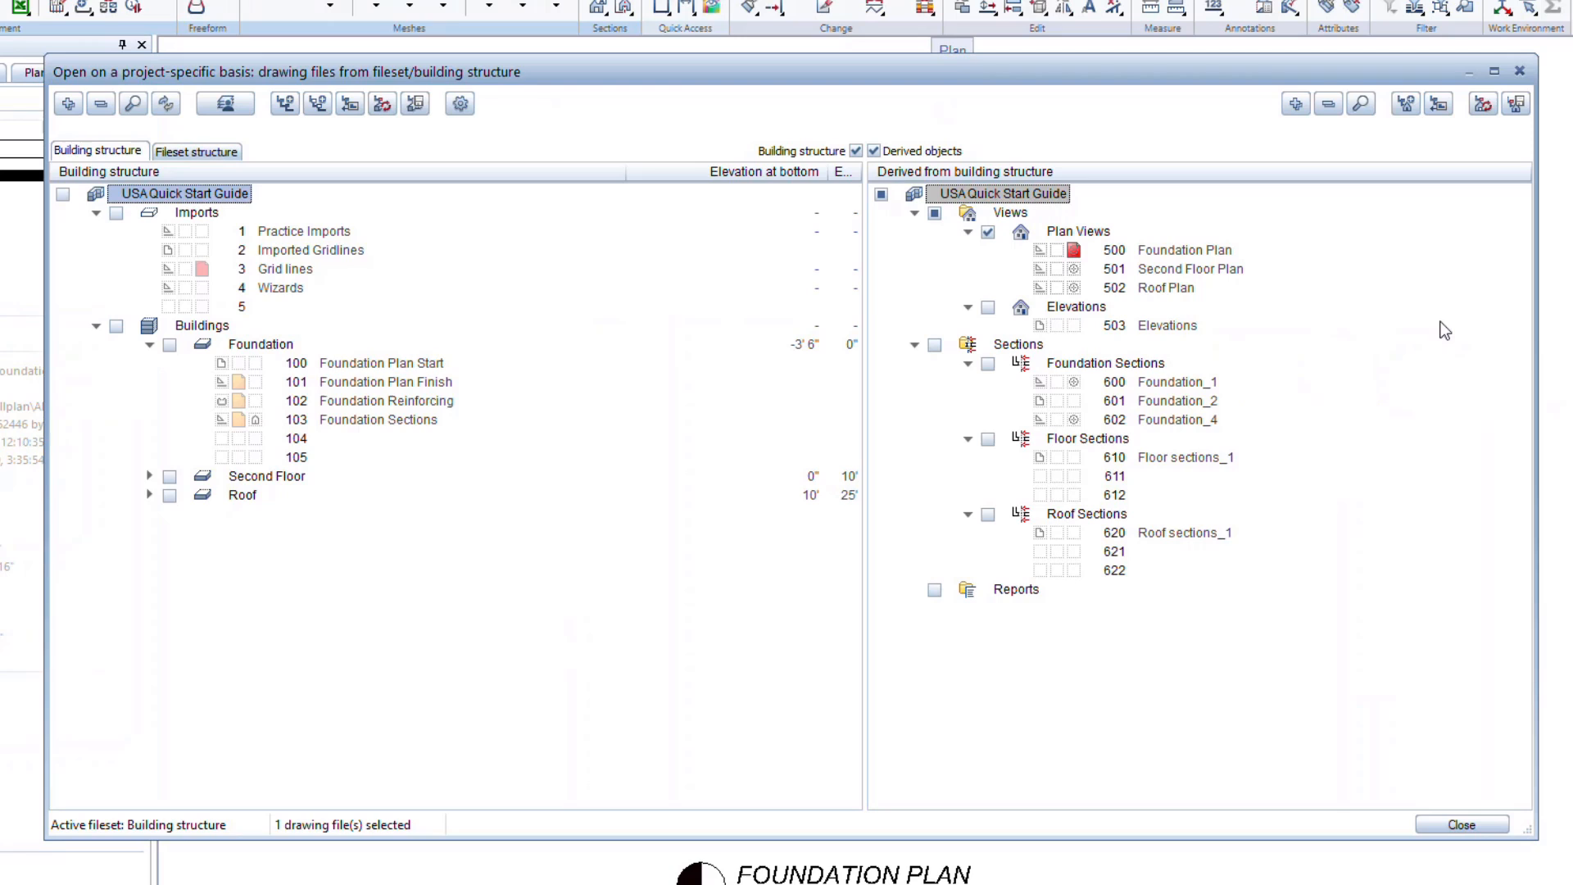
mouse_move(1274, 385)
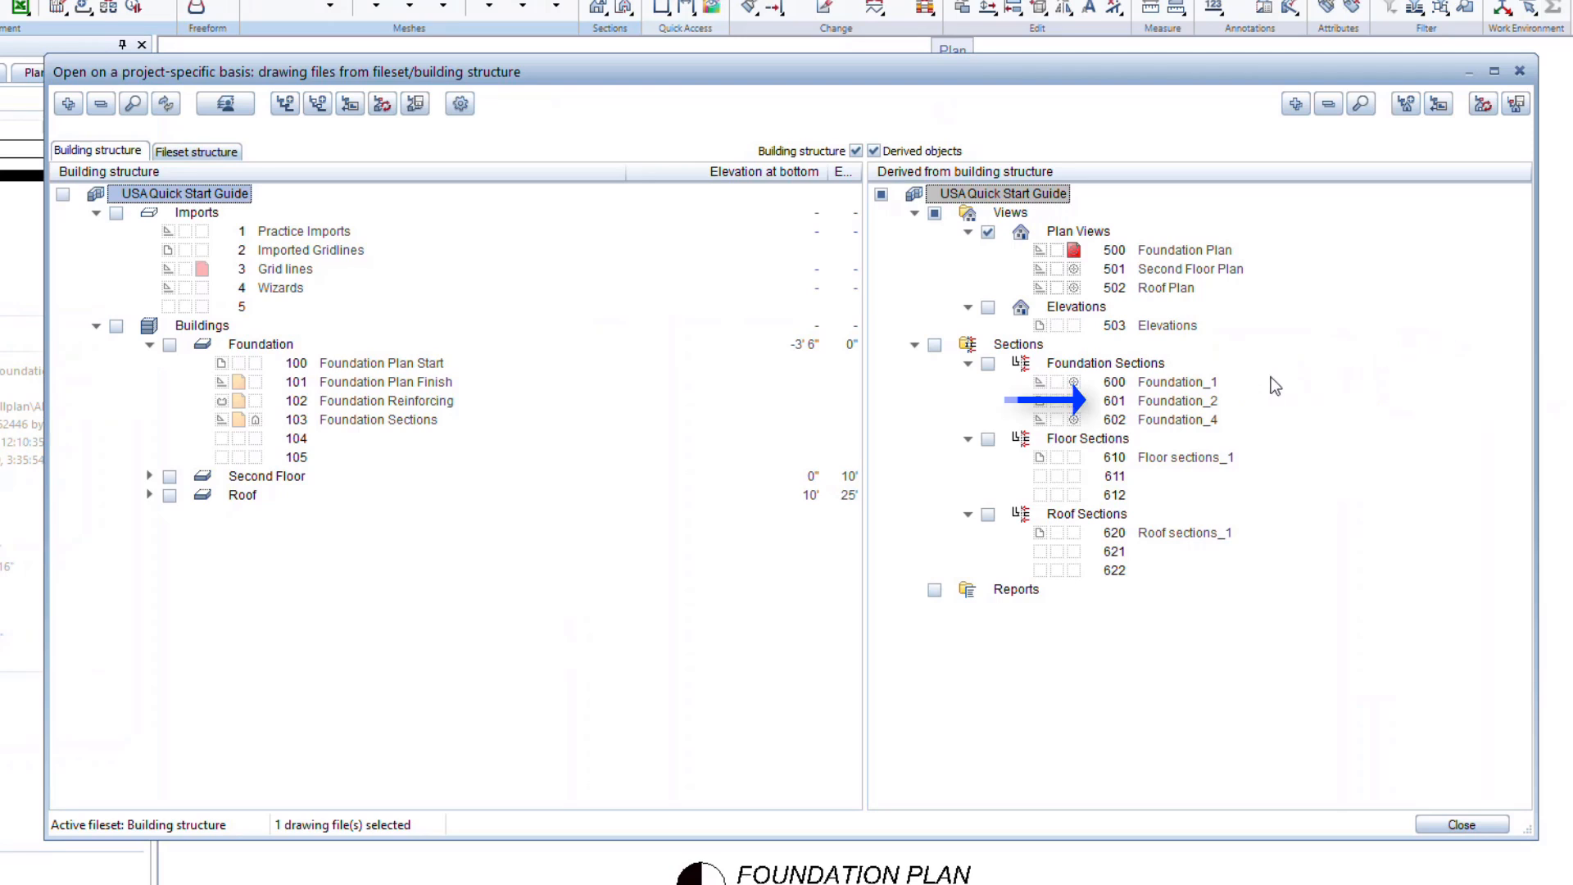
- Start Generate section for the 601 Foundation_2 section file
right_click(1153, 400)
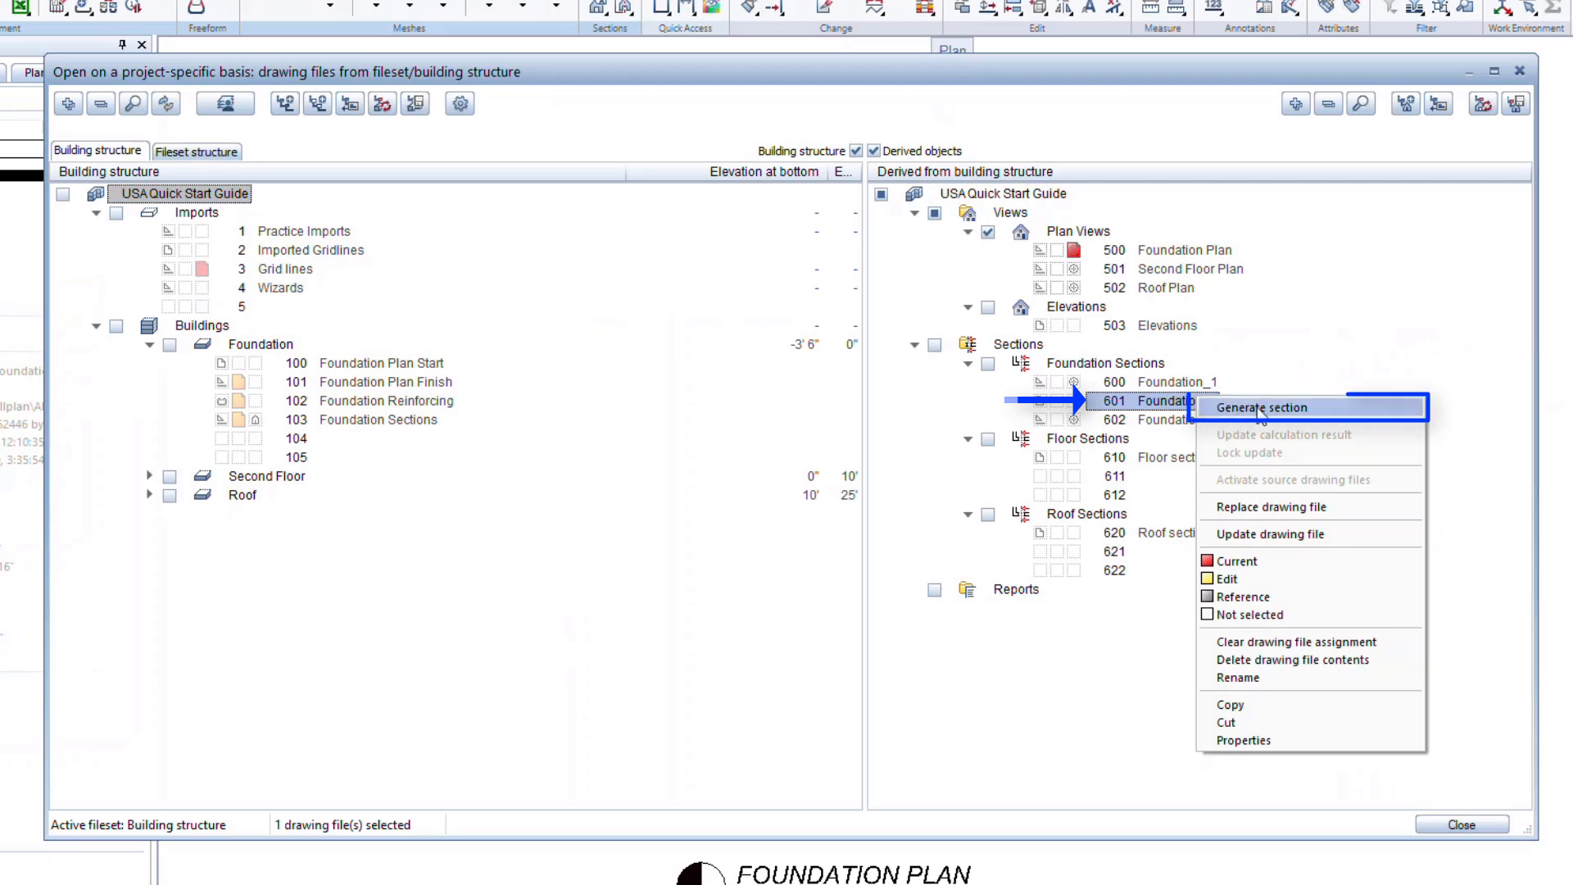
click(1264, 408)
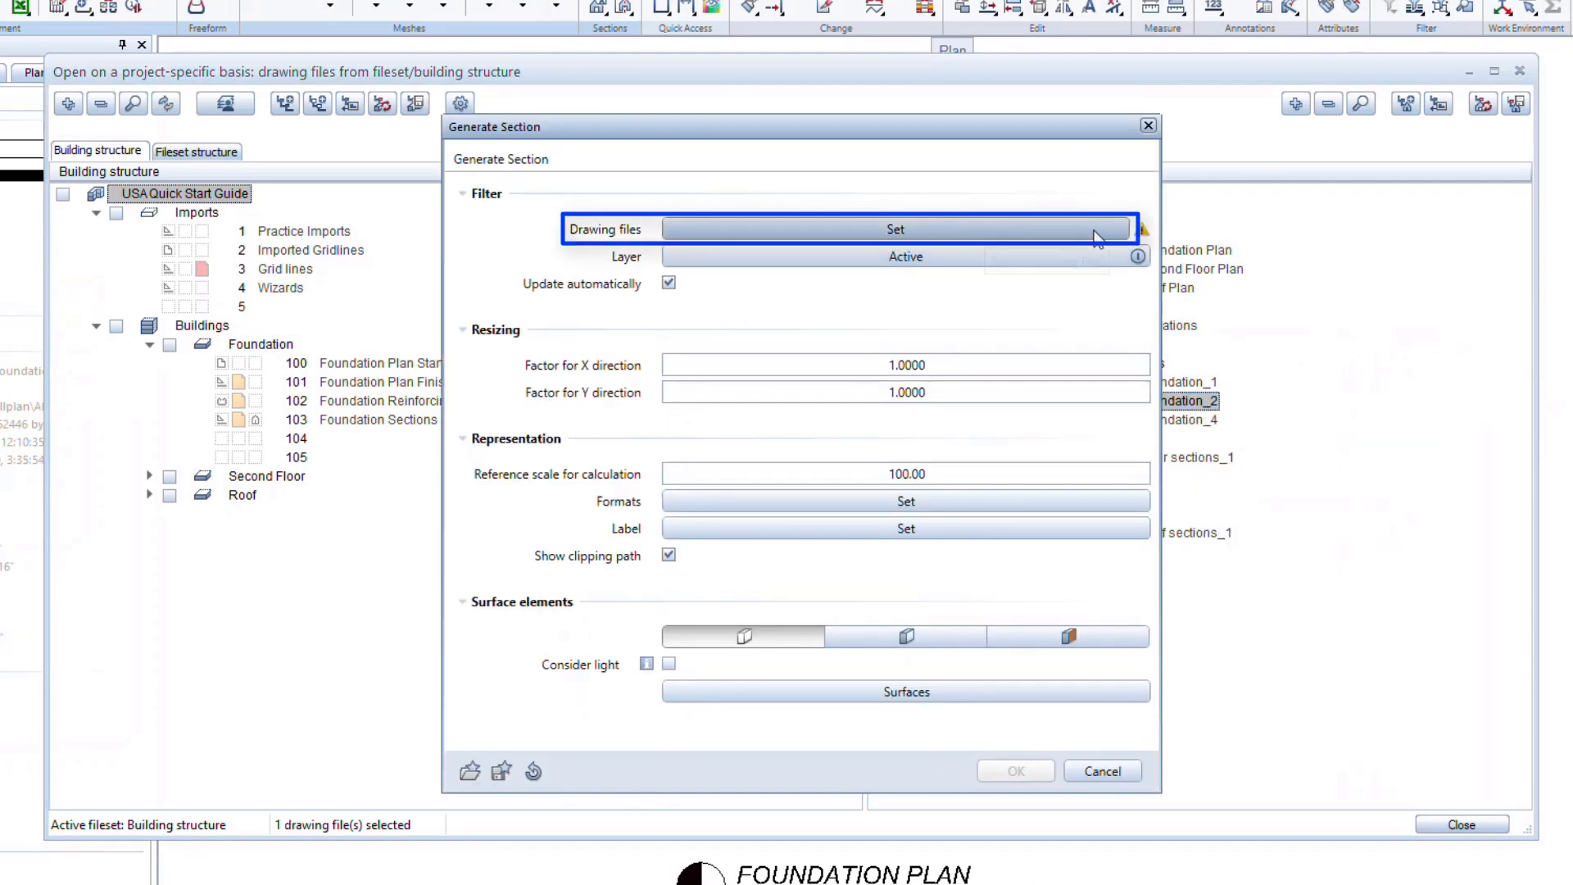
- Use building structure drawing files 101, 102 and 103 as the section source
click(902, 230)
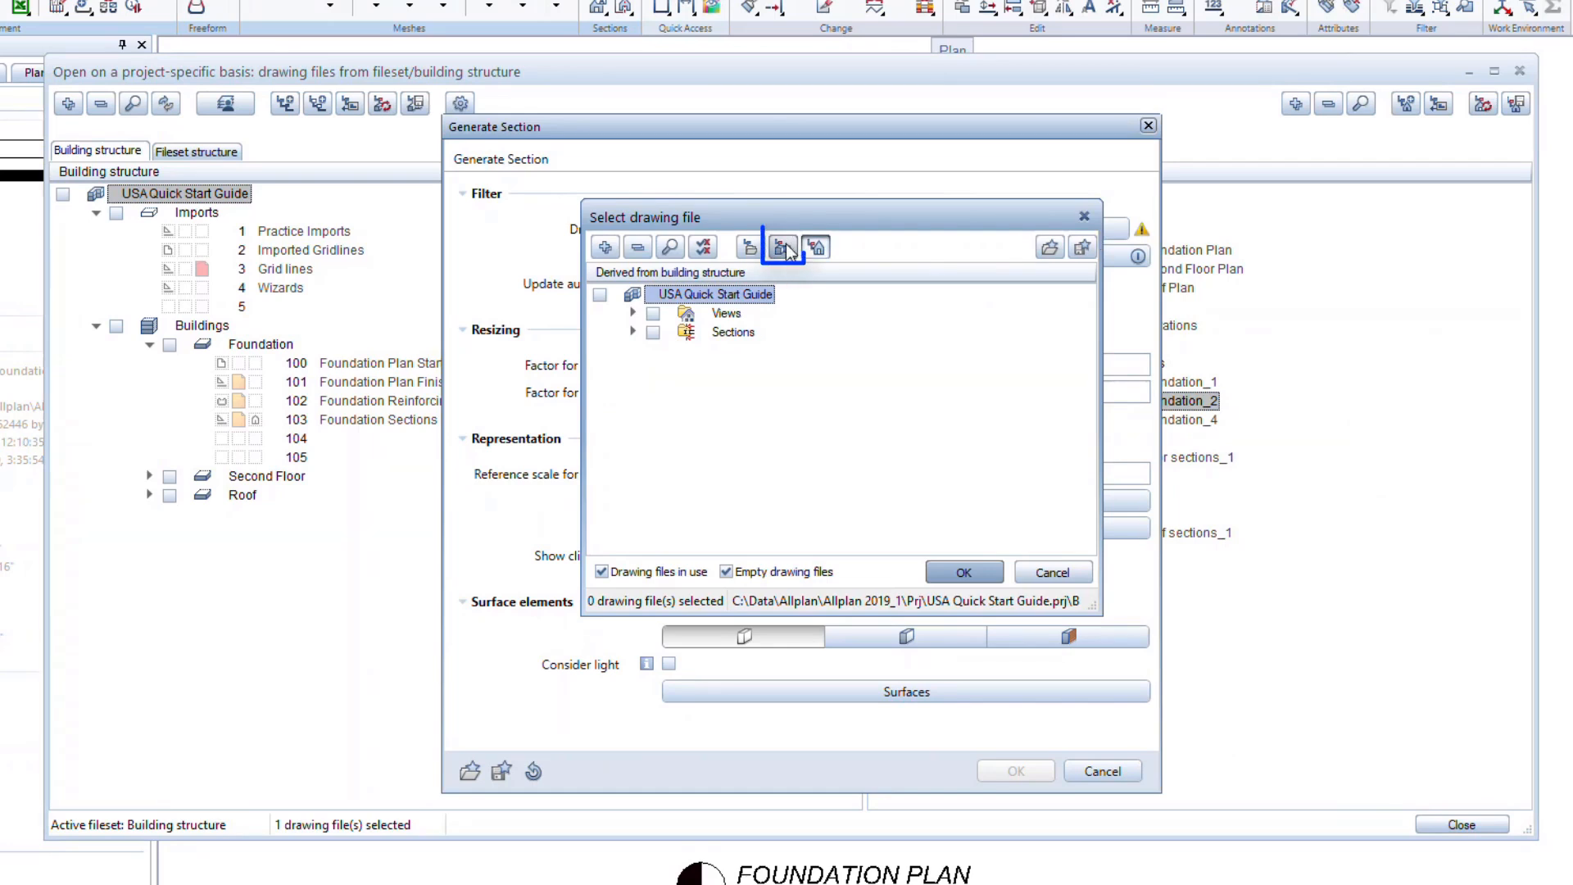
click(783, 247)
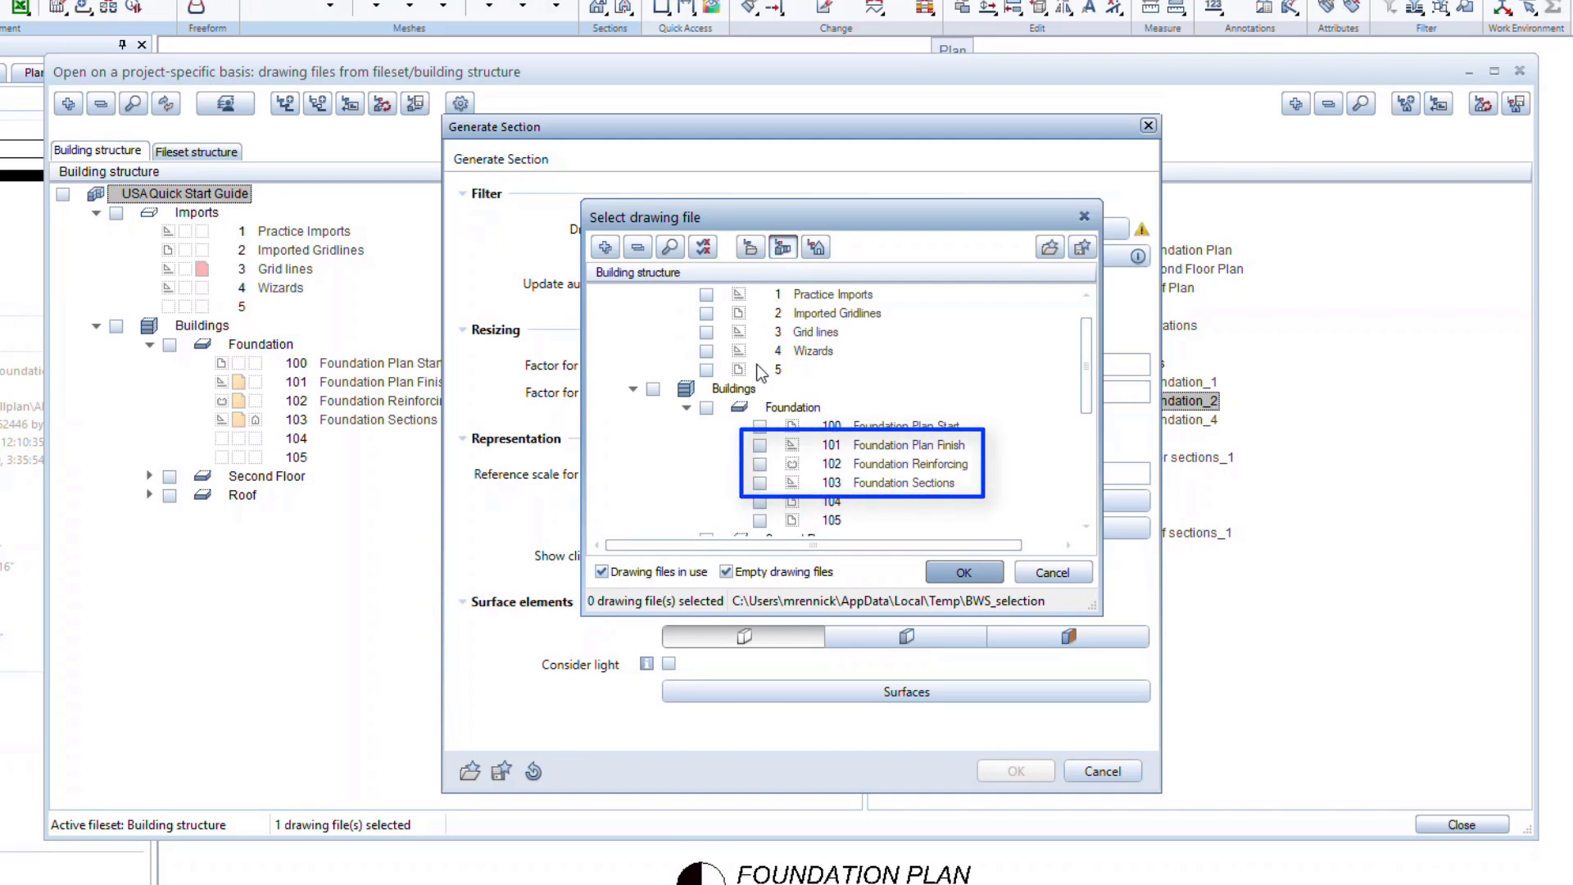
click(759, 444)
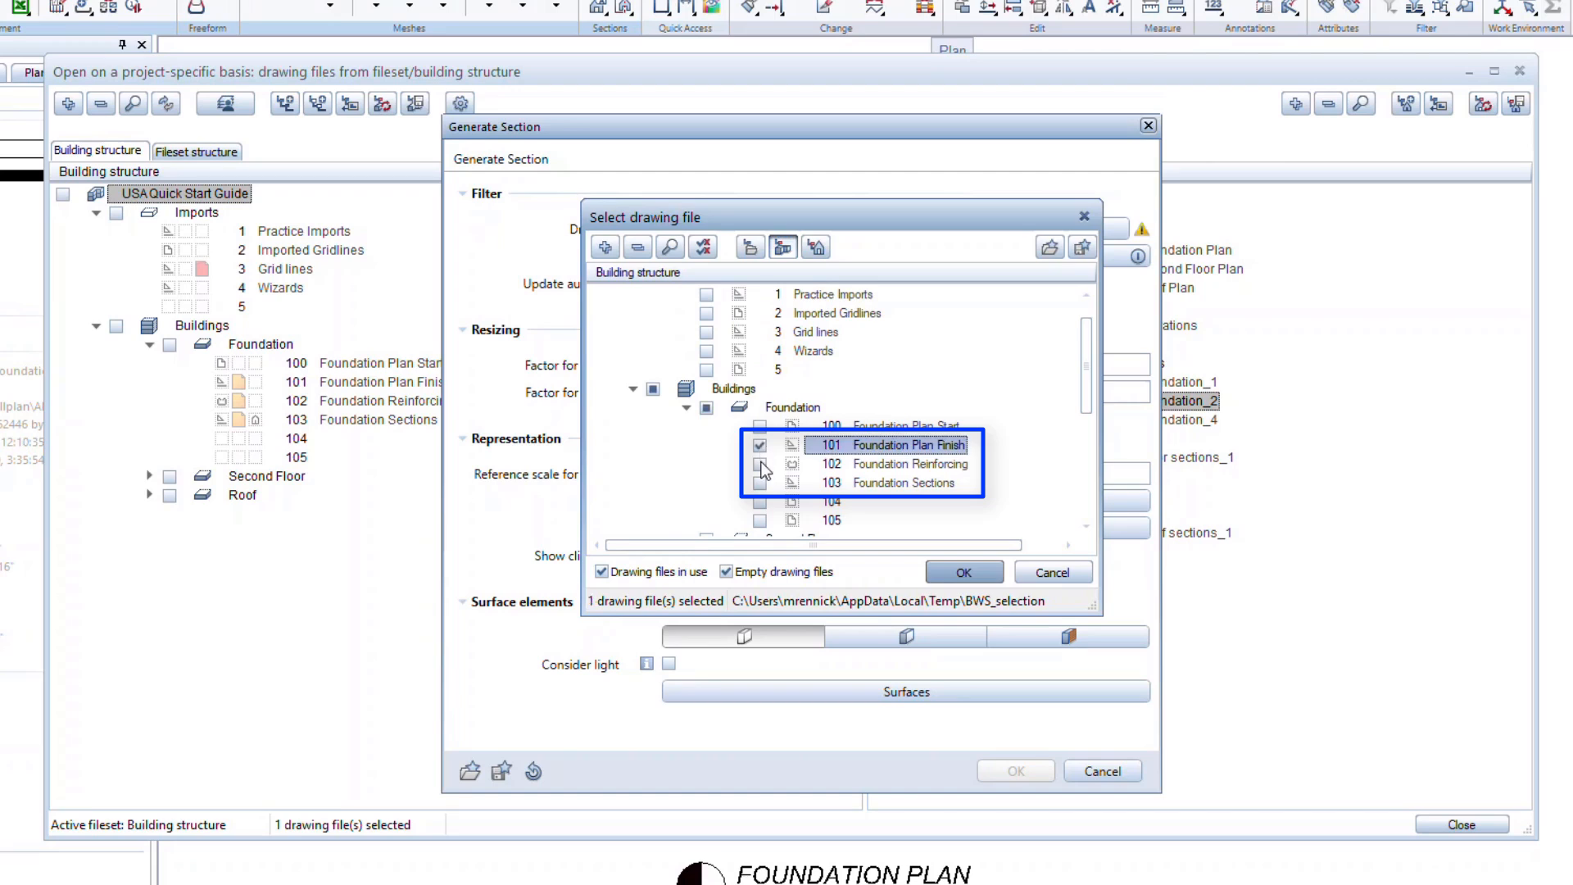
click(759, 482)
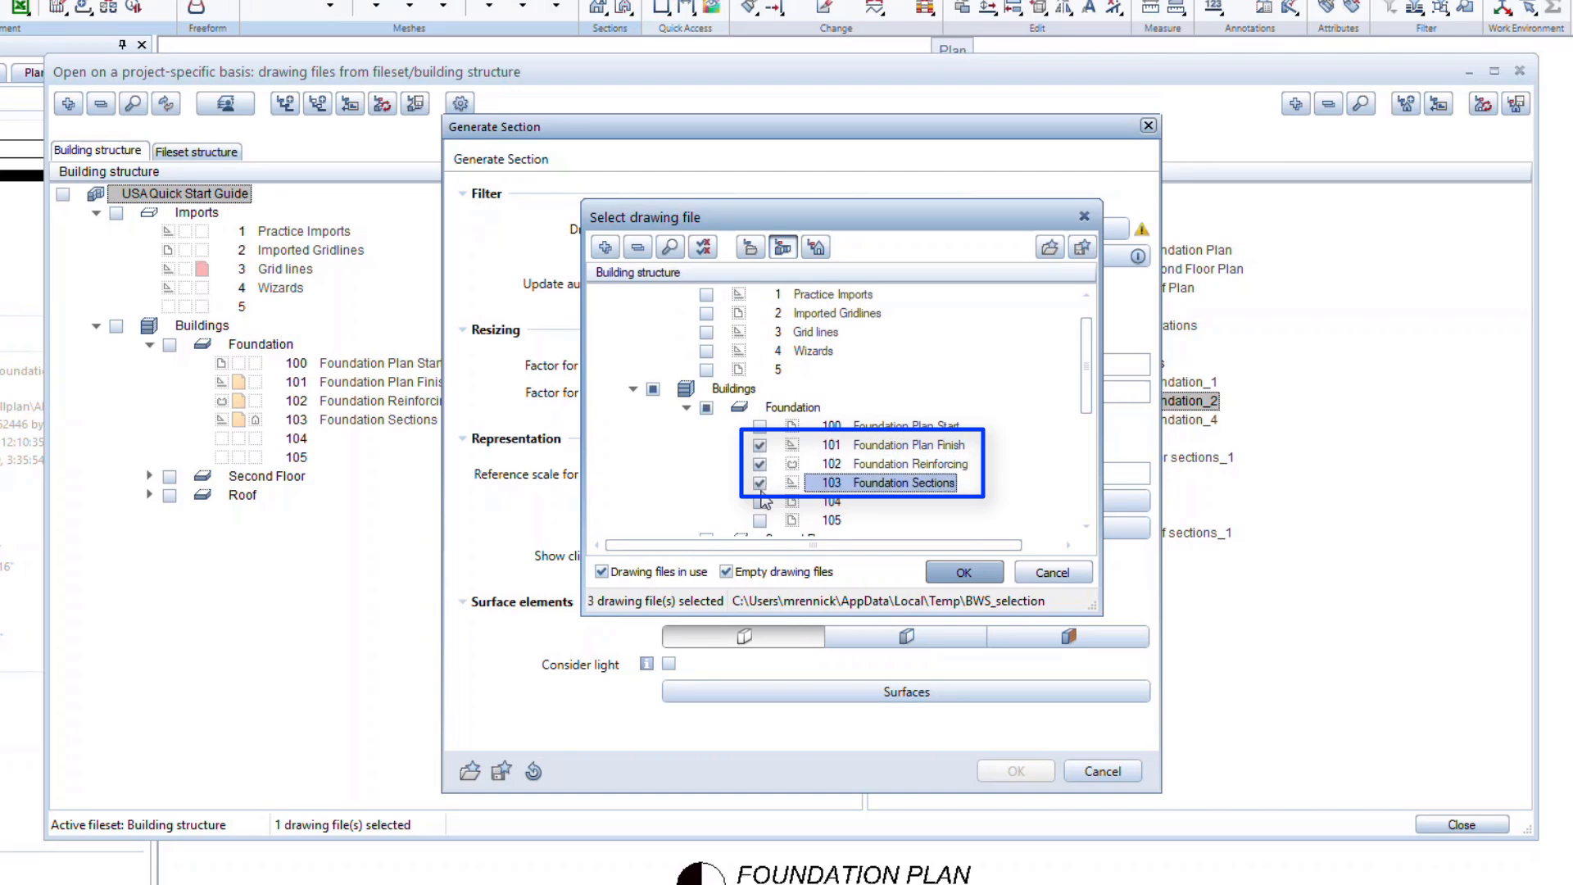
click(962, 572)
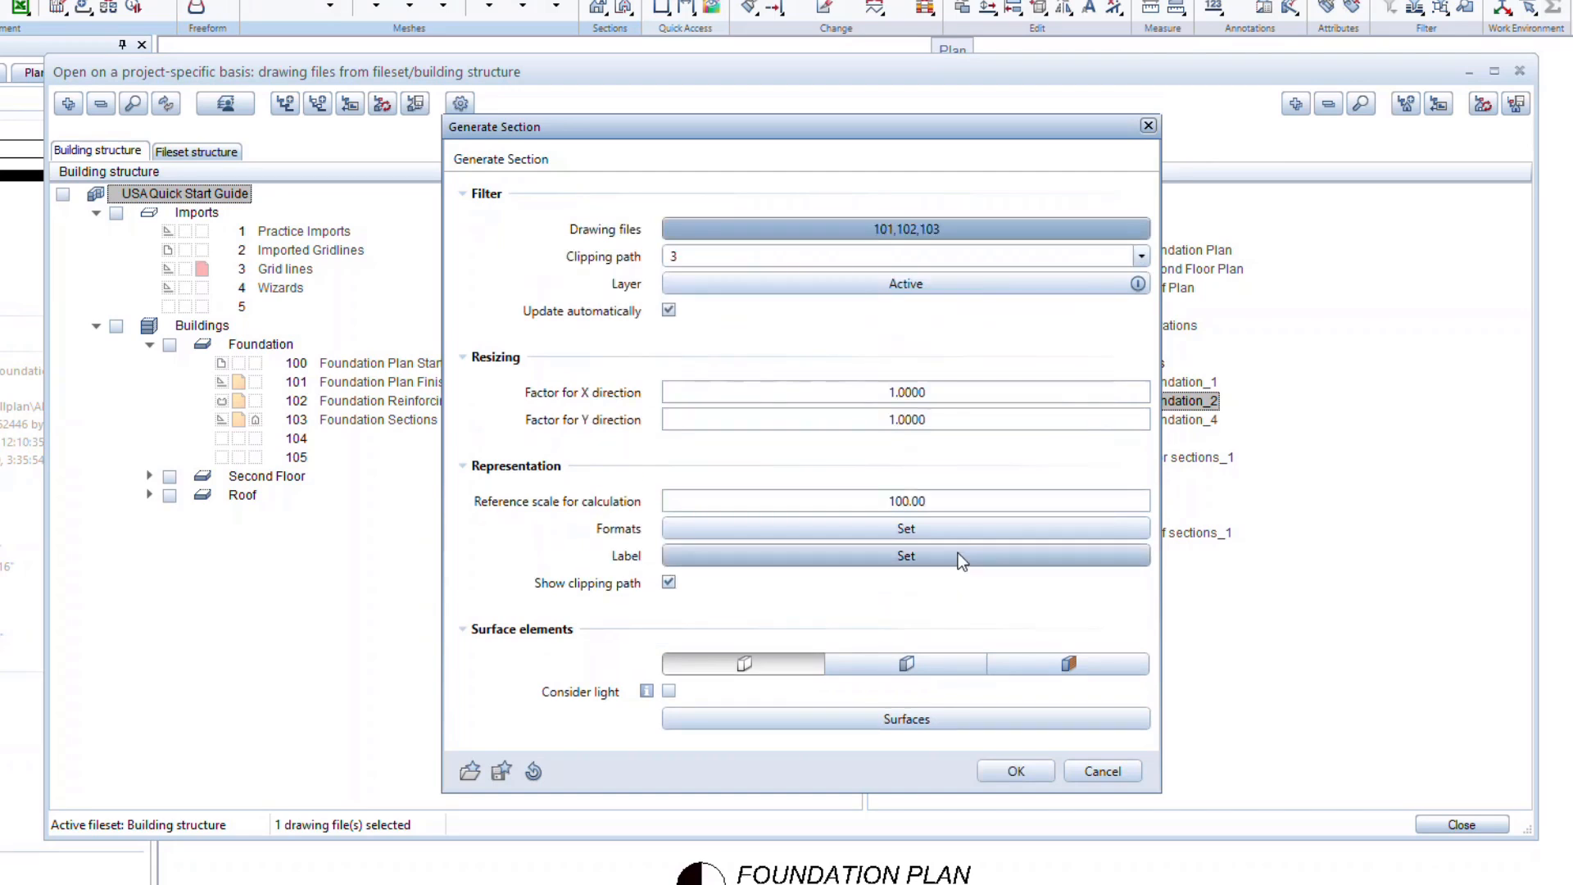
- Set clipping path 2, review the format settings and generate the section
click(893, 255)
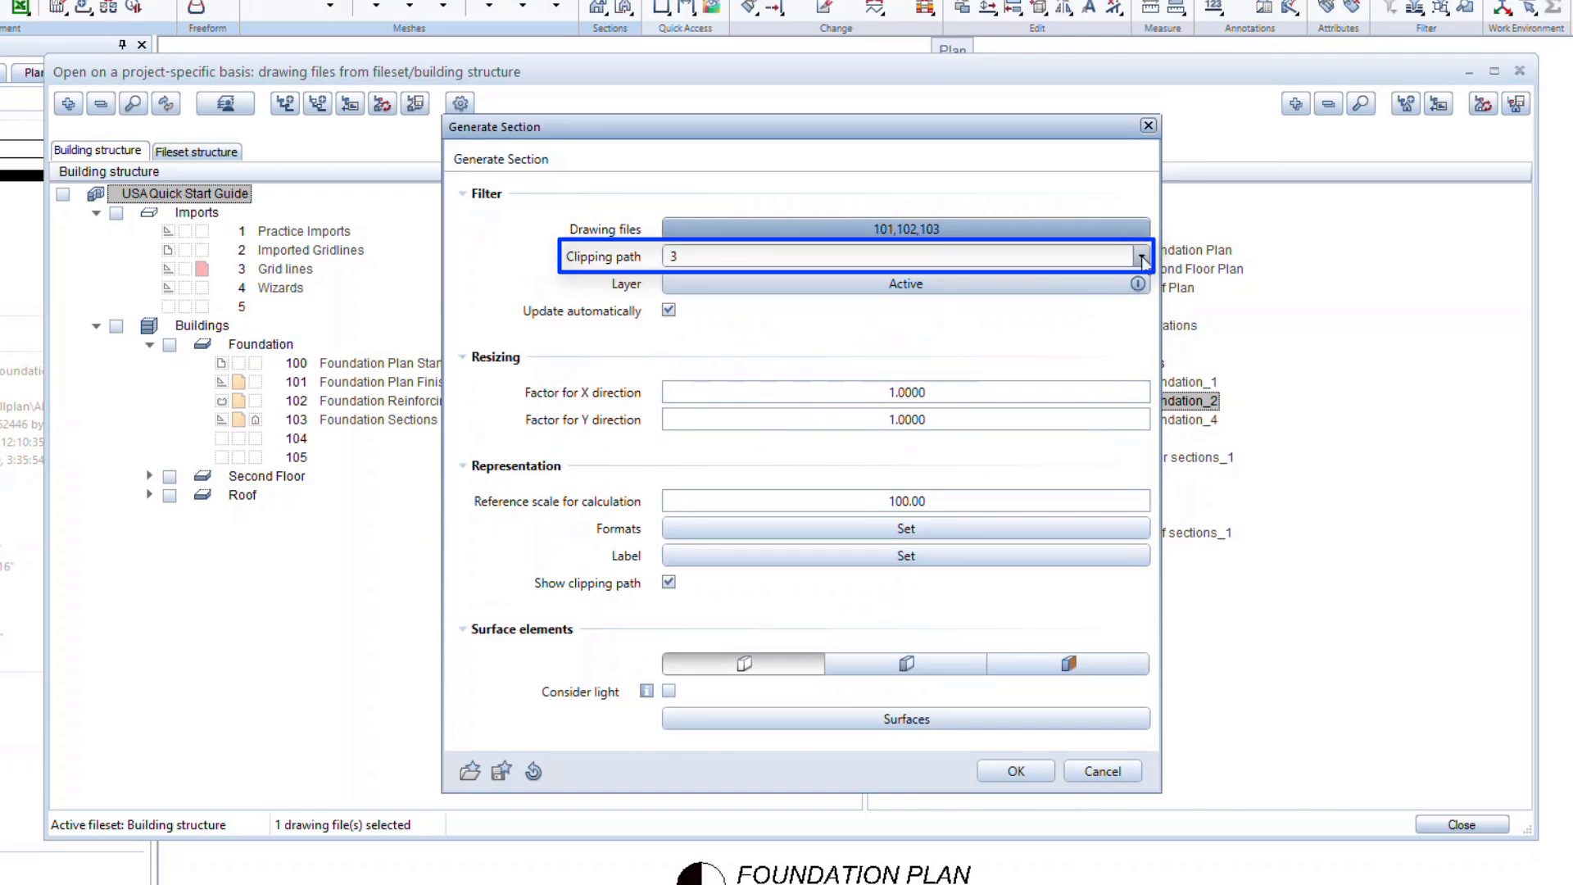
click(1140, 255)
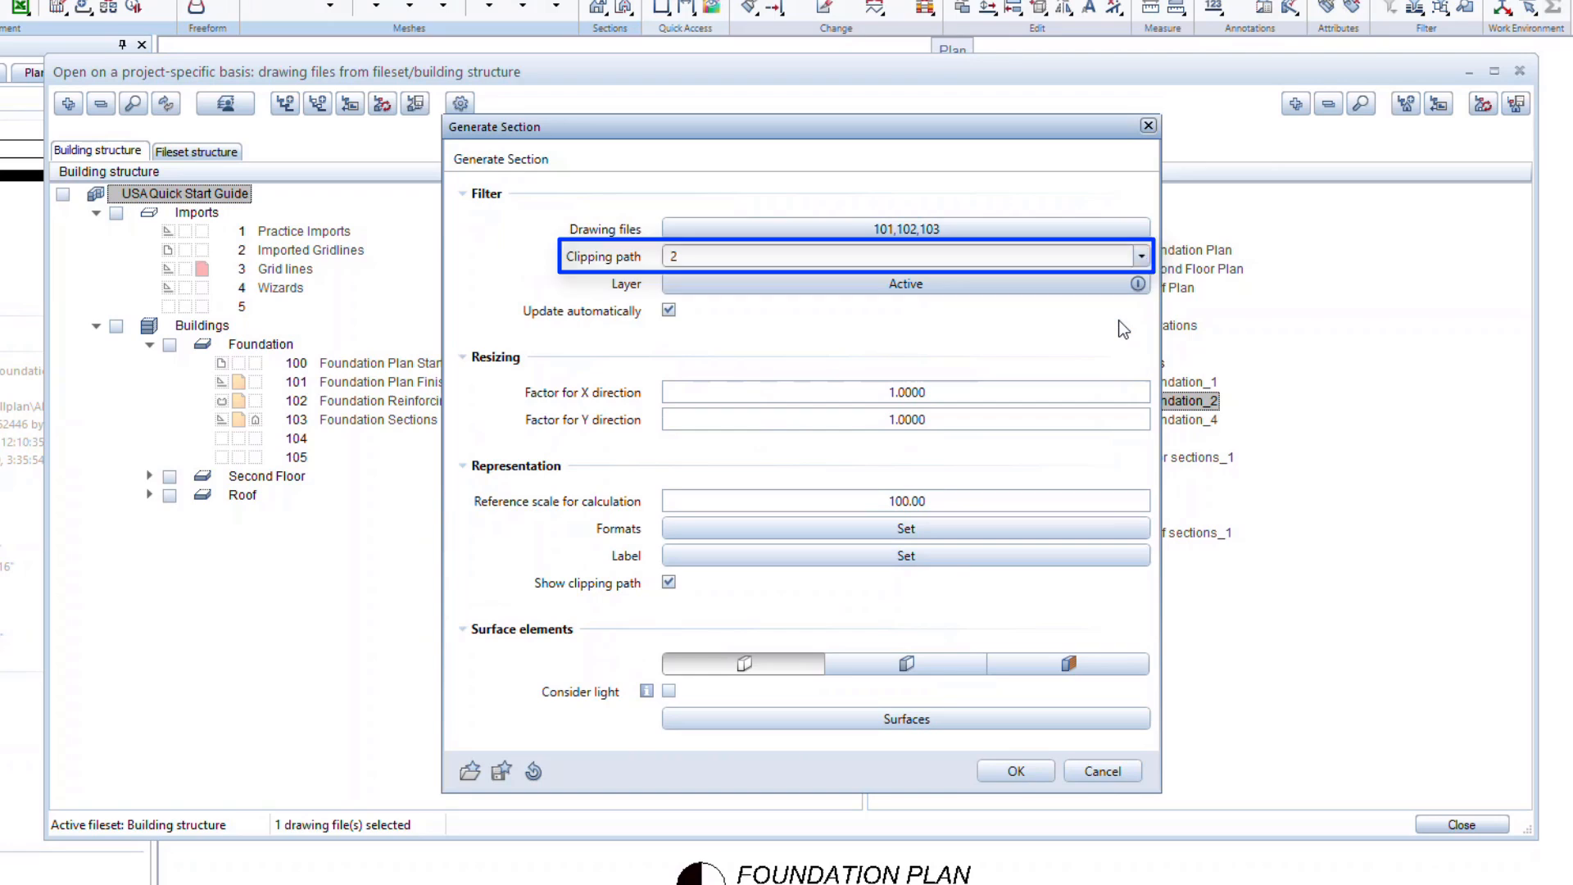
click(904, 283)
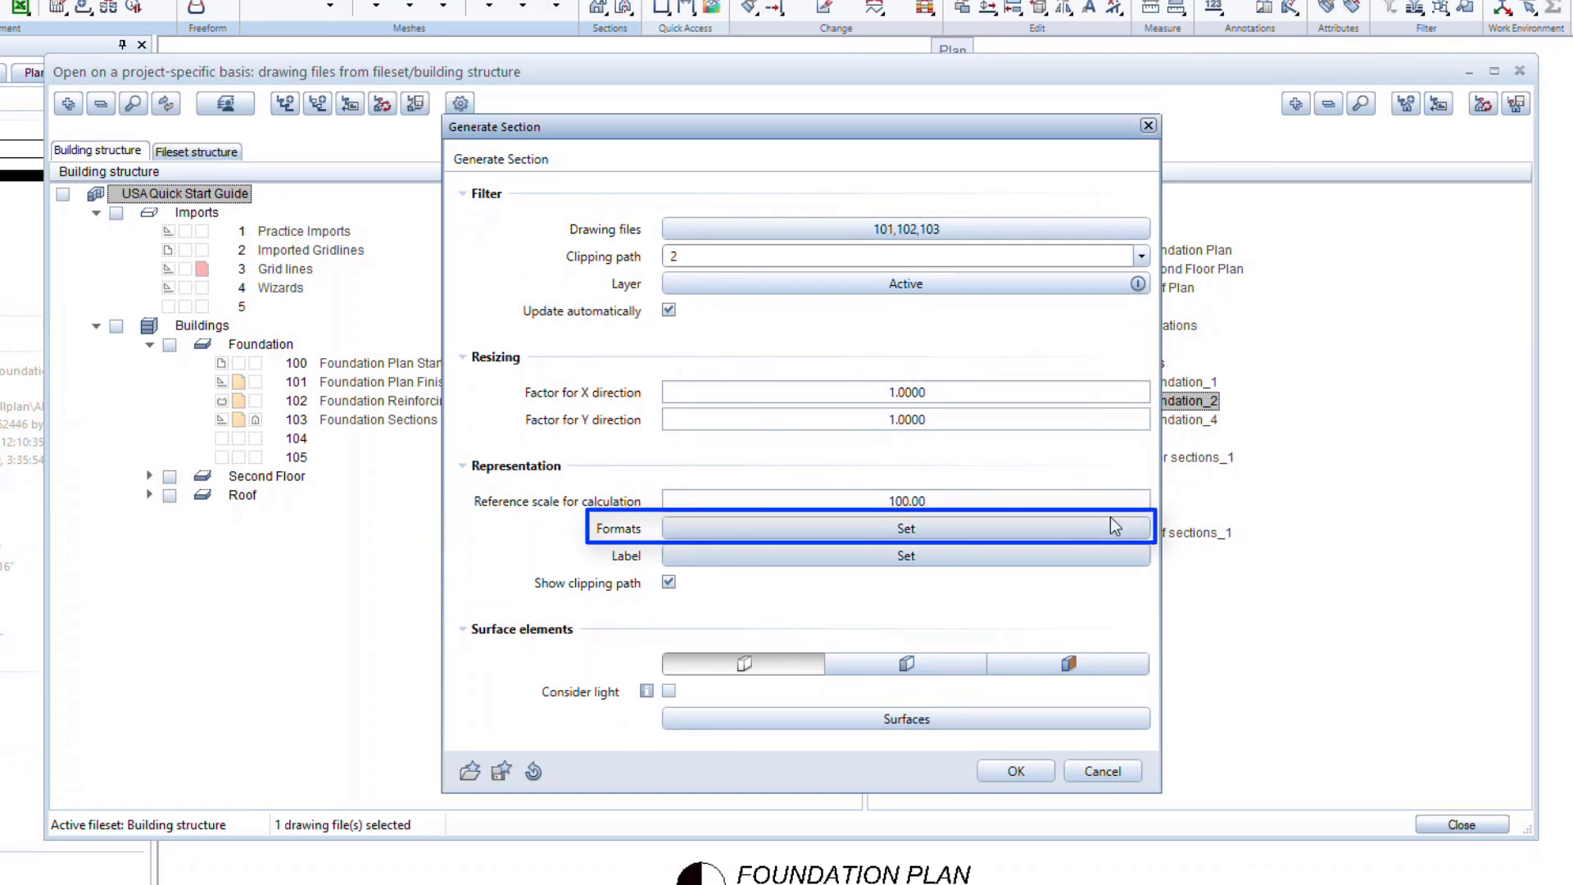
click(905, 527)
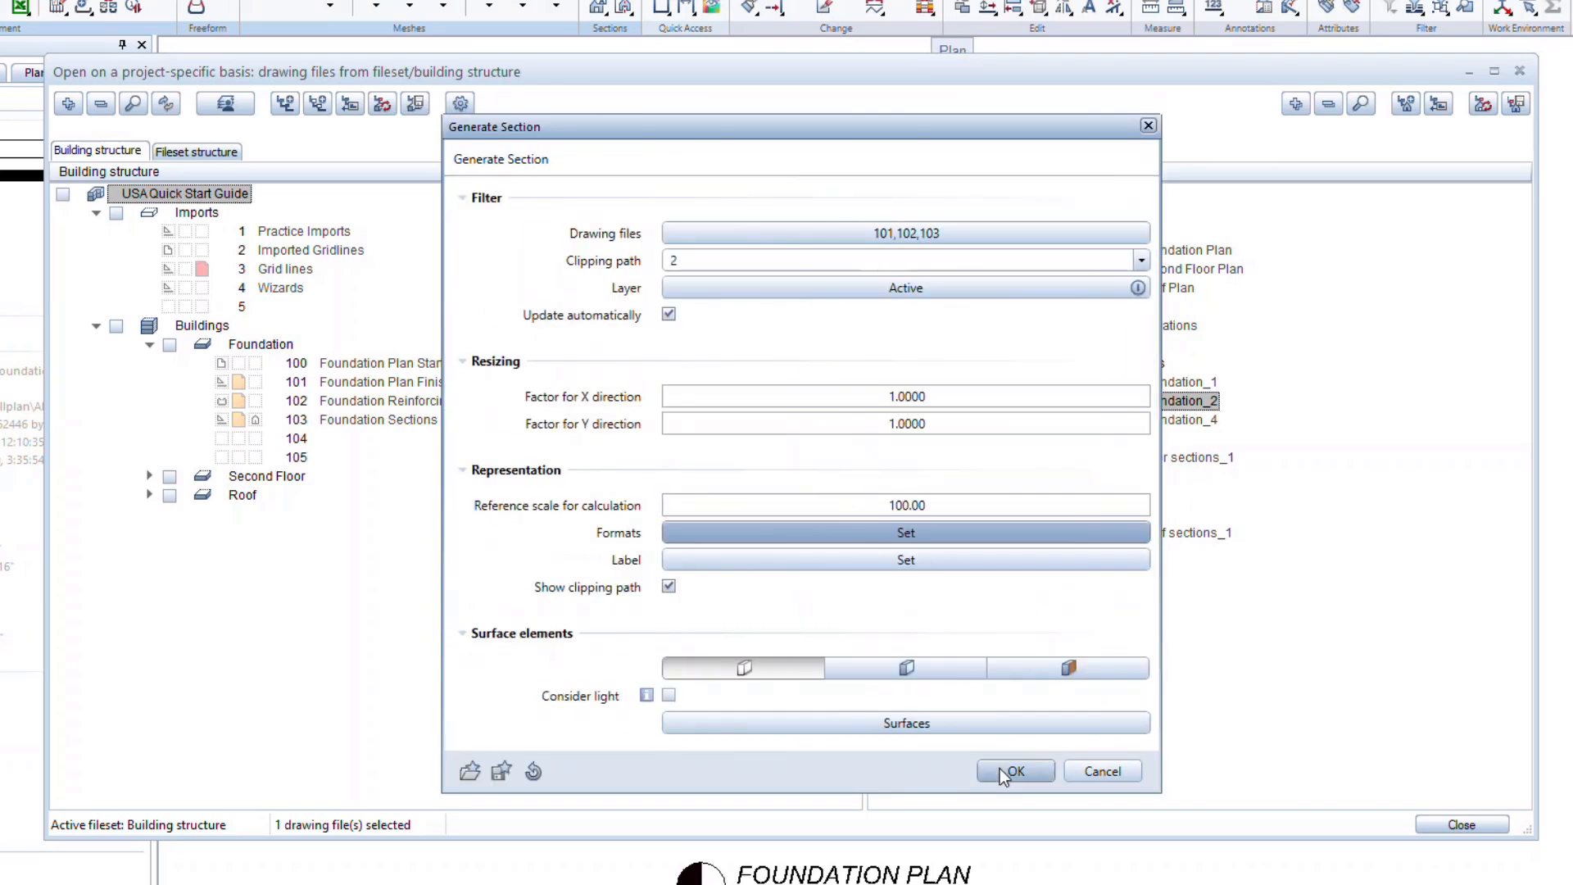
click(1013, 769)
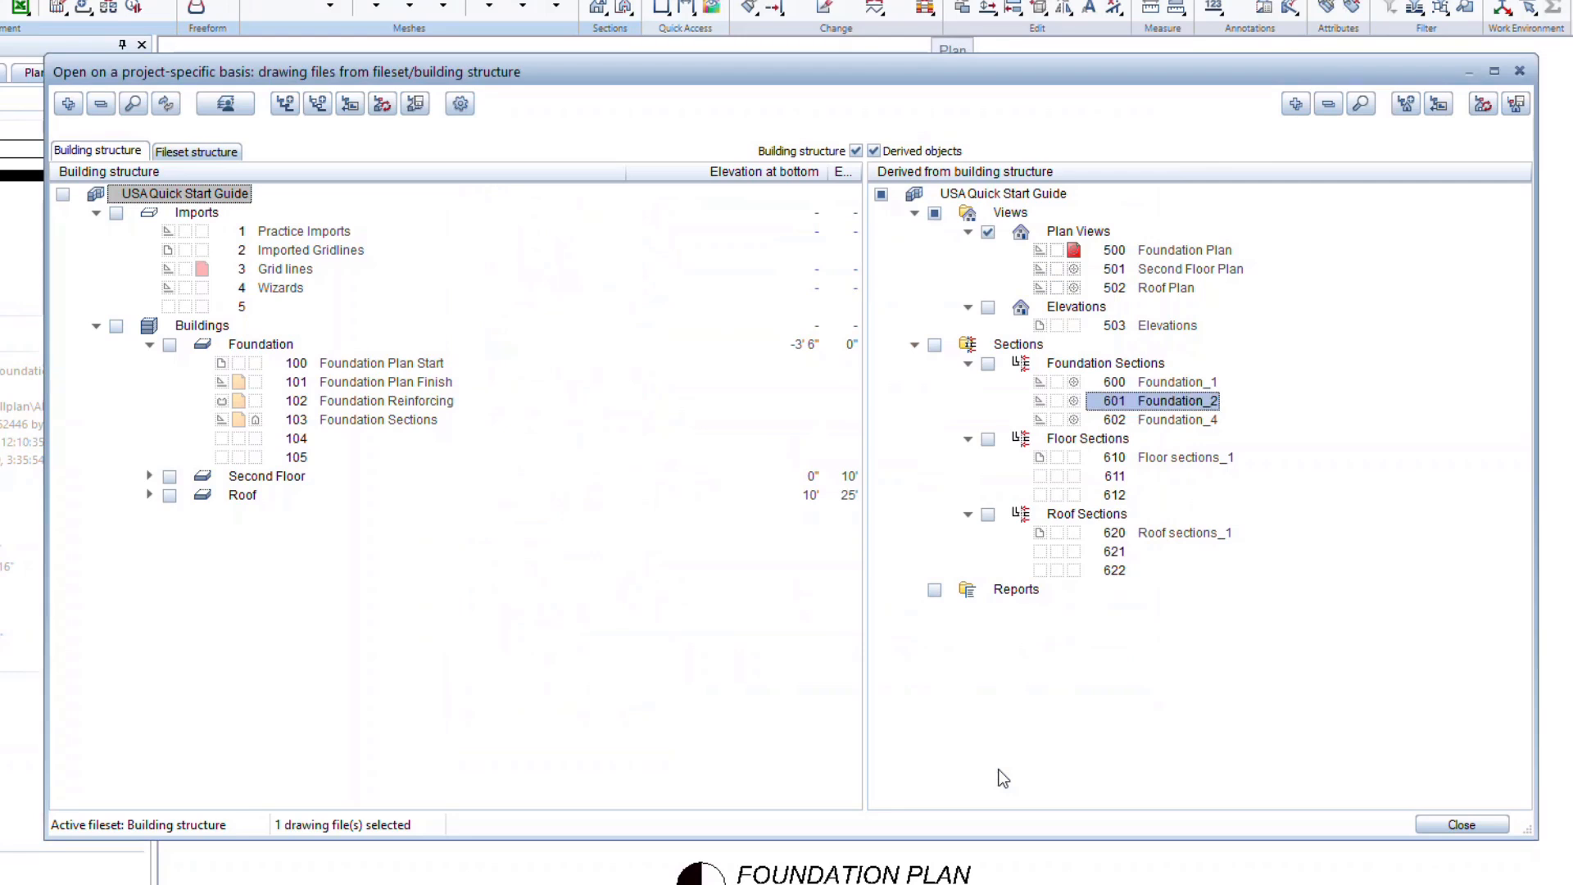
- Open 601 Foundation_2 and set its drawing scale to 1:16 3/4"
click(1460, 824)
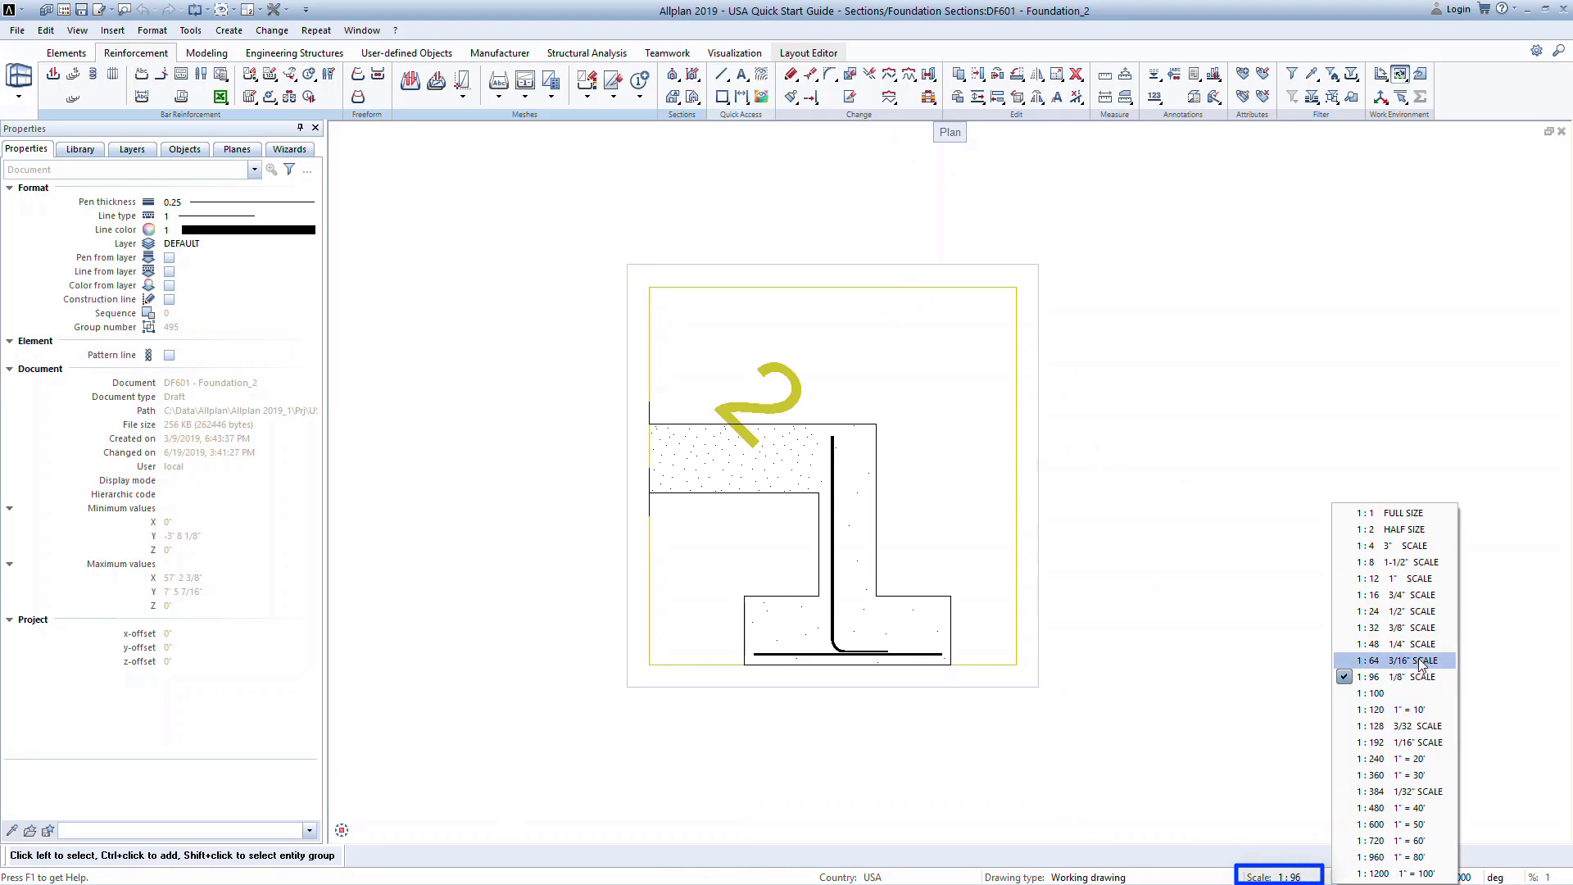
mouse_move(1417, 595)
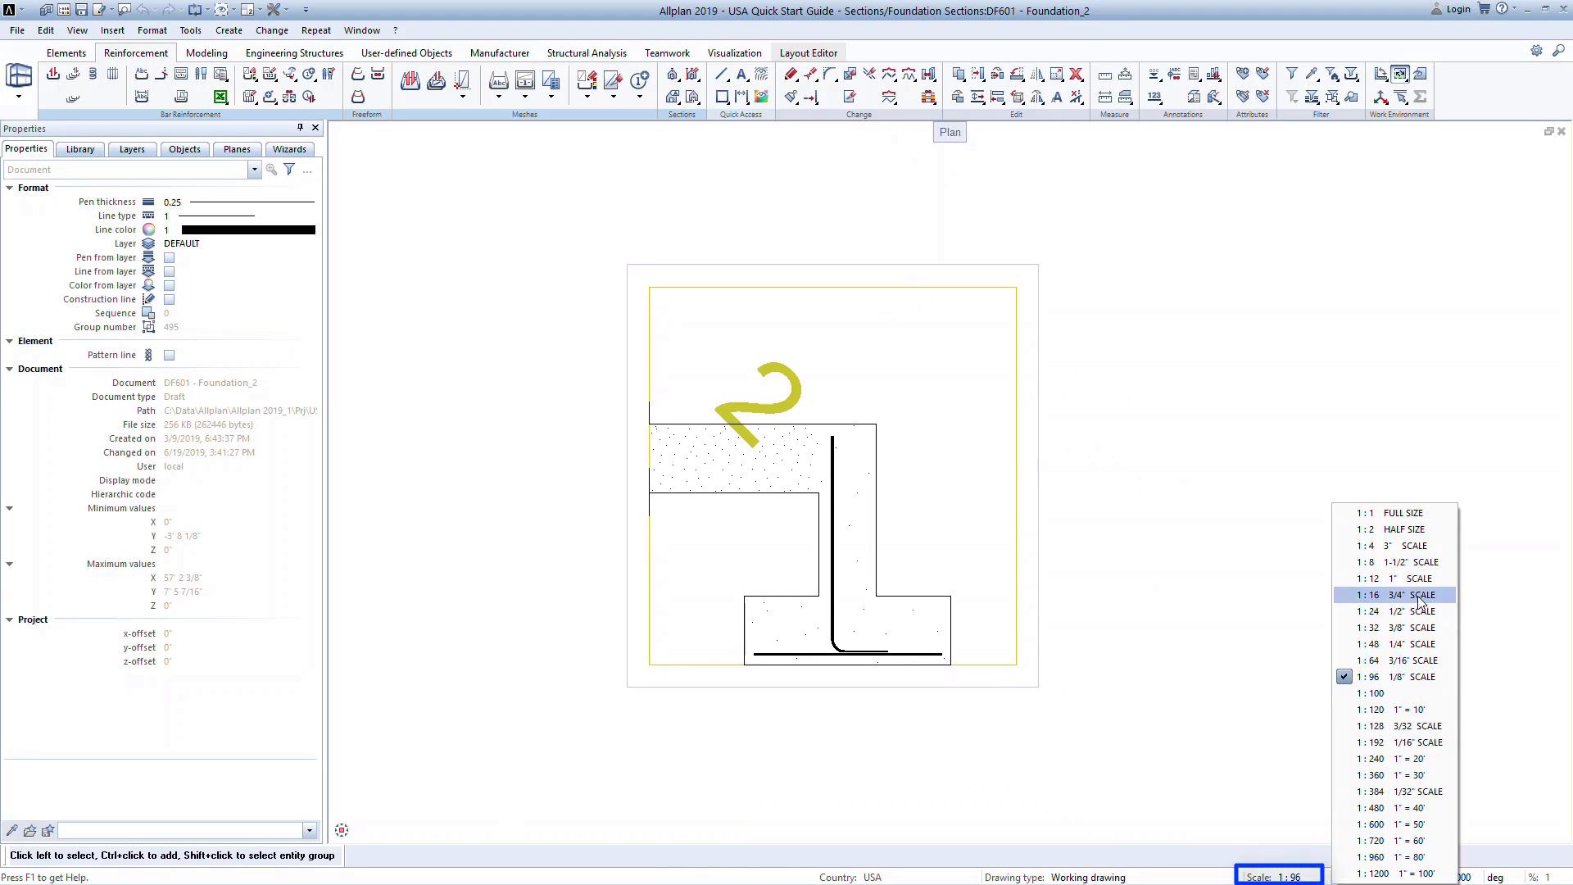
click(1409, 593)
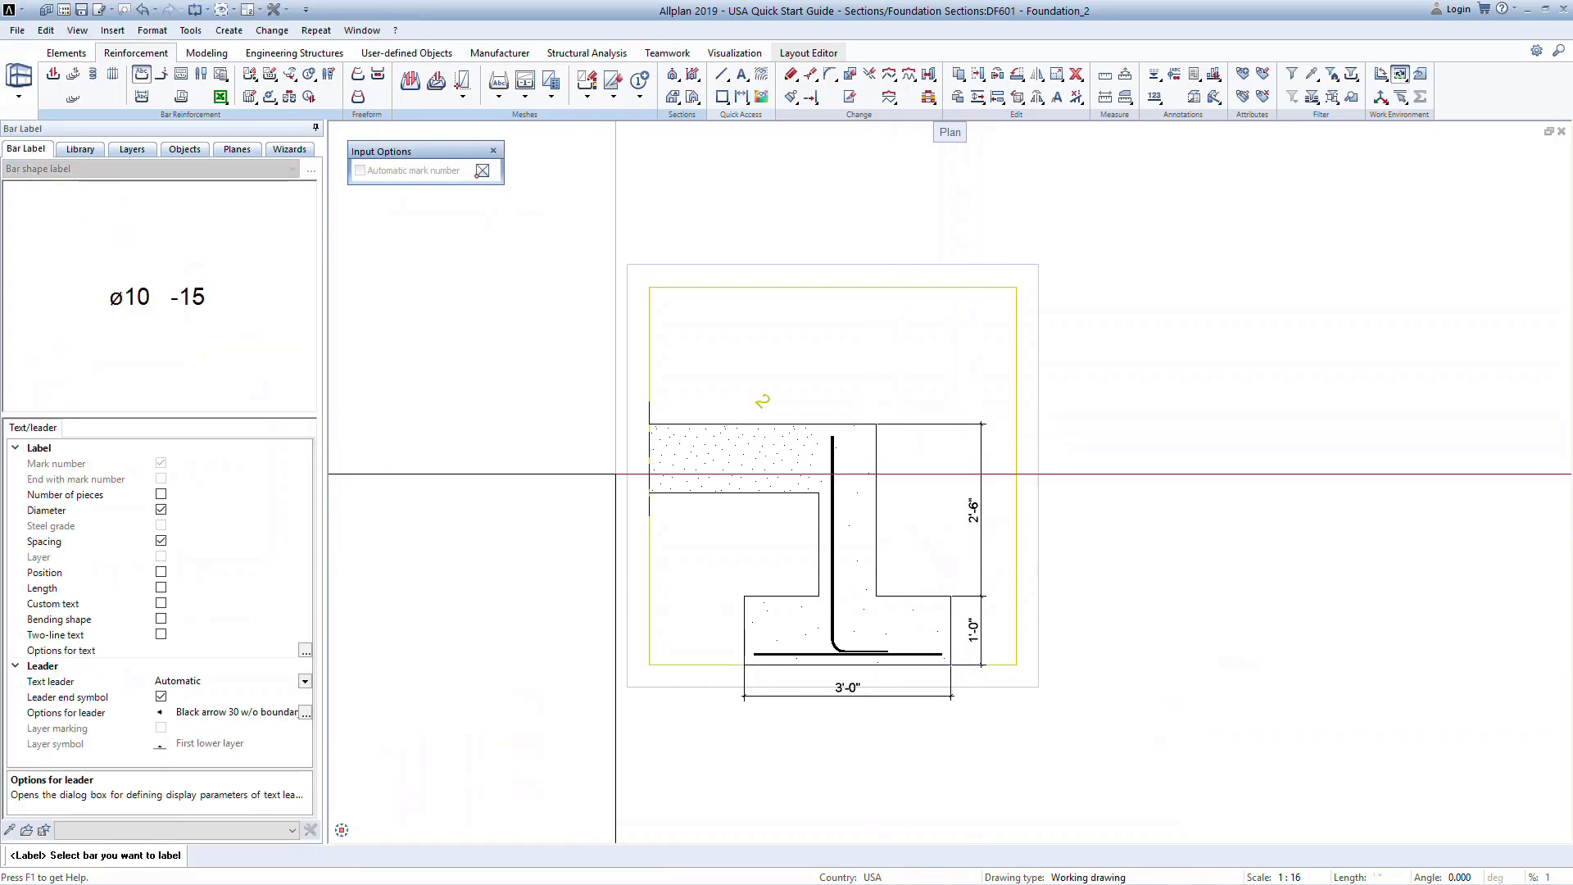
- Label both reinforcing bars in the section as #5 @1'-0"
click(847, 654)
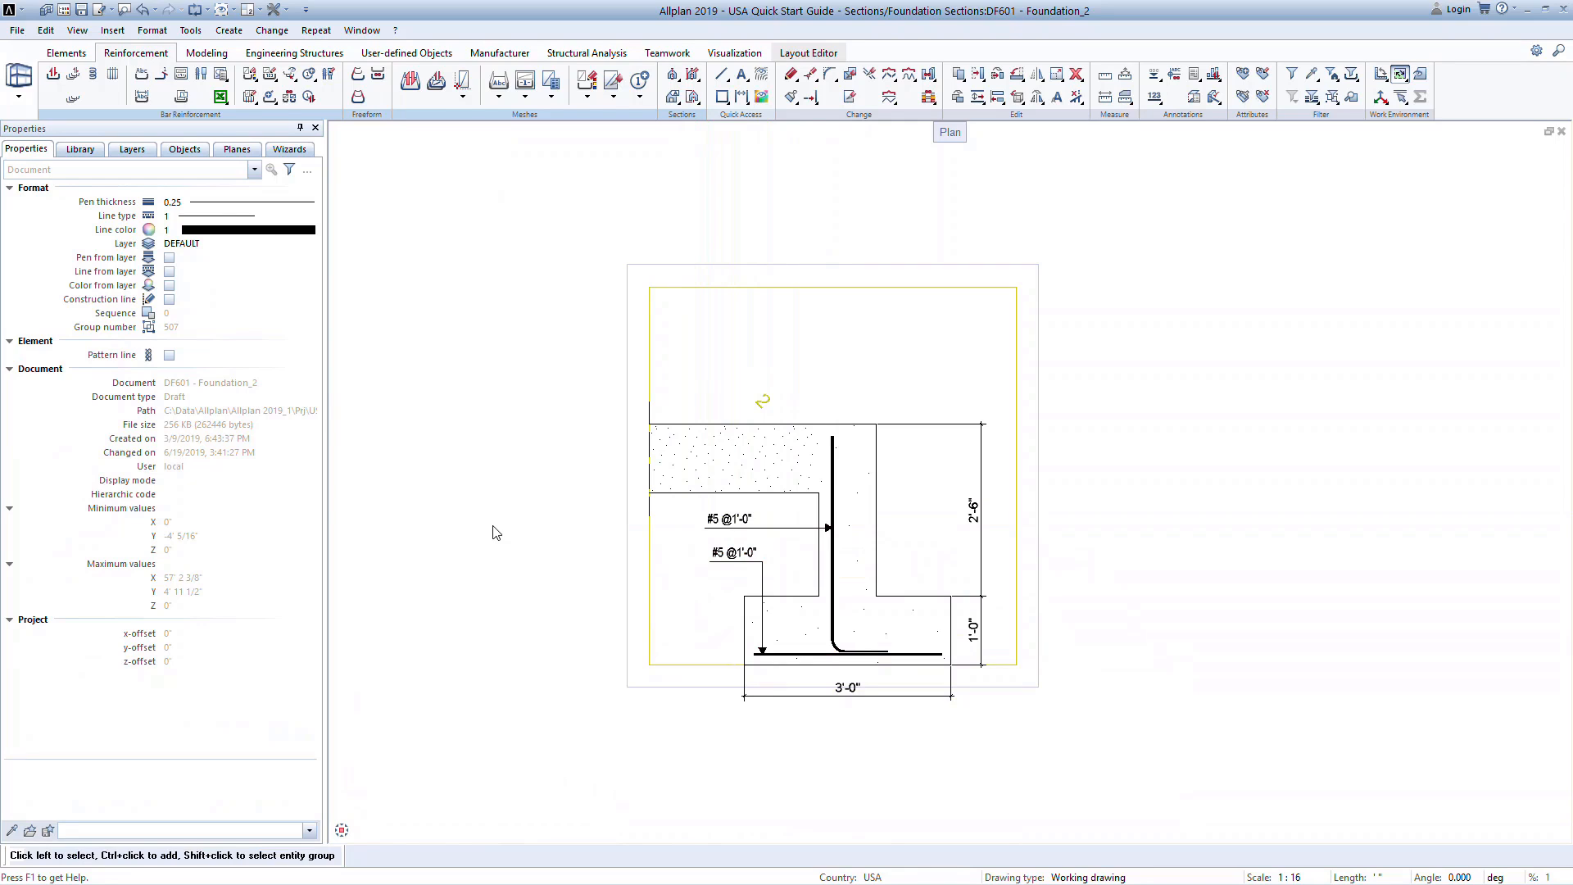
click(808, 52)
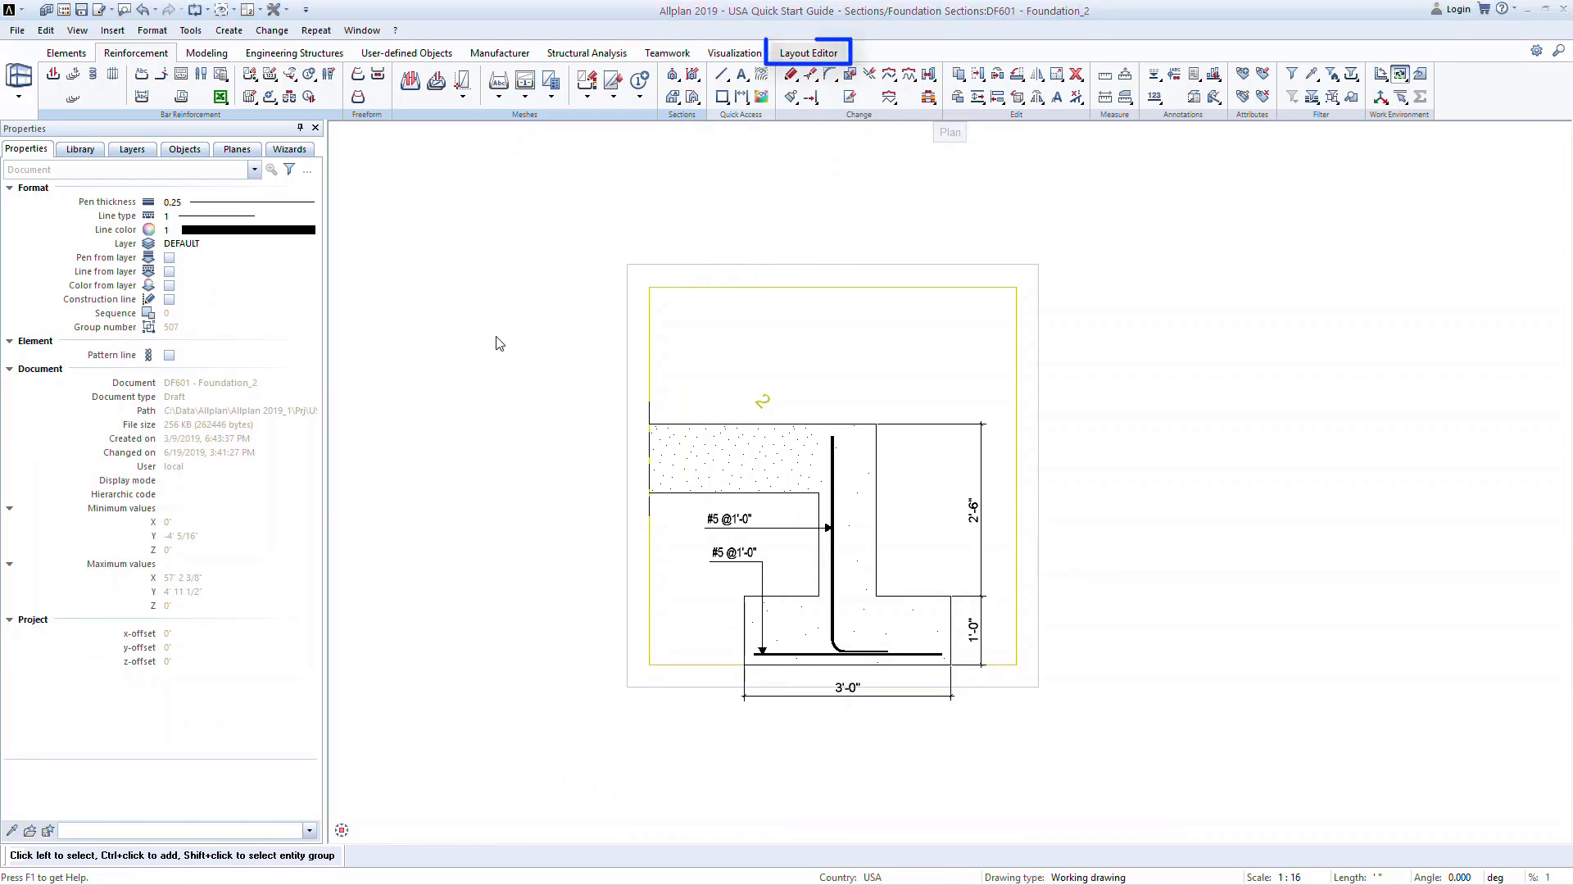
- Set layout PL1 to the ARCH-D 36"x24" sheet format in page setup
click(808, 52)
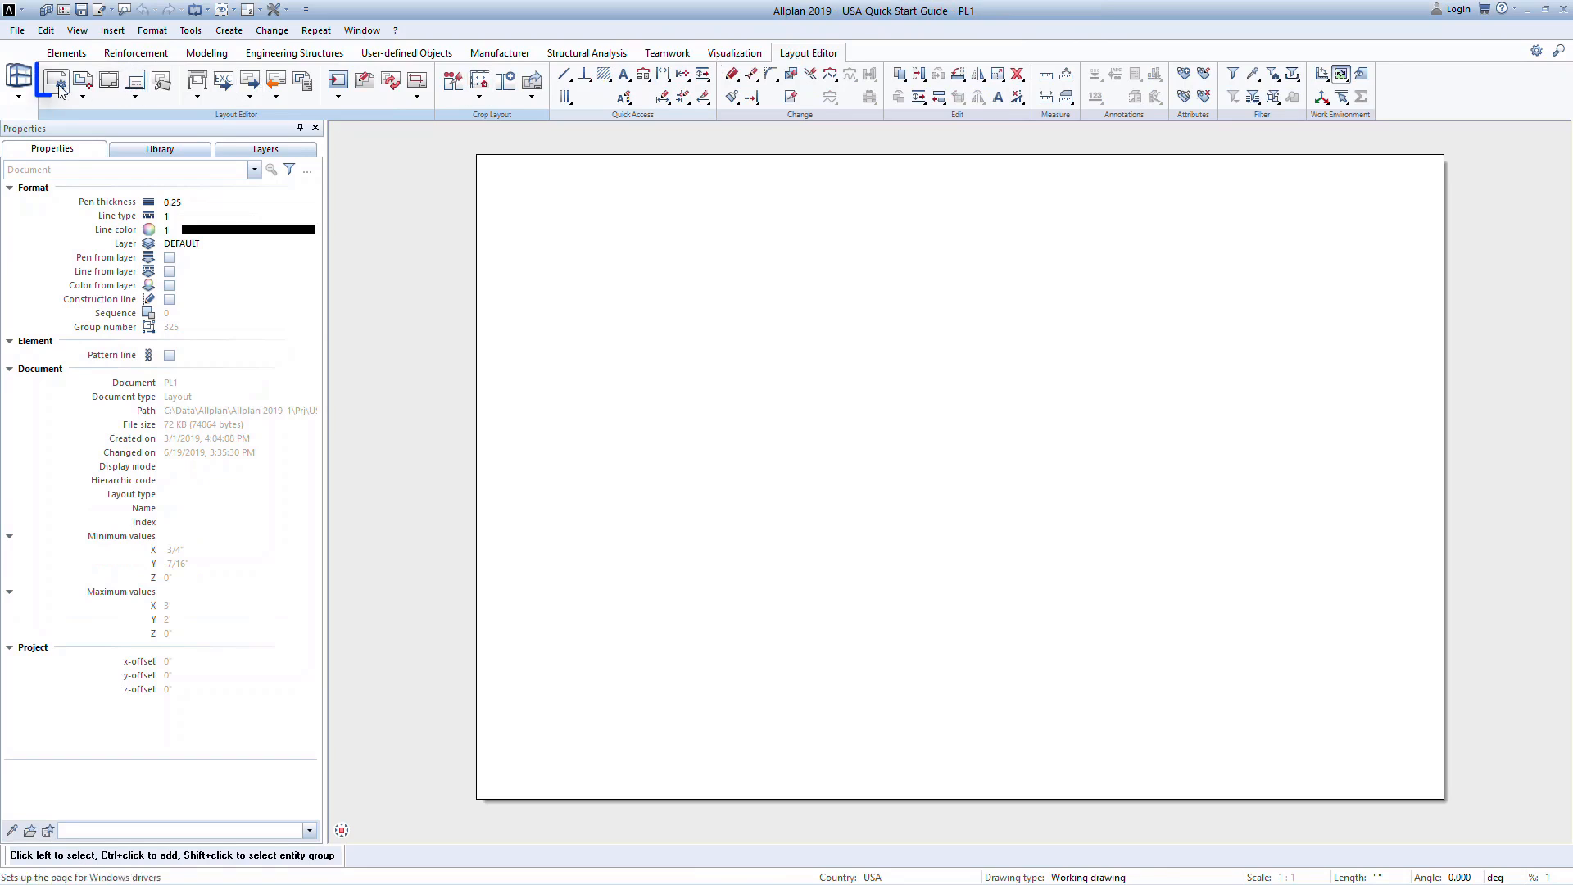
click(56, 82)
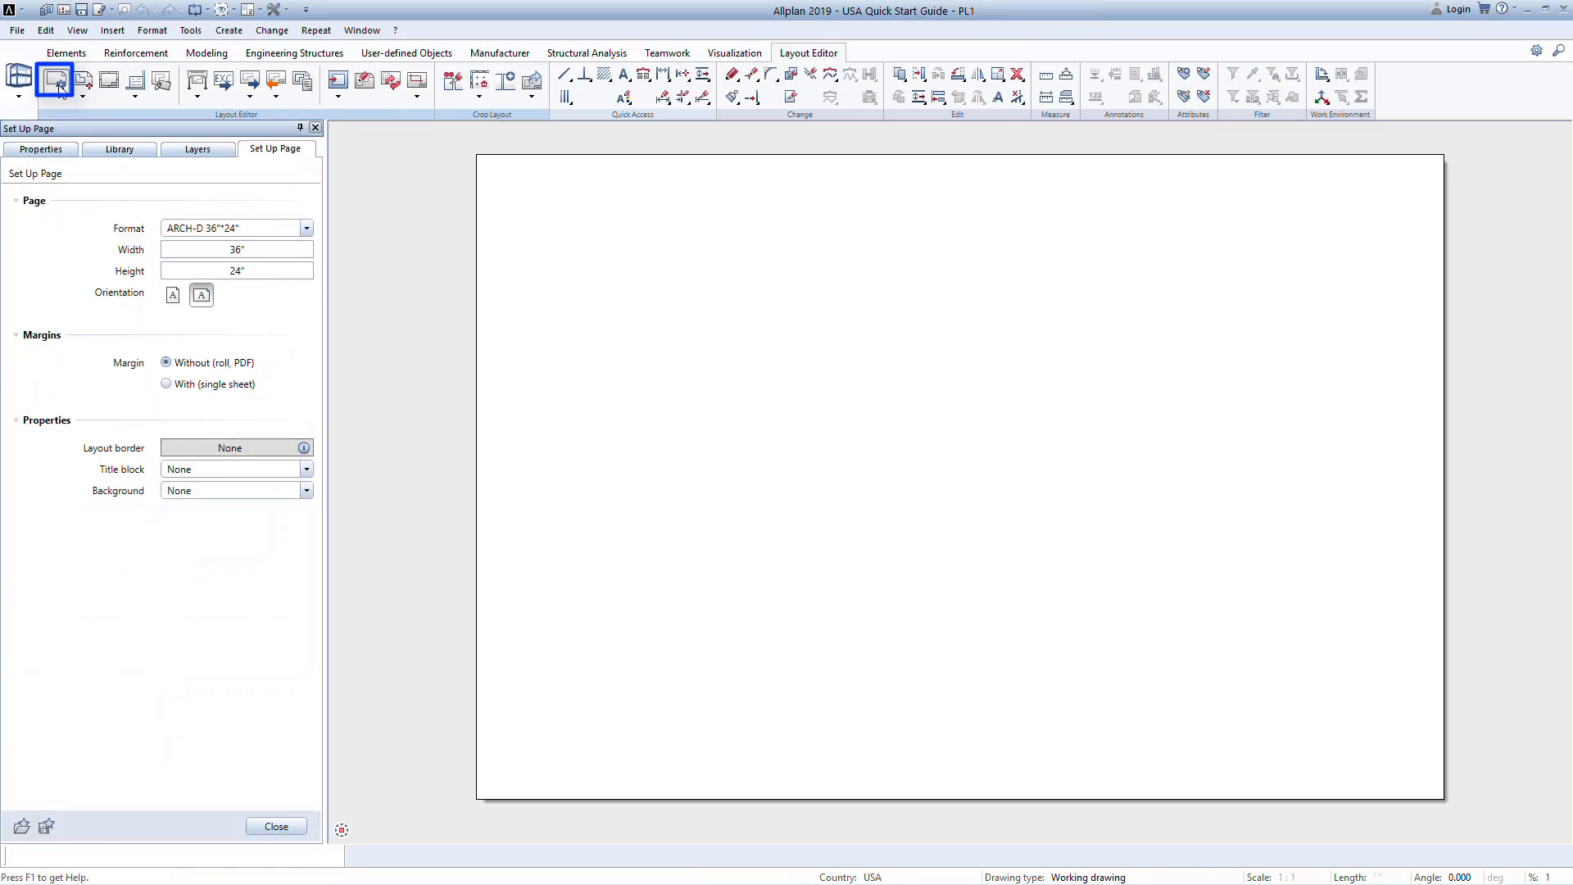
click(306, 228)
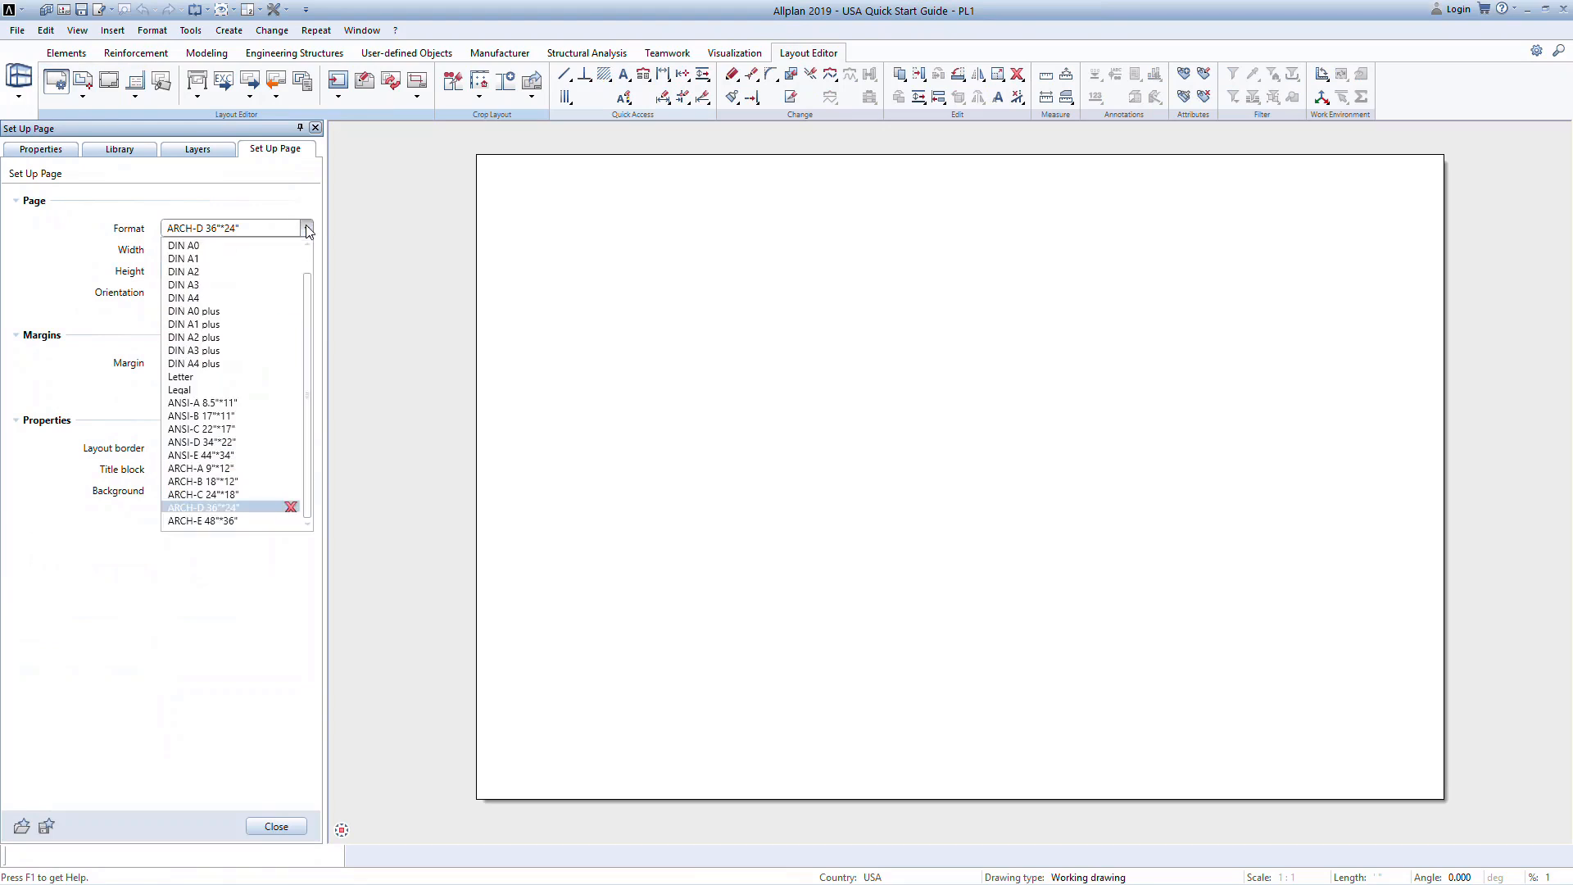
click(200, 506)
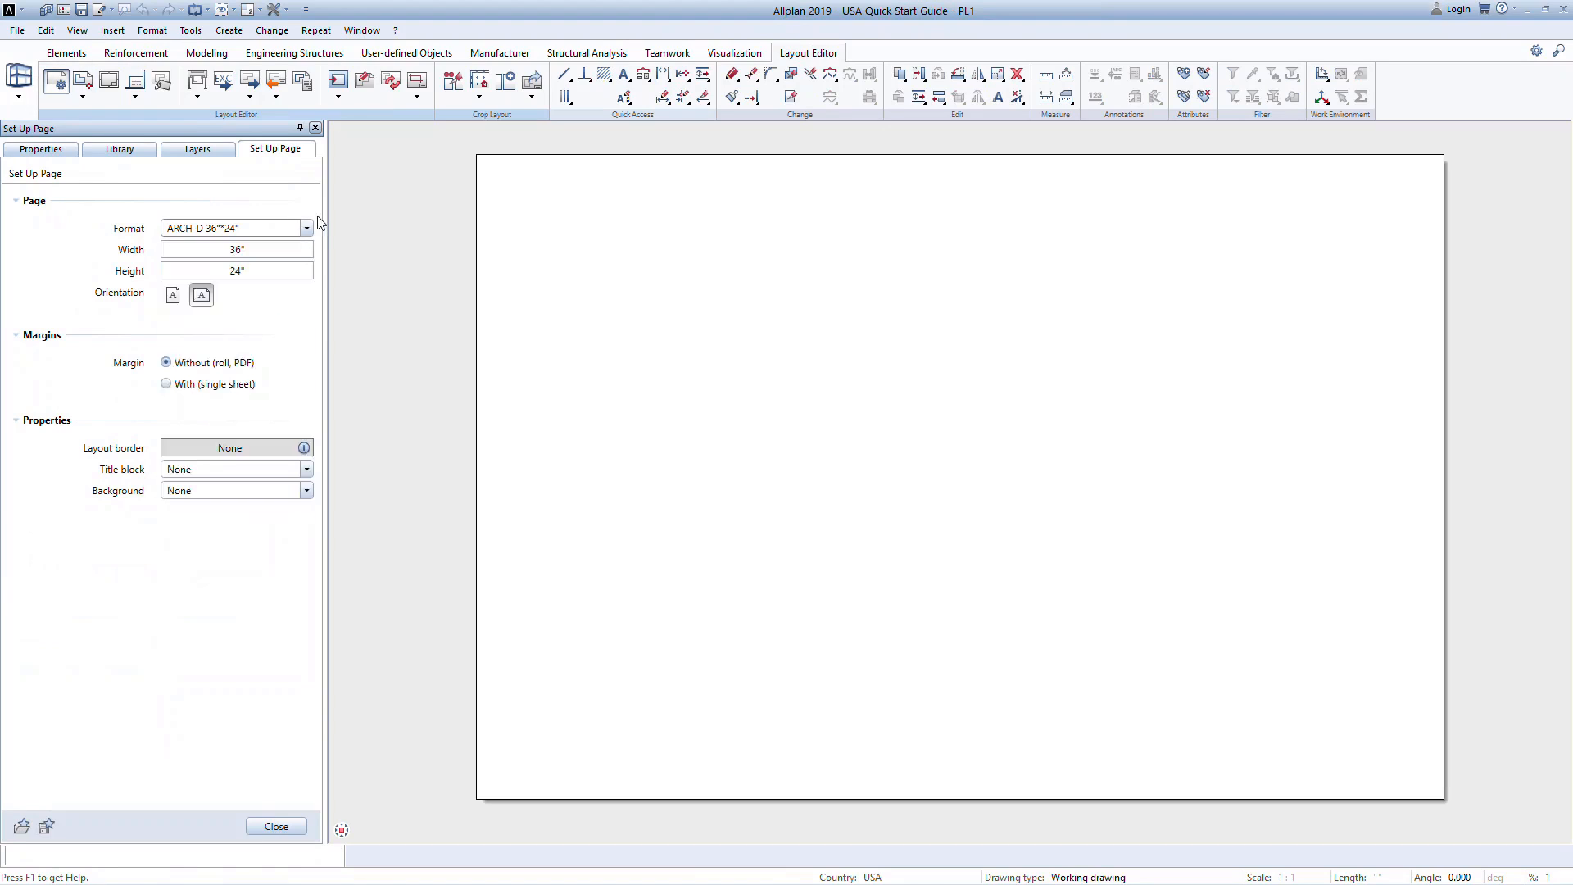
mouse_move(310, 418)
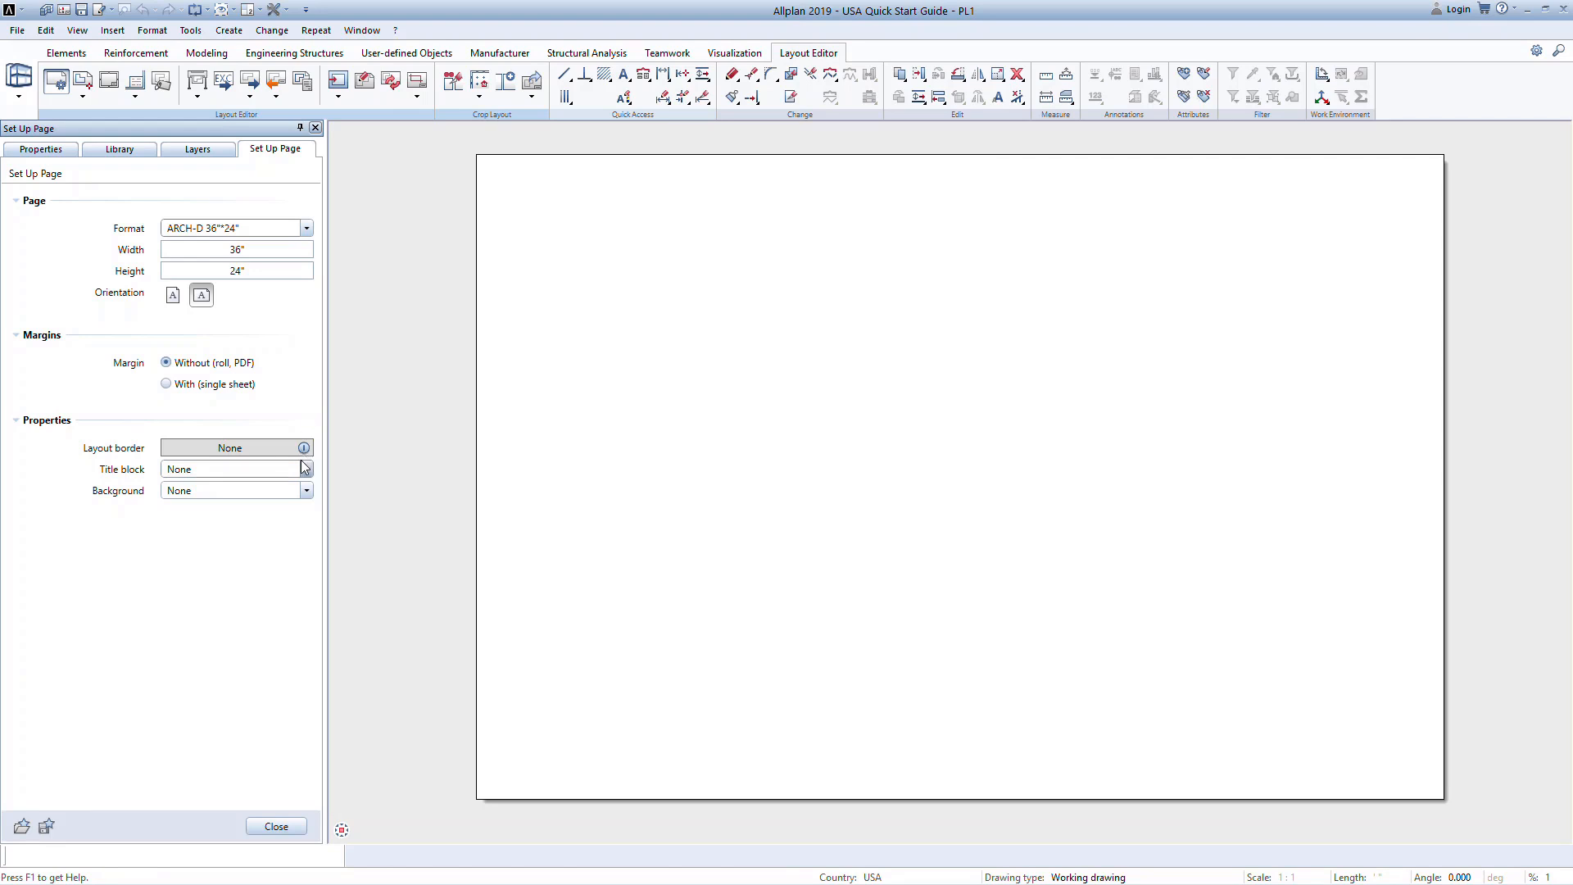
click(305, 468)
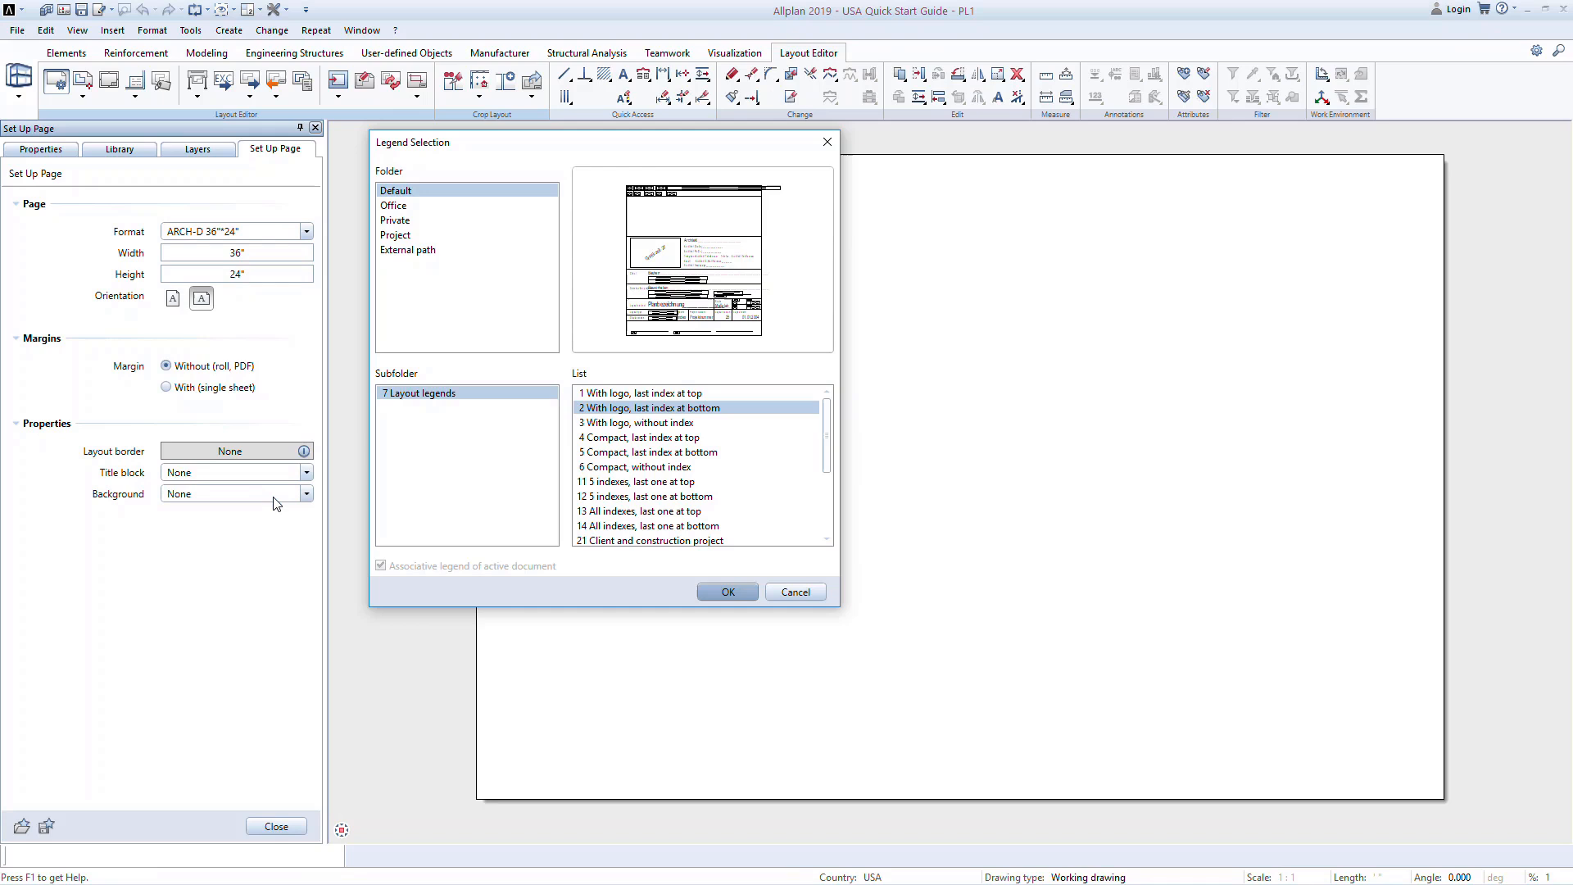
mouse_move(726, 555)
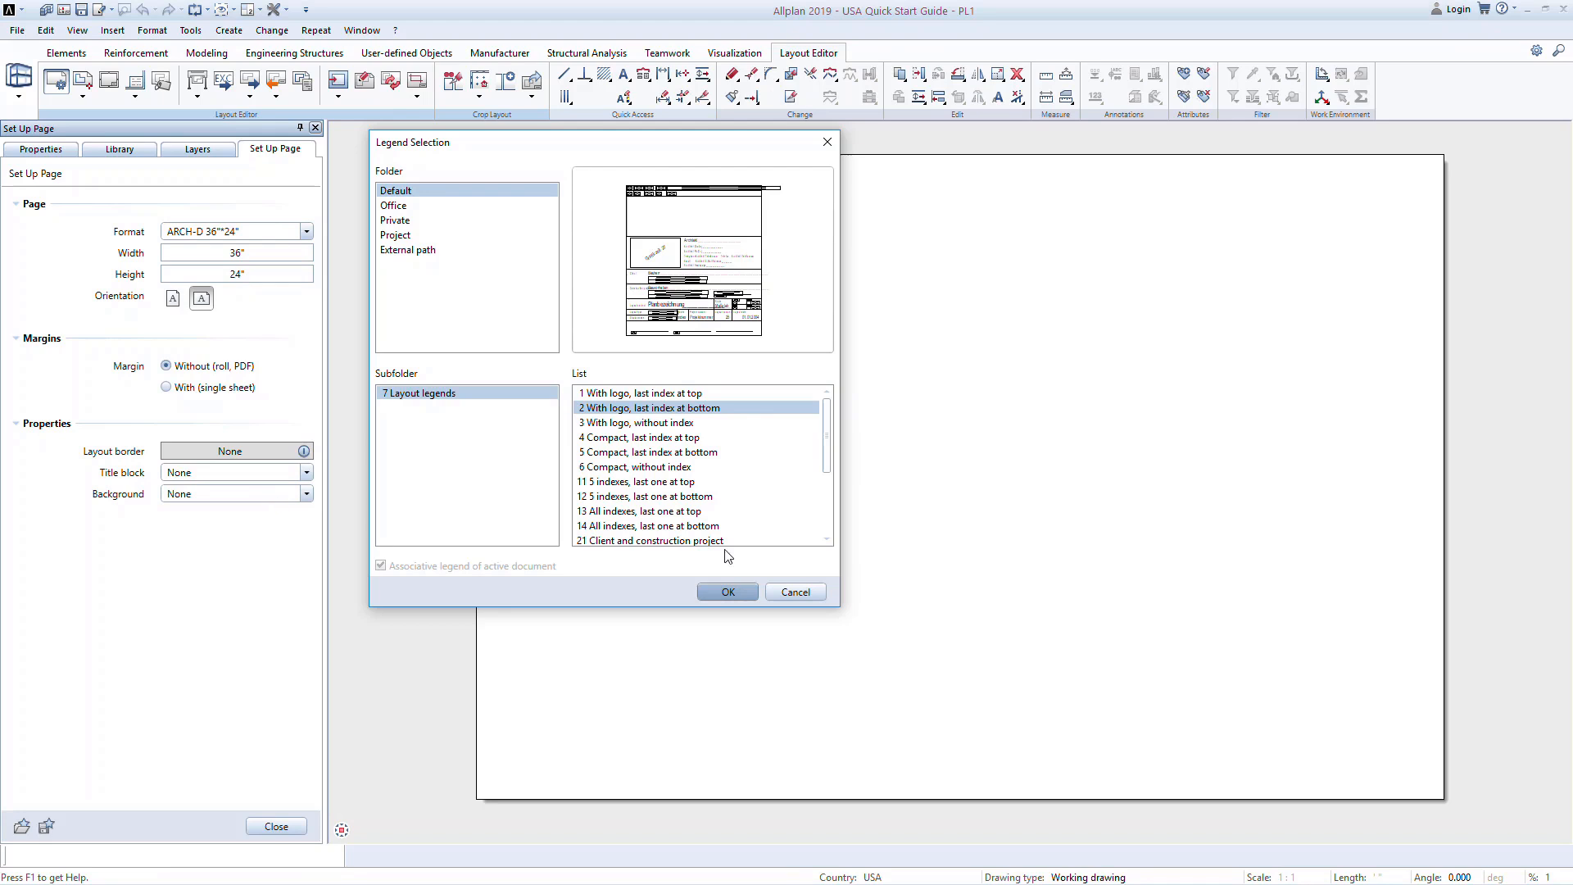
- Place title block legend '2 With logo, last index at bottom' on the sheet
scroll(down, 3)
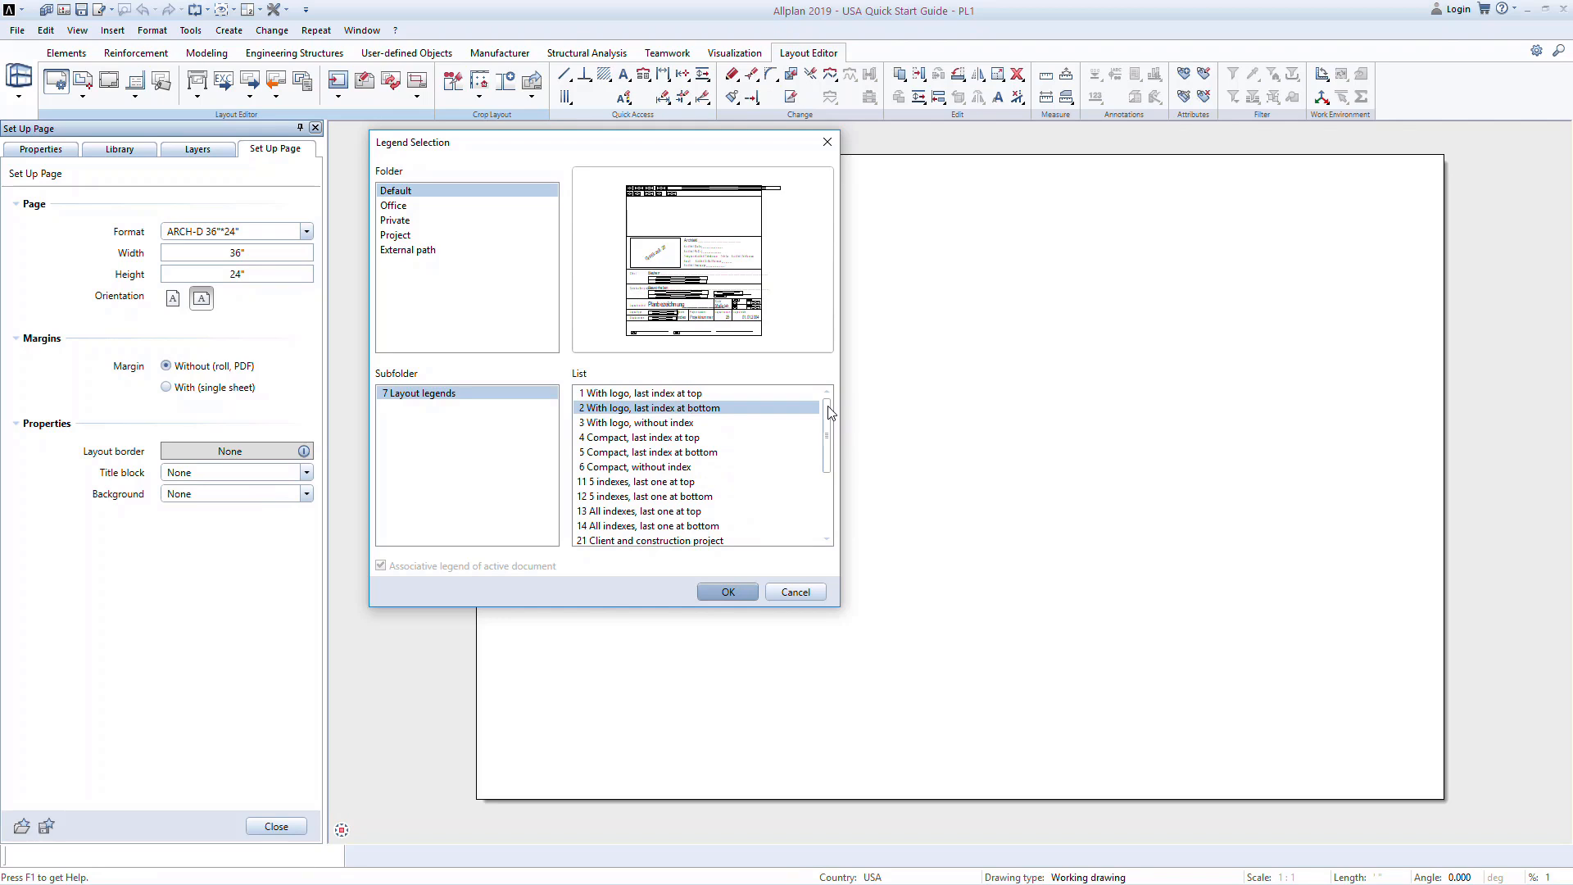
mouse_move(779, 503)
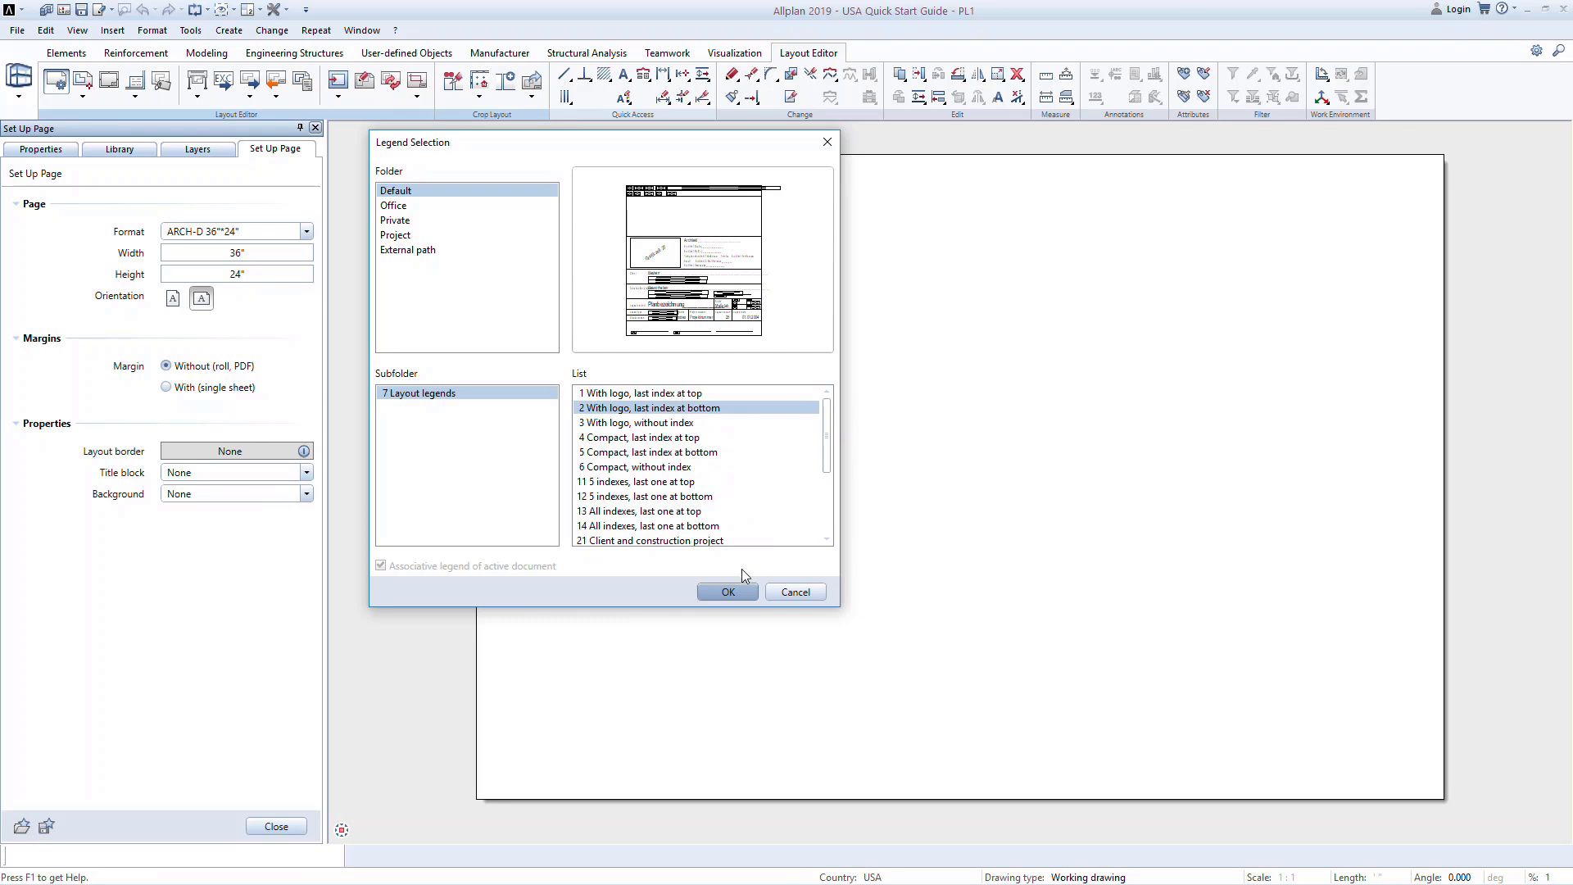
mouse_move(740, 583)
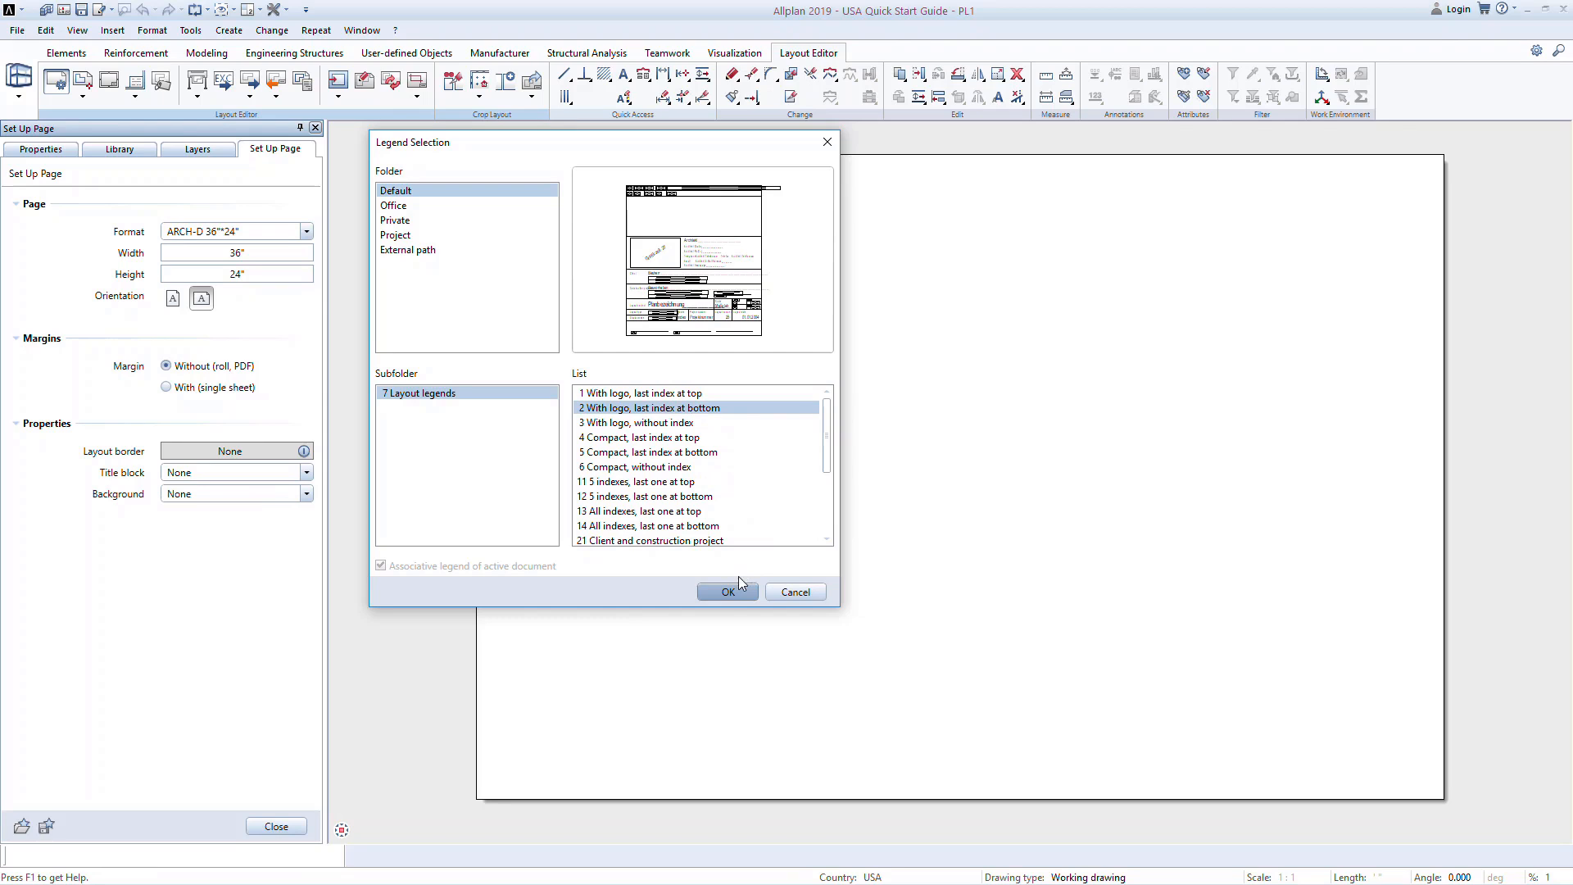
click(728, 591)
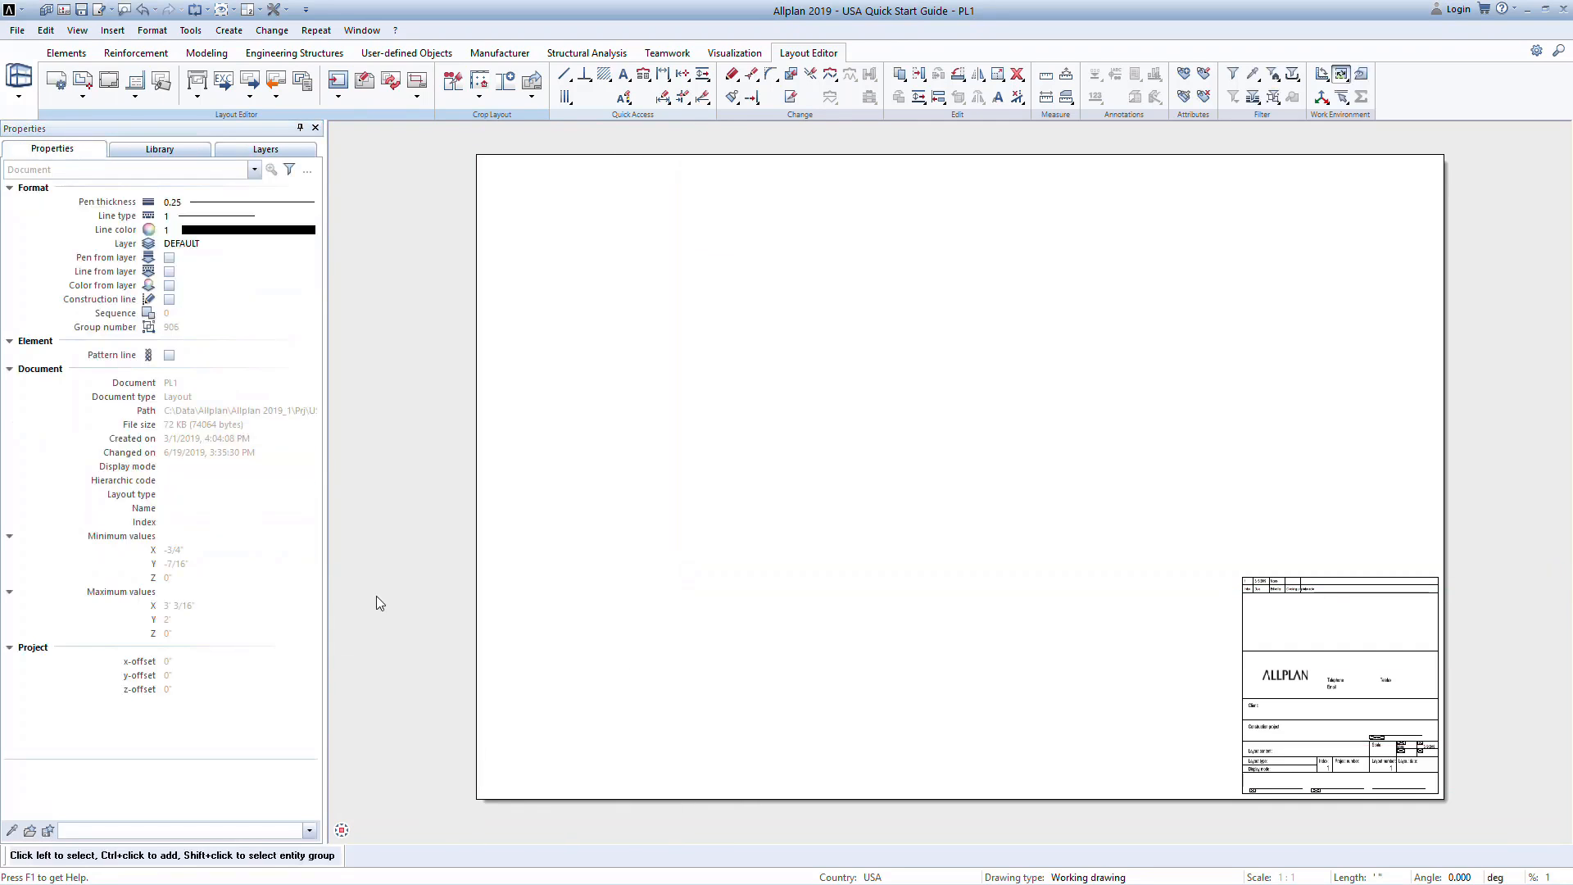
mouse_move(110, 79)
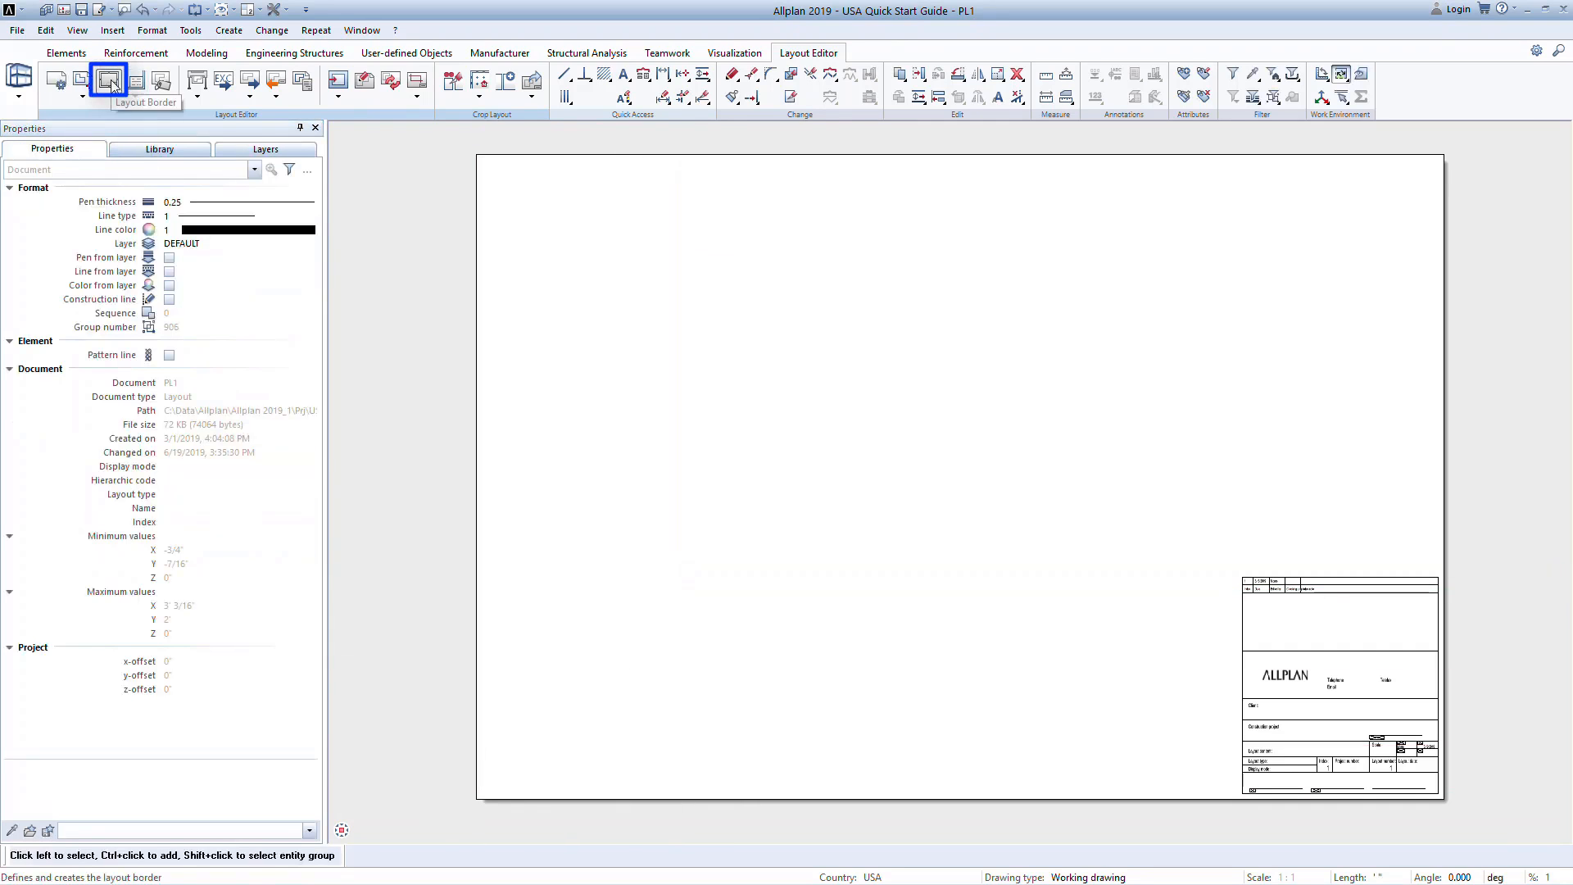
- Create a layout border framing the ARCH-D page and title block
click(108, 80)
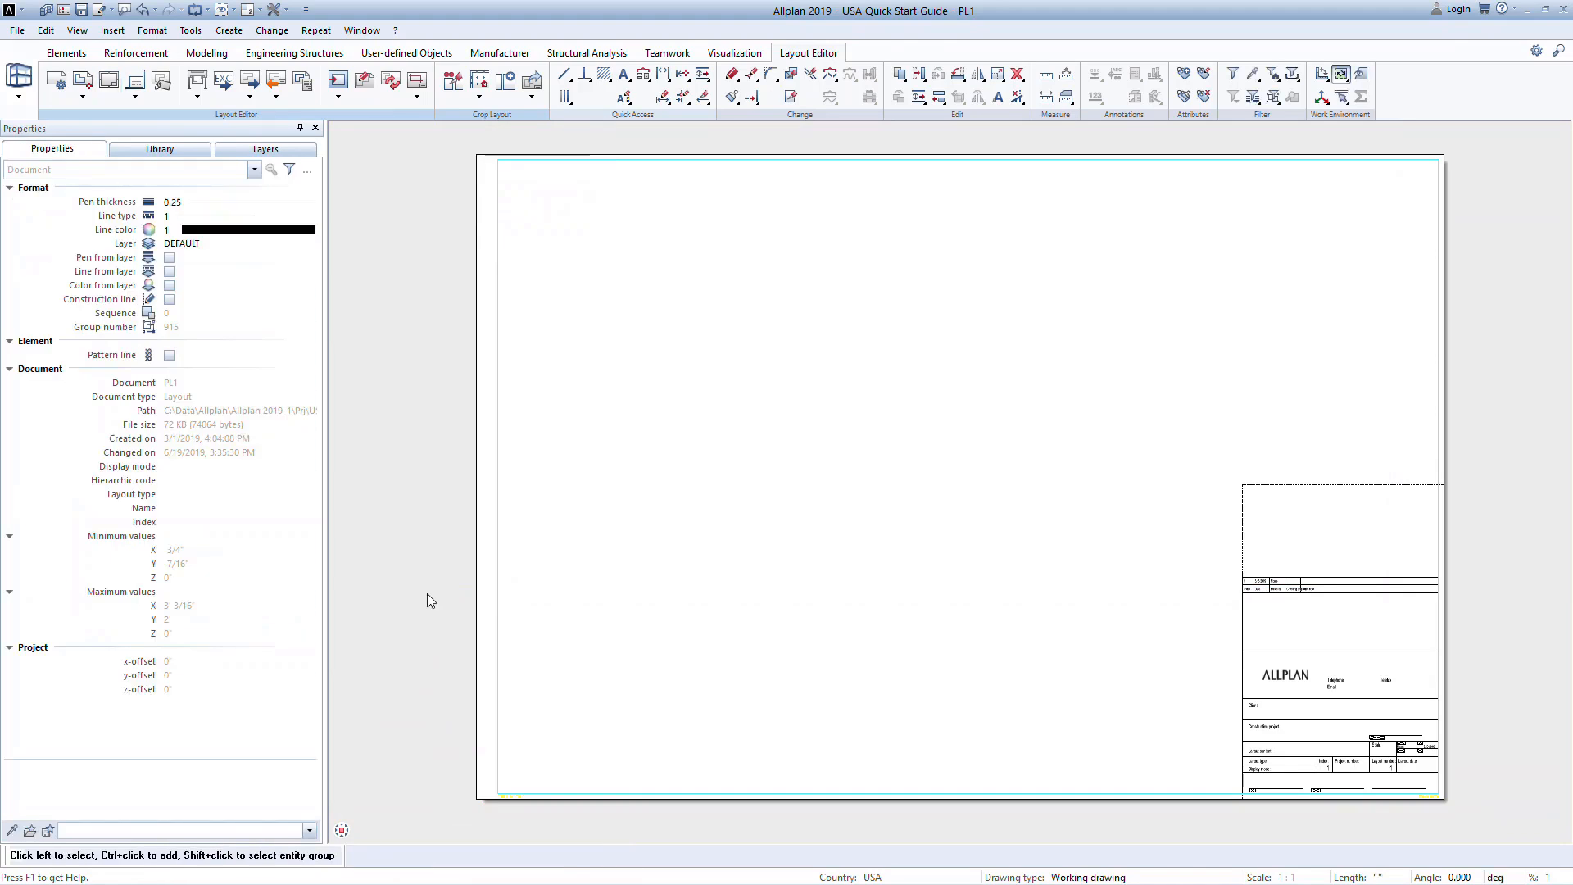
mouse_move(671, 560)
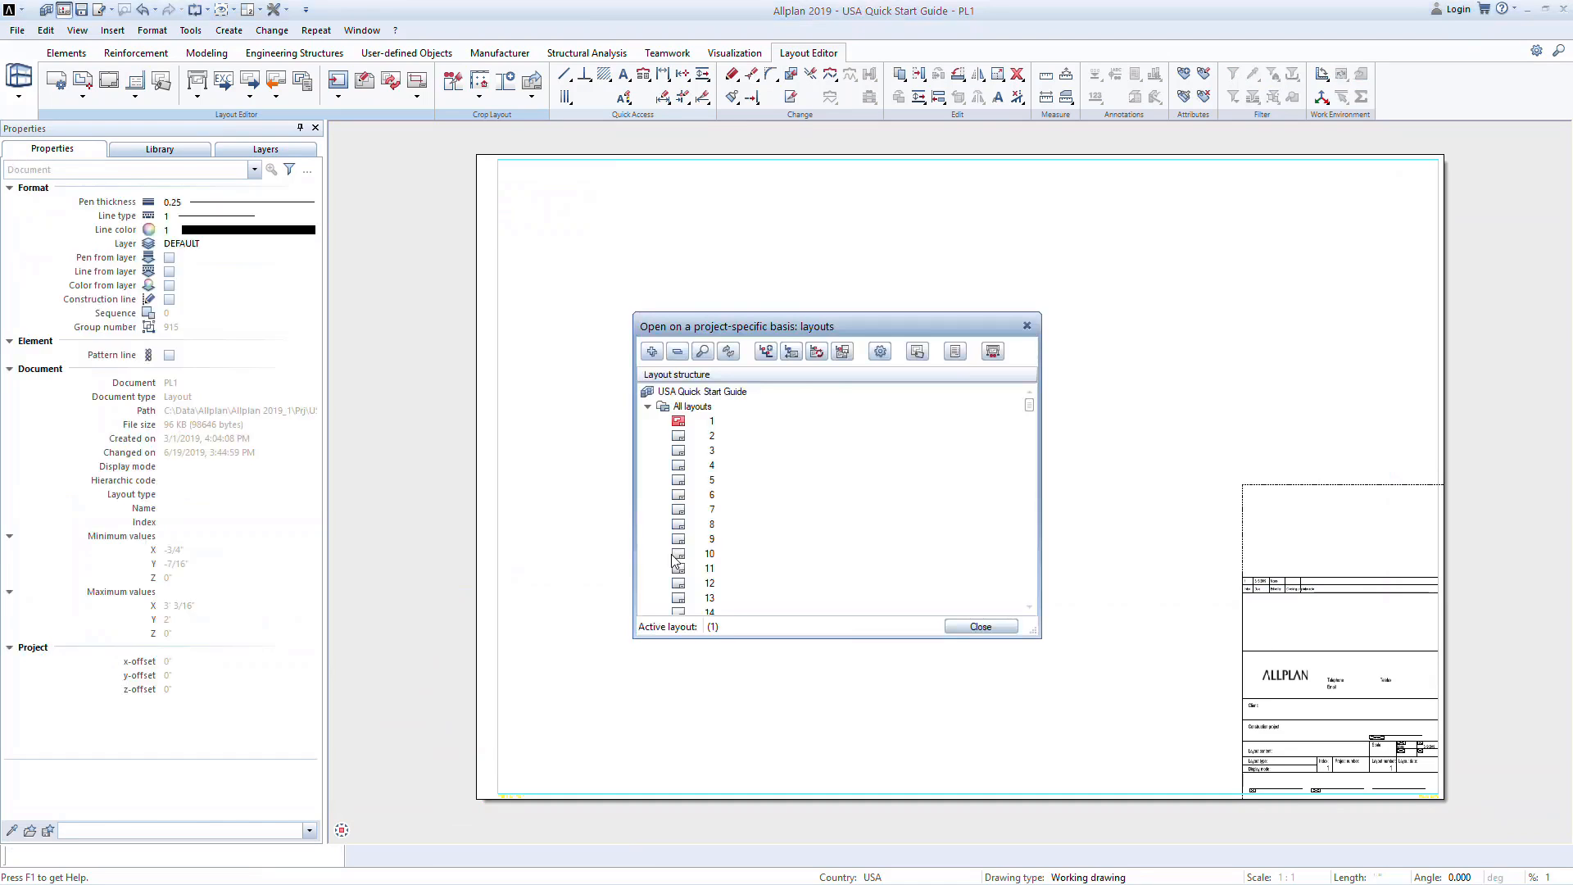
mouse_move(757, 565)
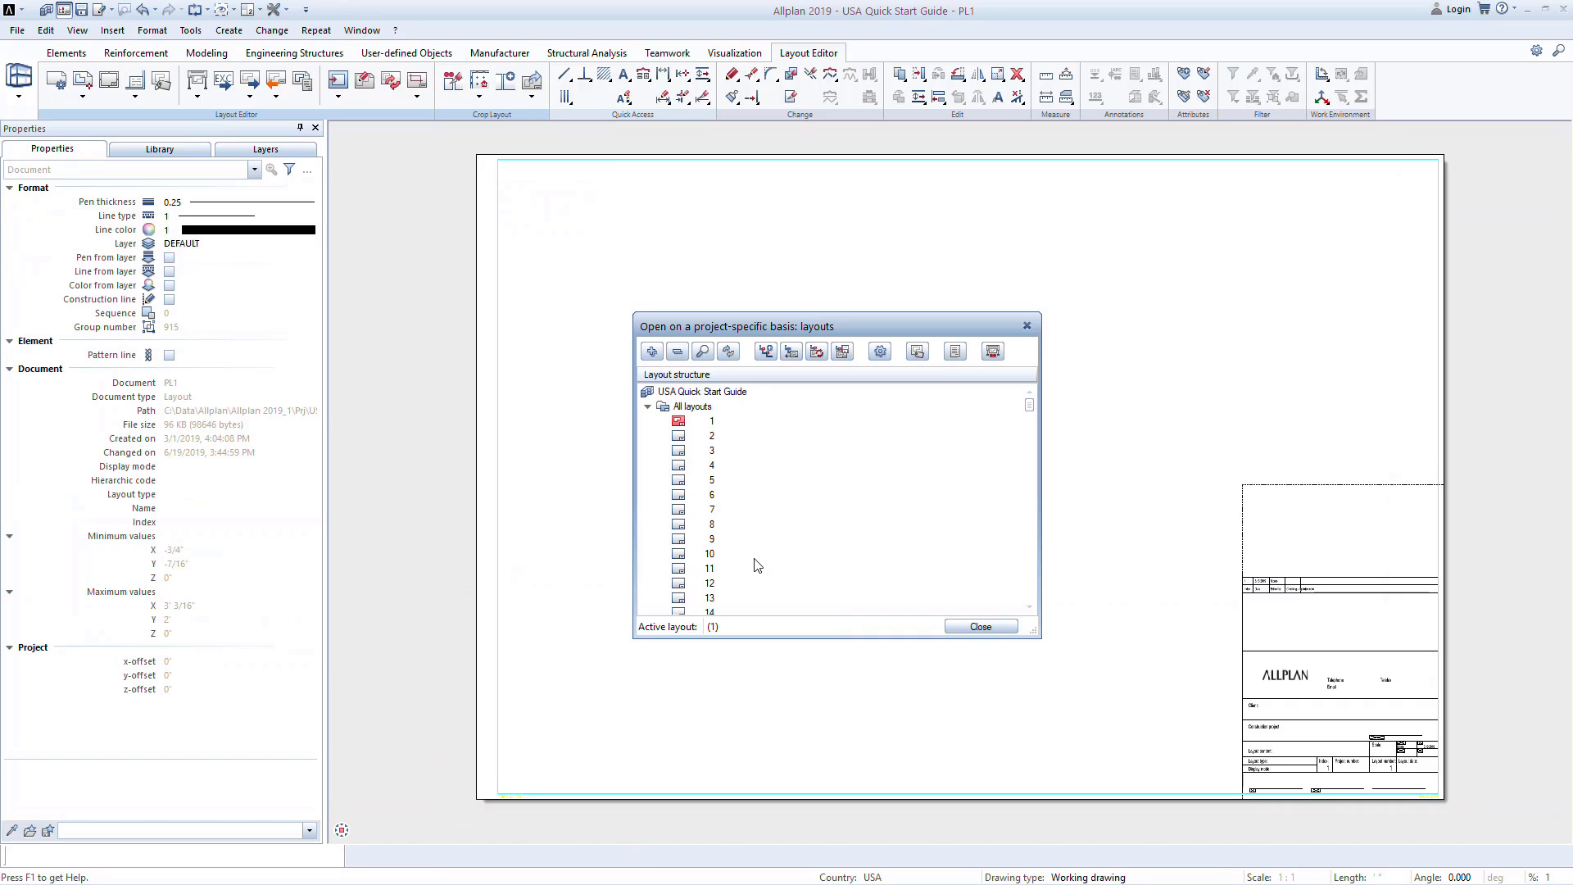
mouse_move(757, 567)
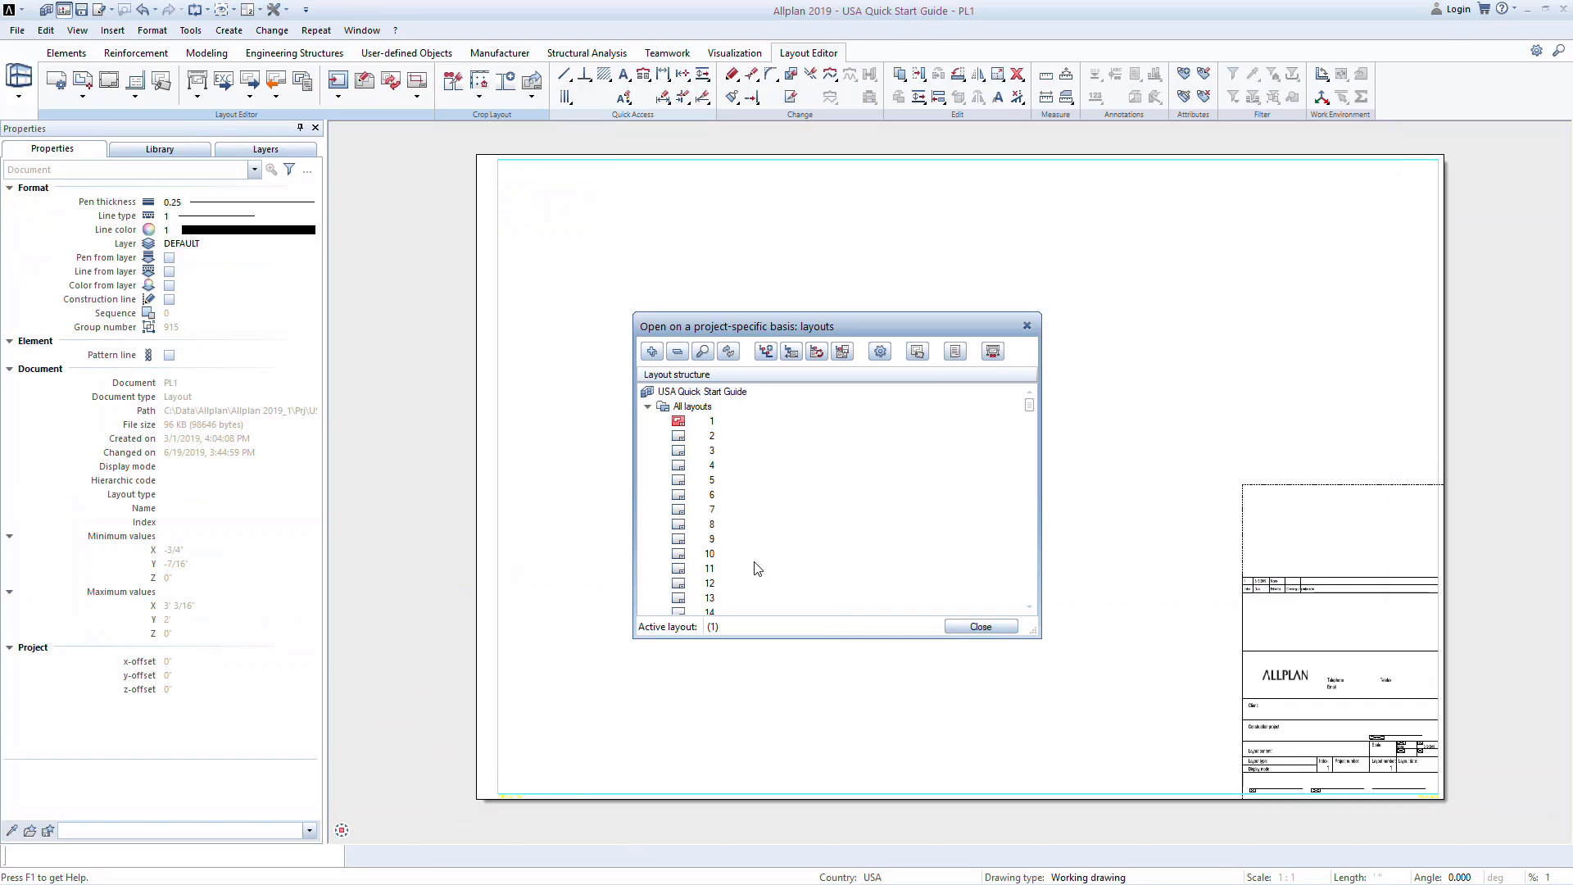
- Rename layout 1 by entering 'Foundation' into its name field
double_click(711, 421)
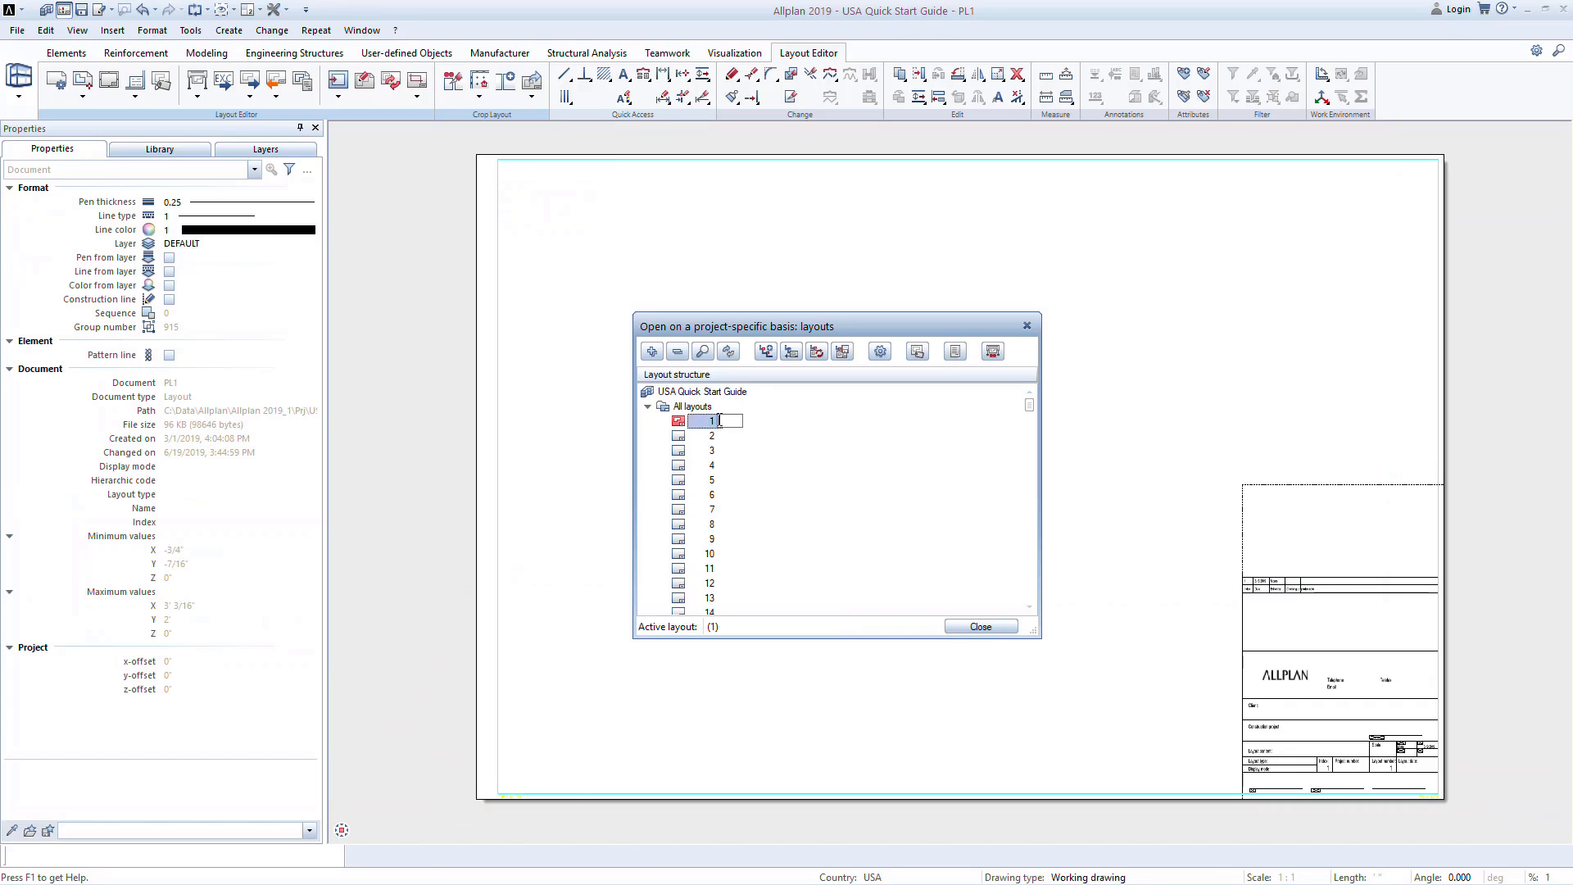
text(Foundation Plan)
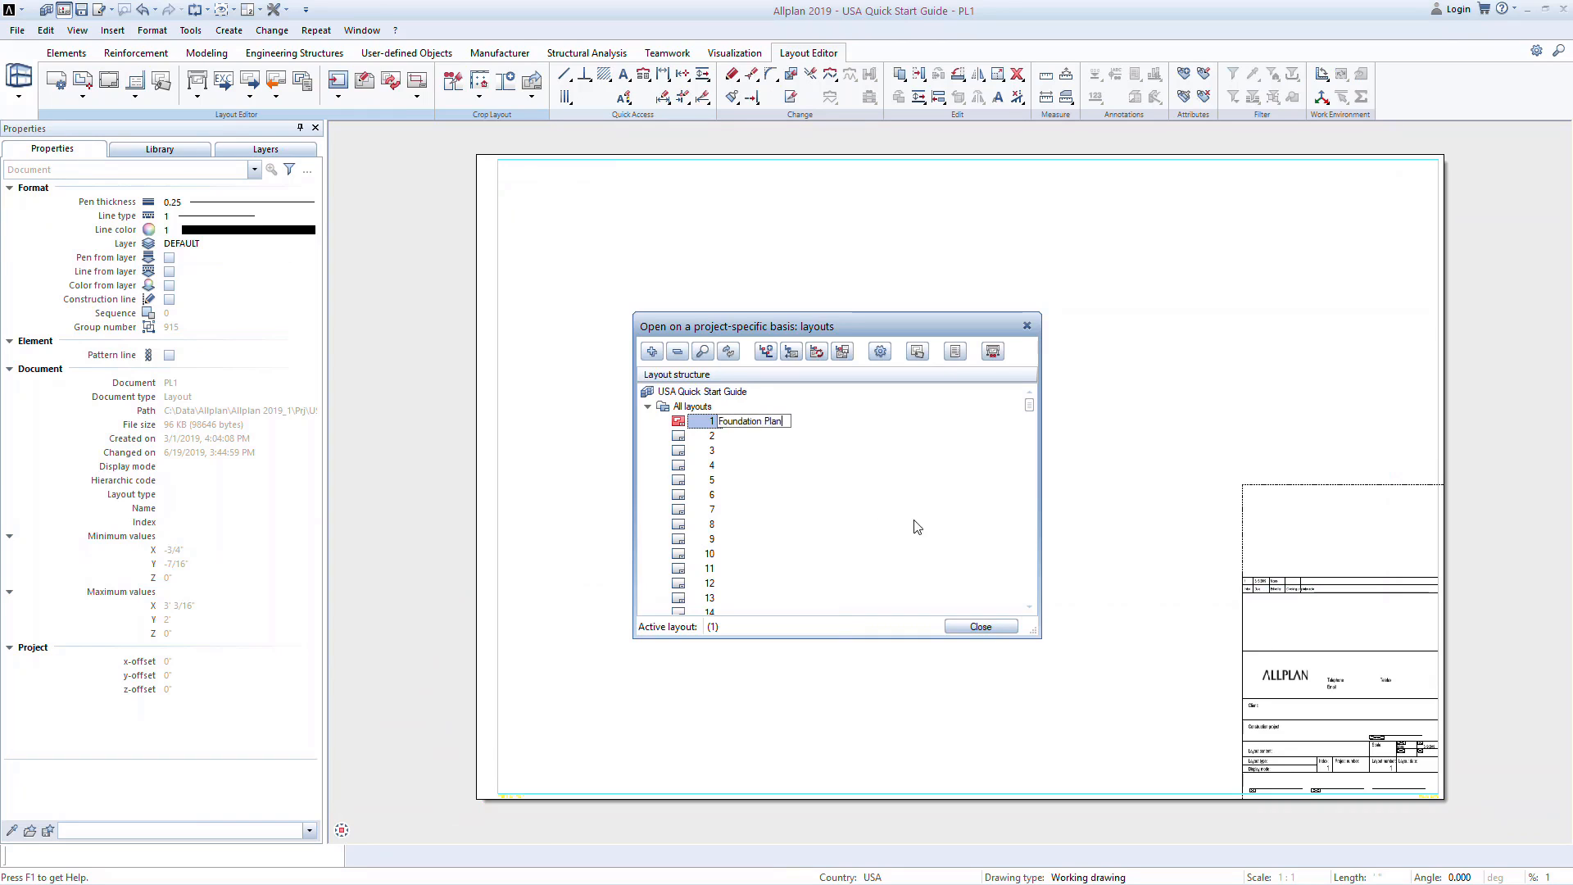
mouse_move(959, 616)
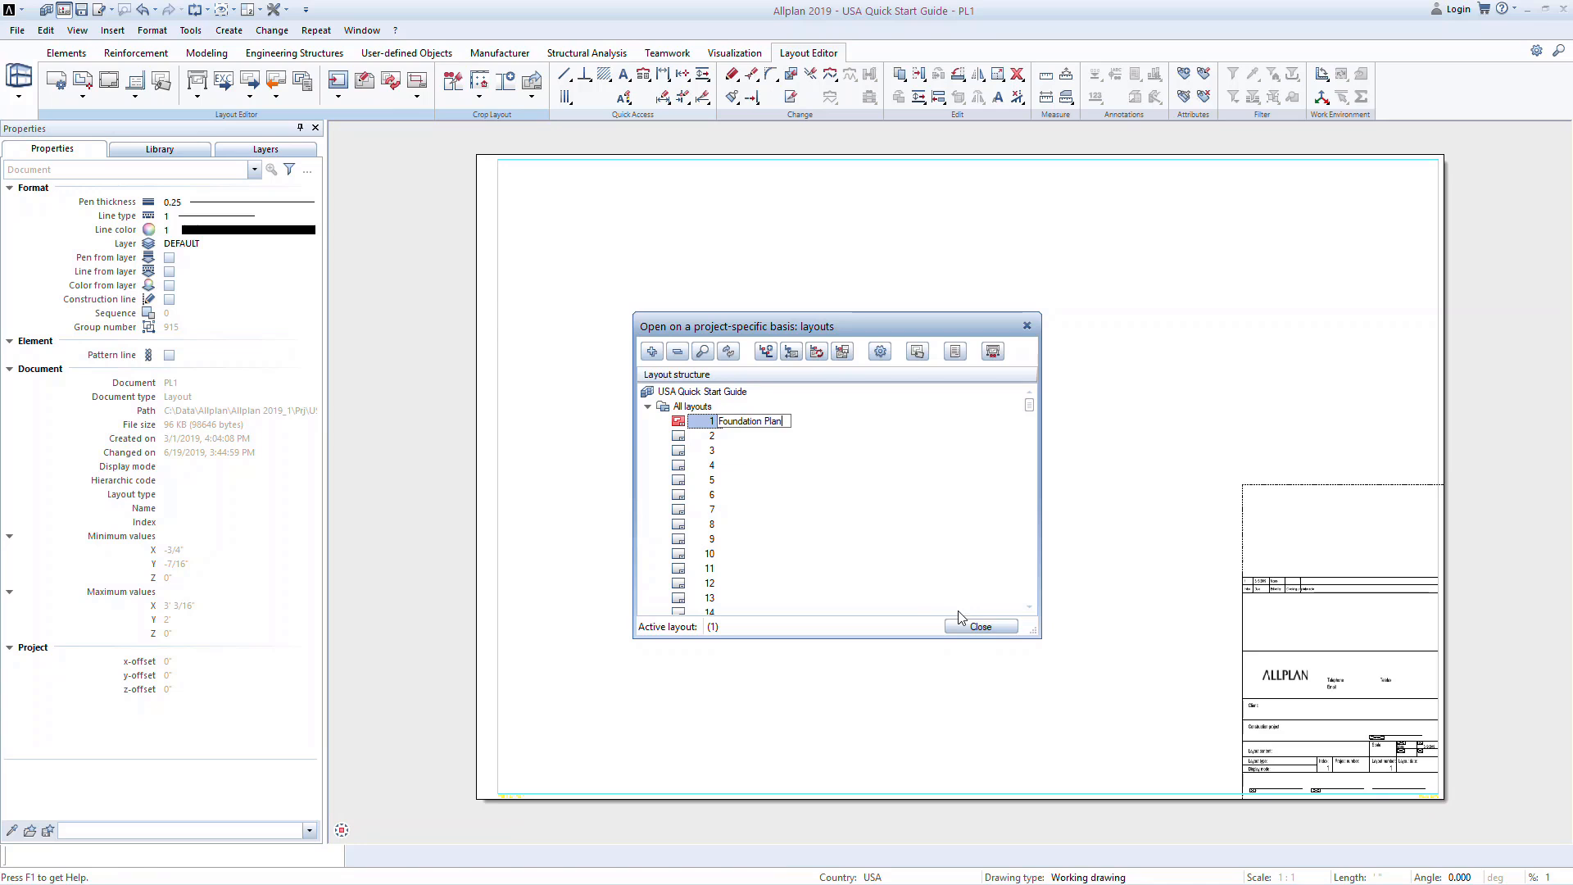
- Close the project's layout list and return to the sheet's title block
click(980, 625)
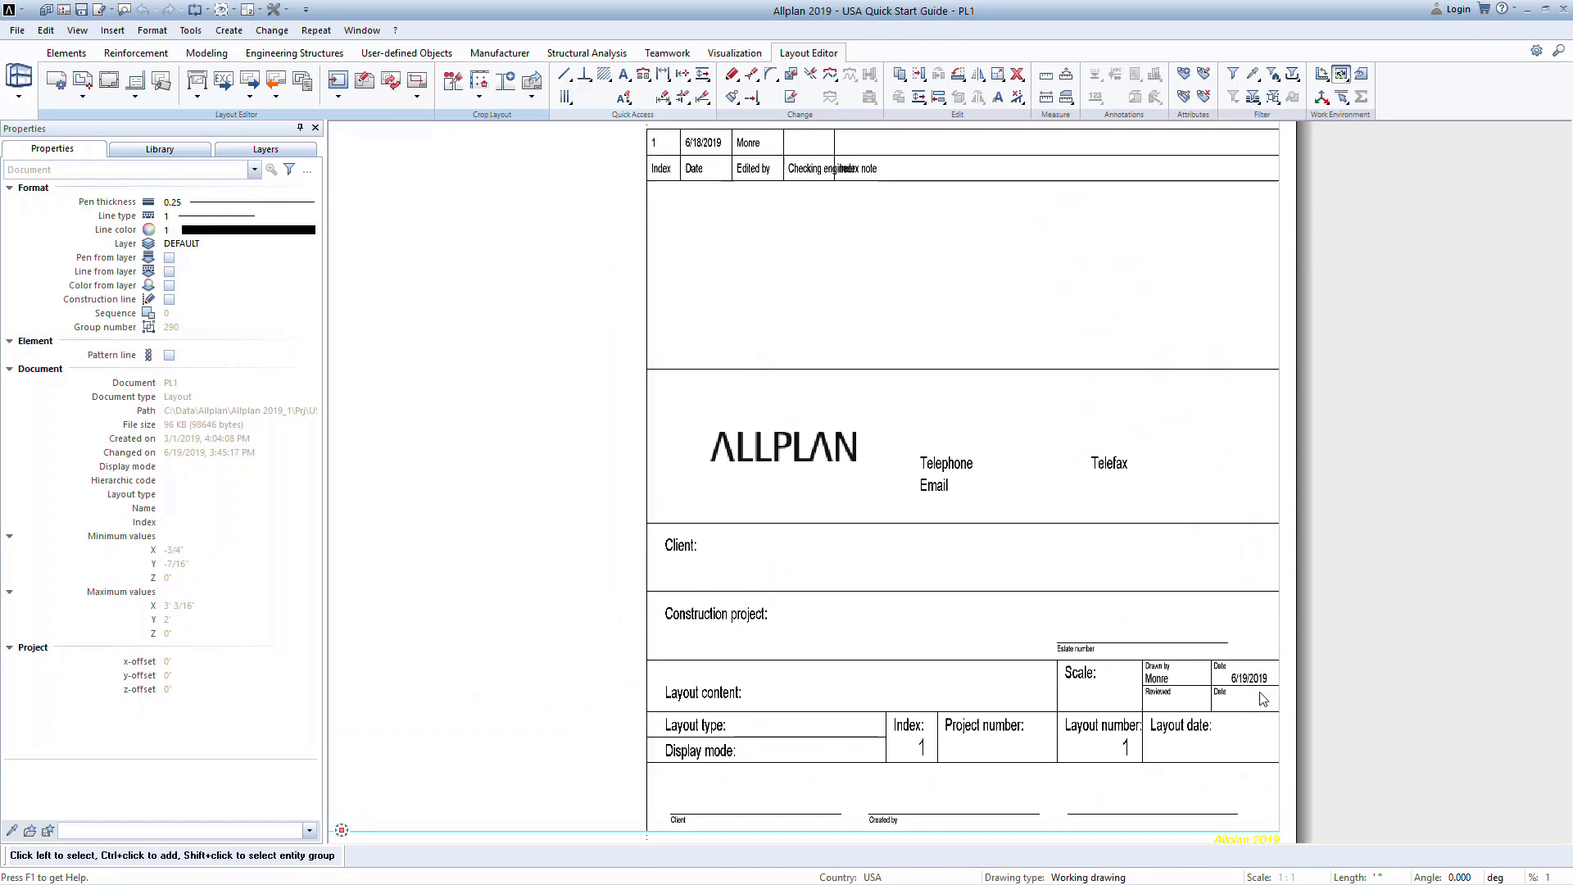
mouse_move(426, 332)
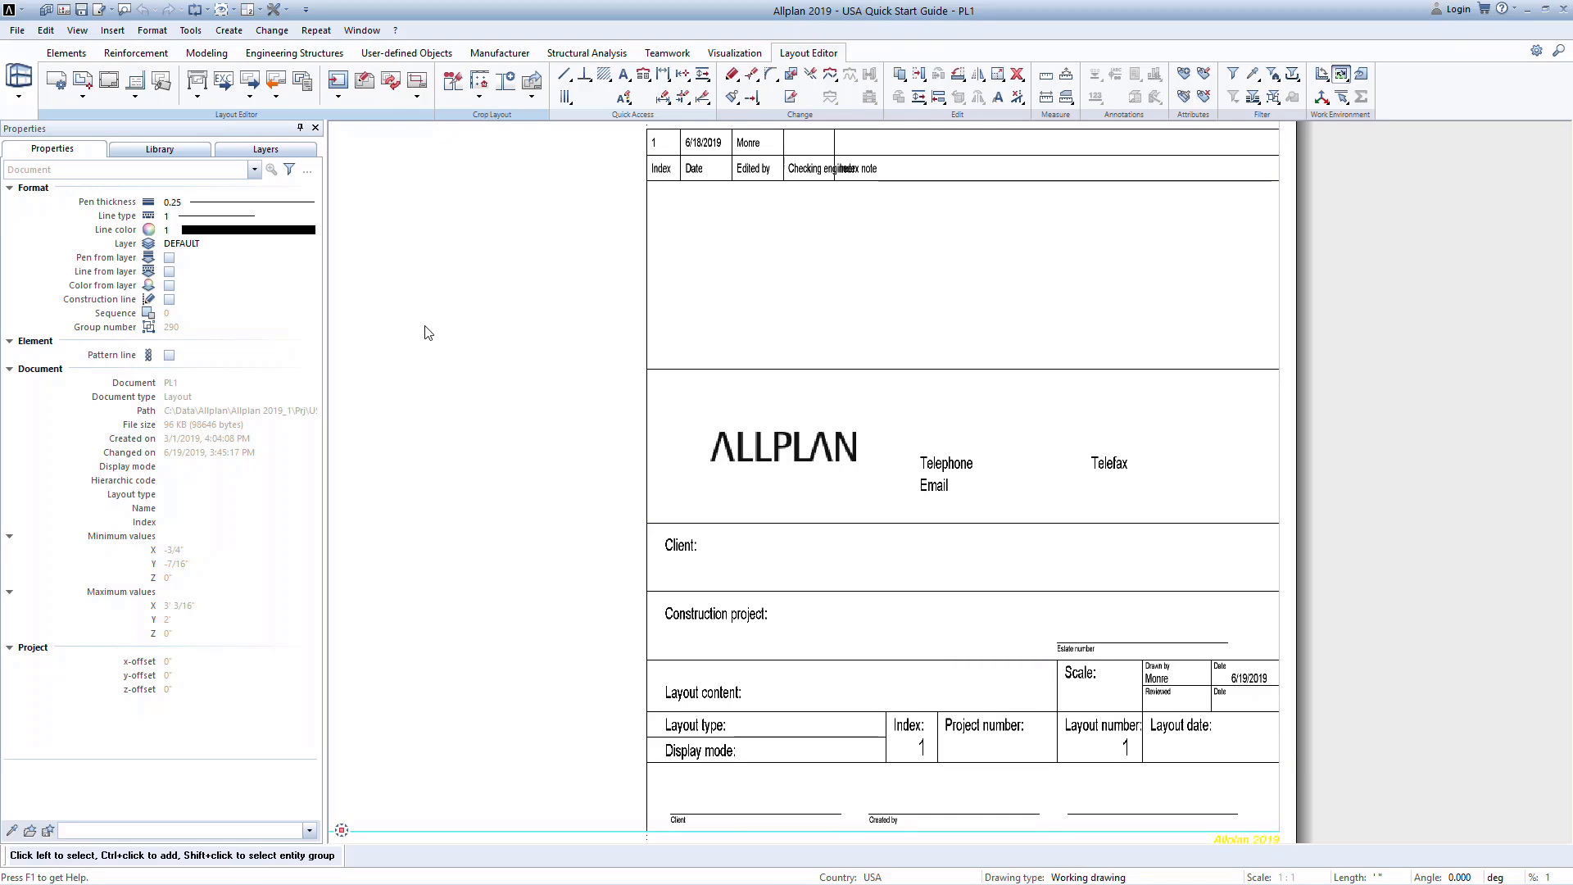
click(46, 12)
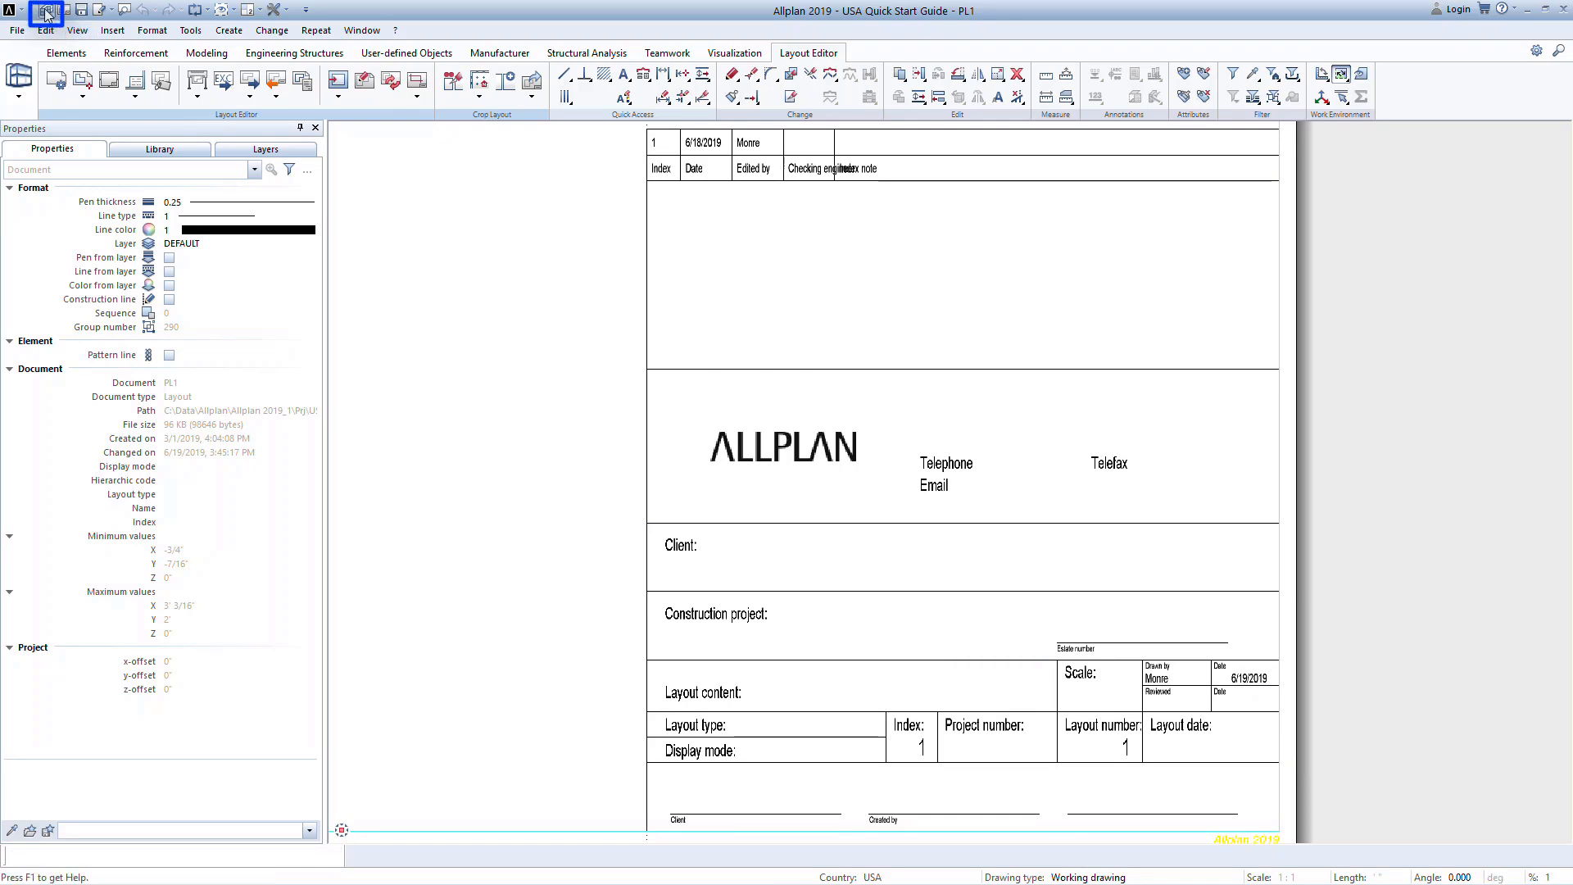
- Set the USA Quick Start Guide project's Client attribute to 'New Architect' and apply the settings
click(46, 8)
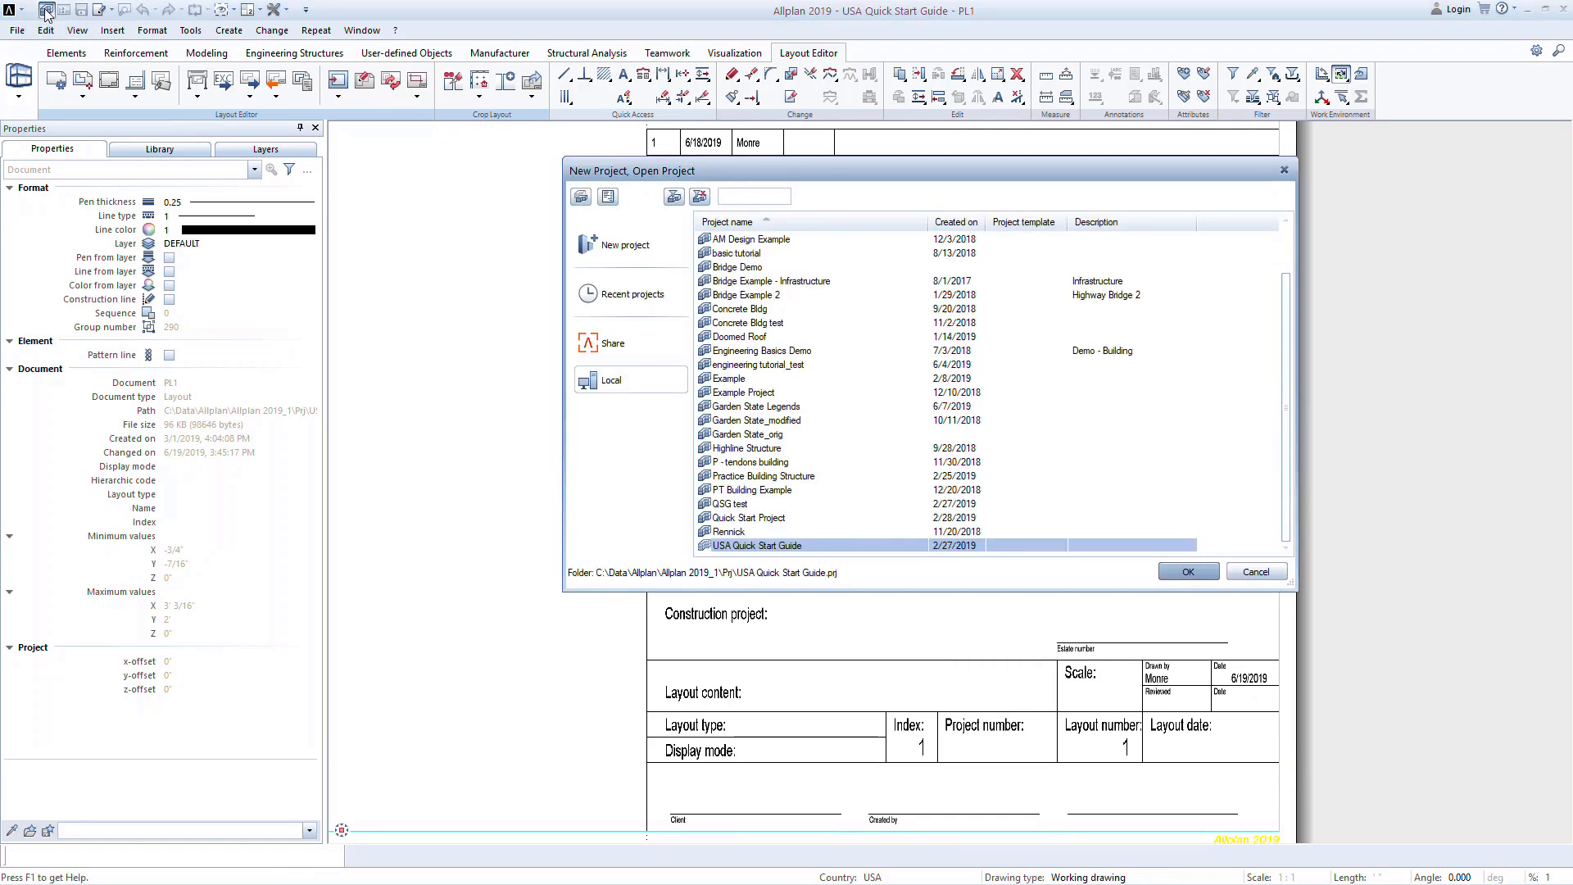
right_click(753, 544)
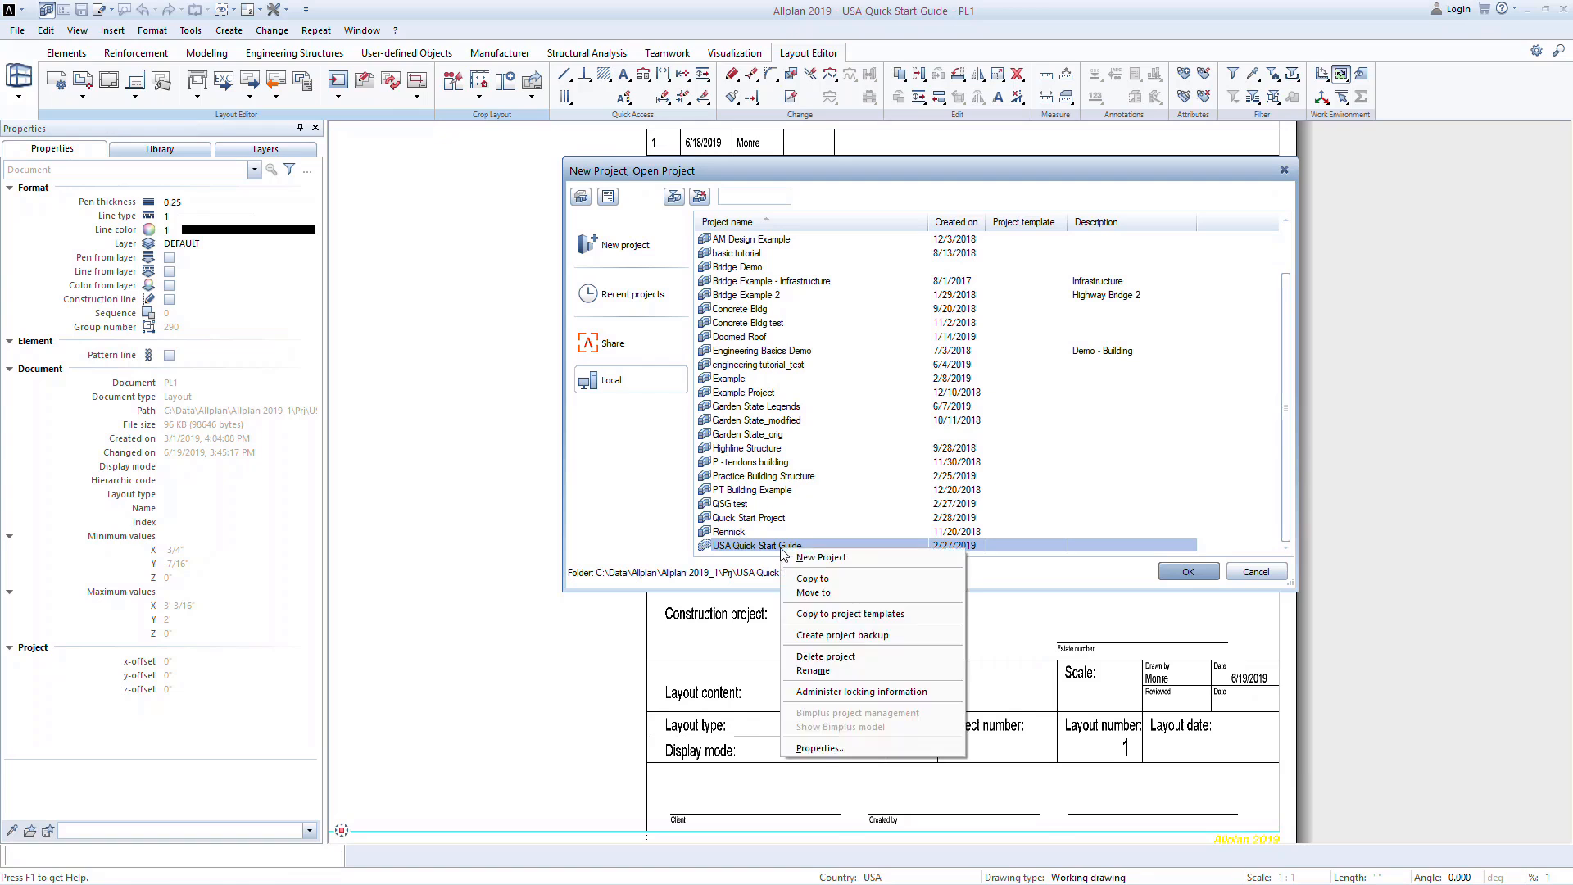
mouse_move(821, 747)
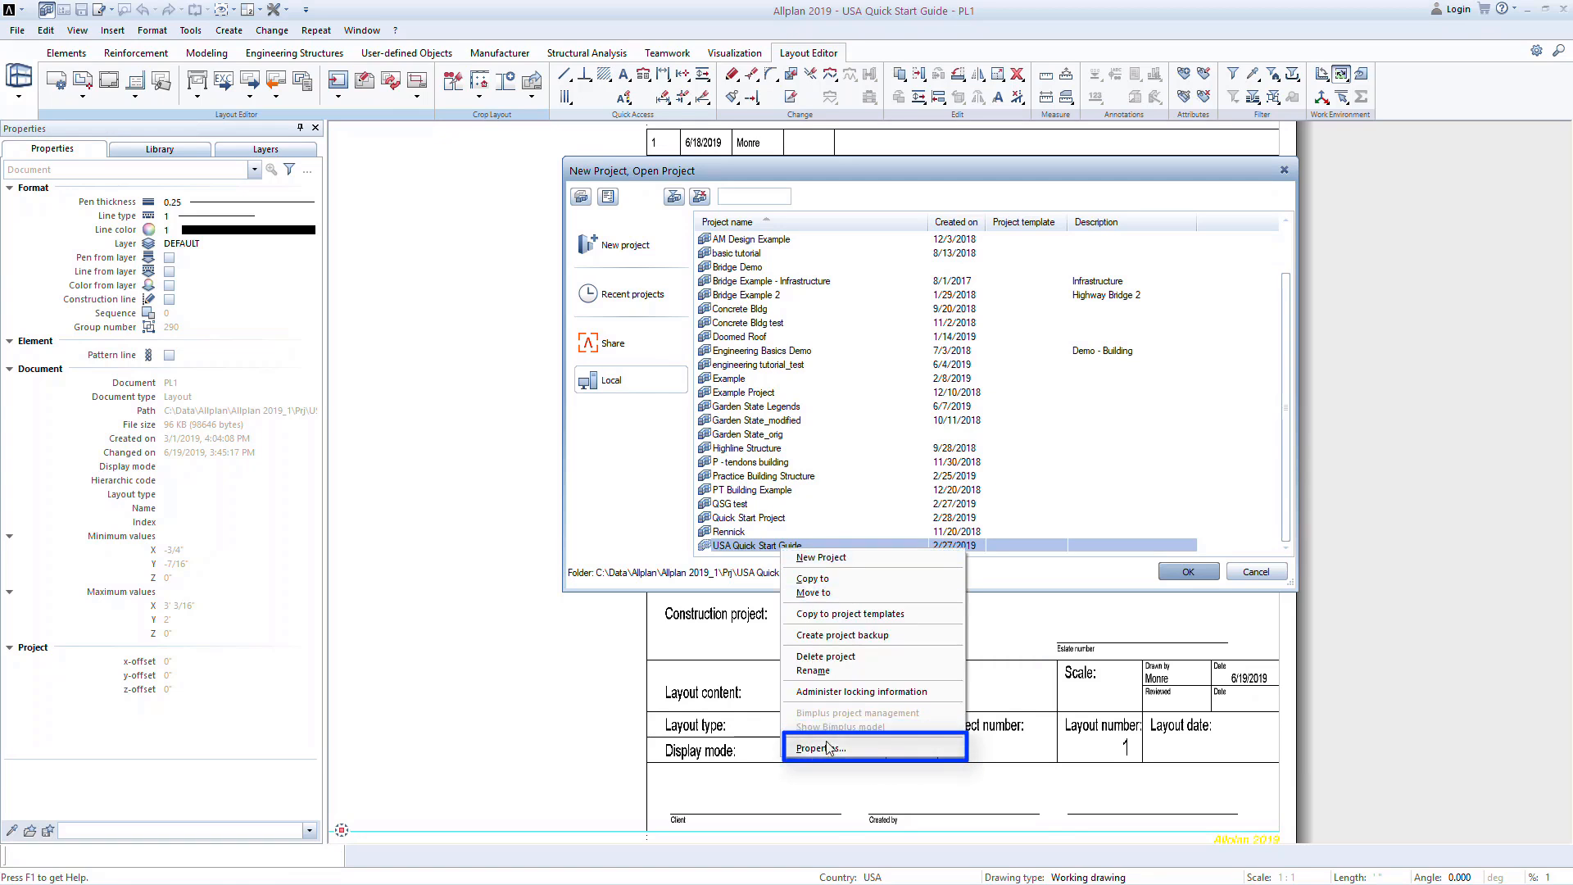
click(821, 747)
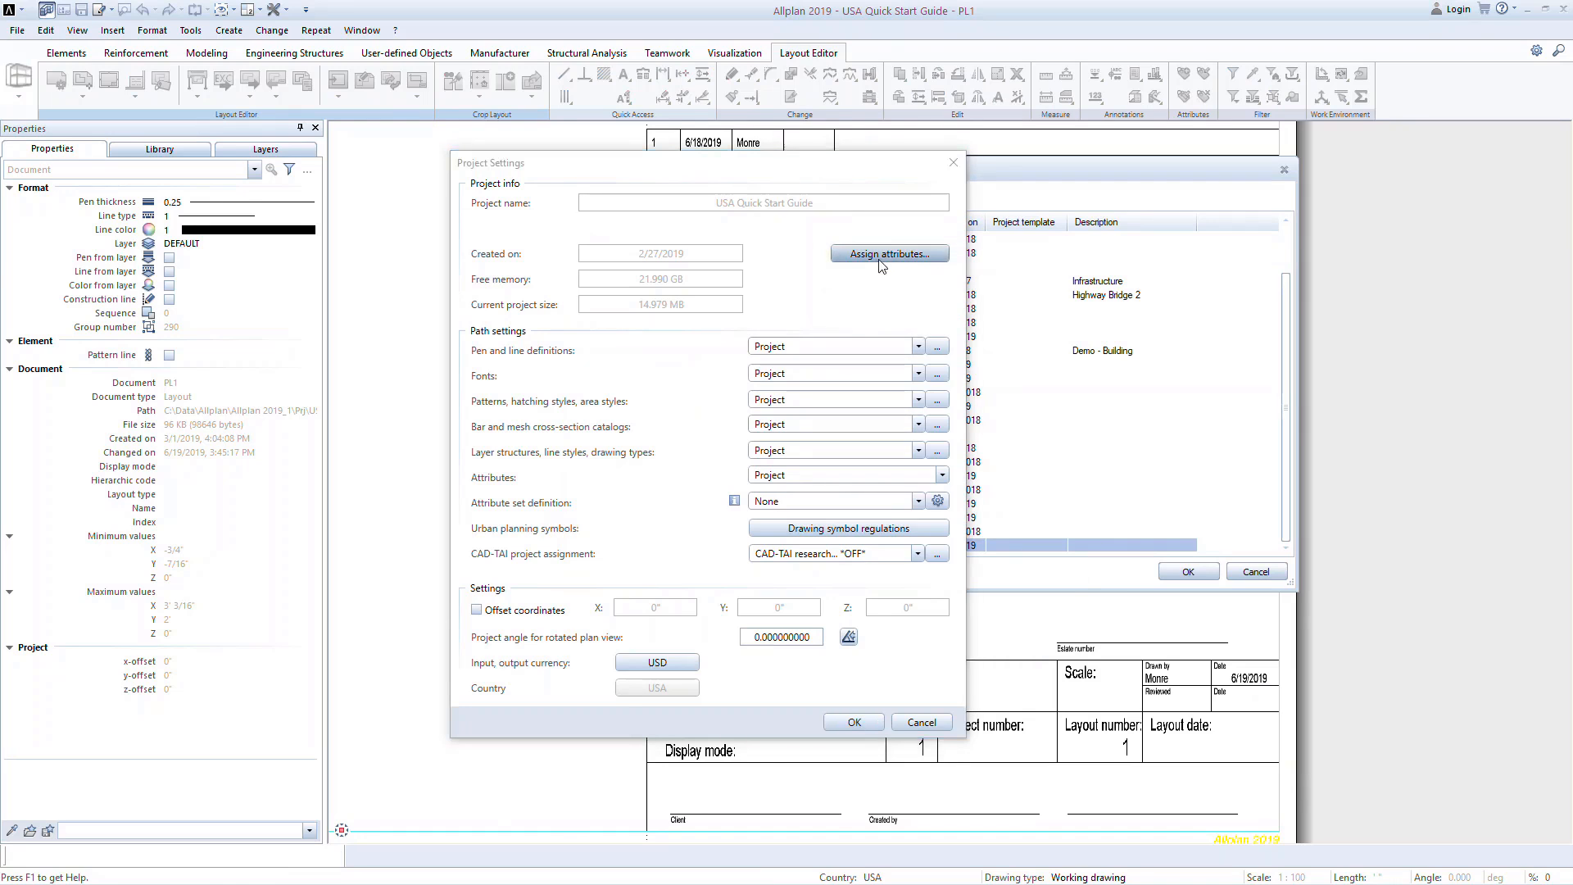
click(888, 253)
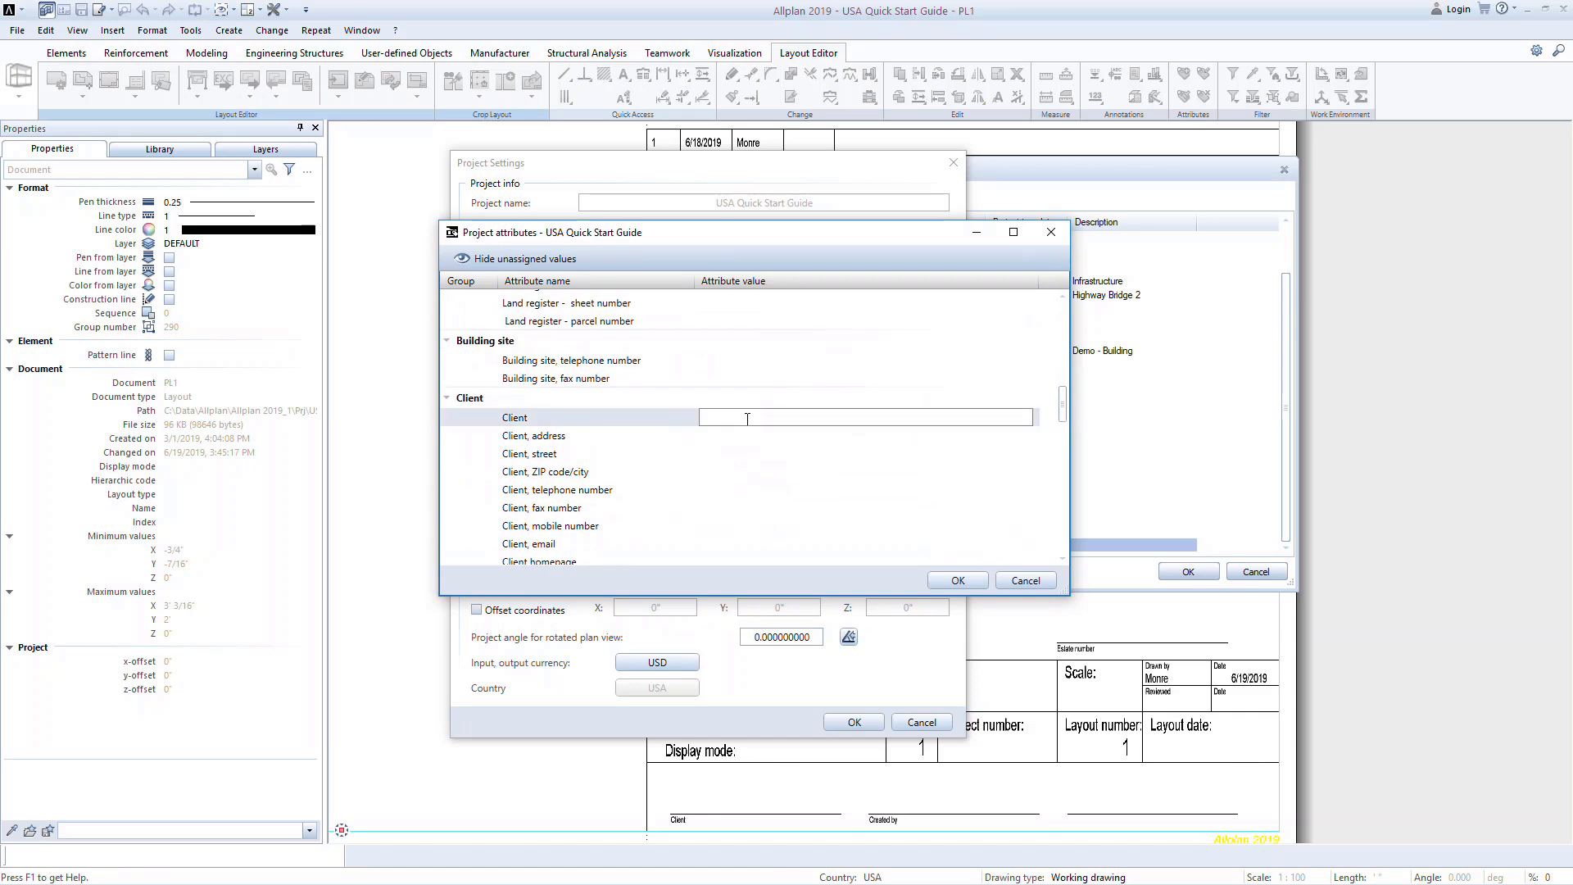
text(New Architect)
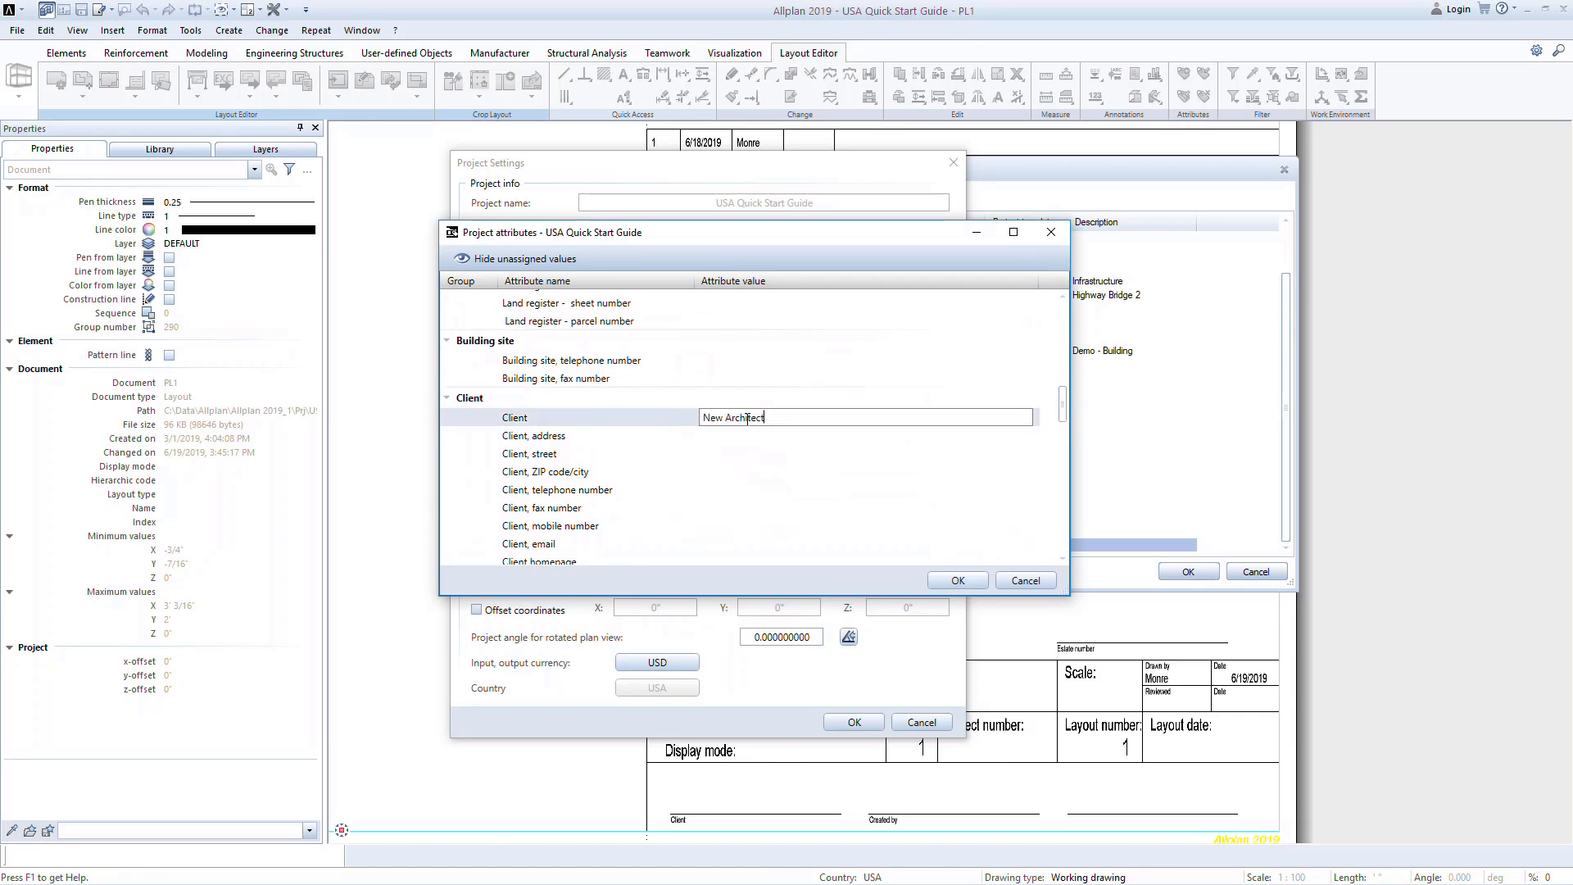
click(955, 580)
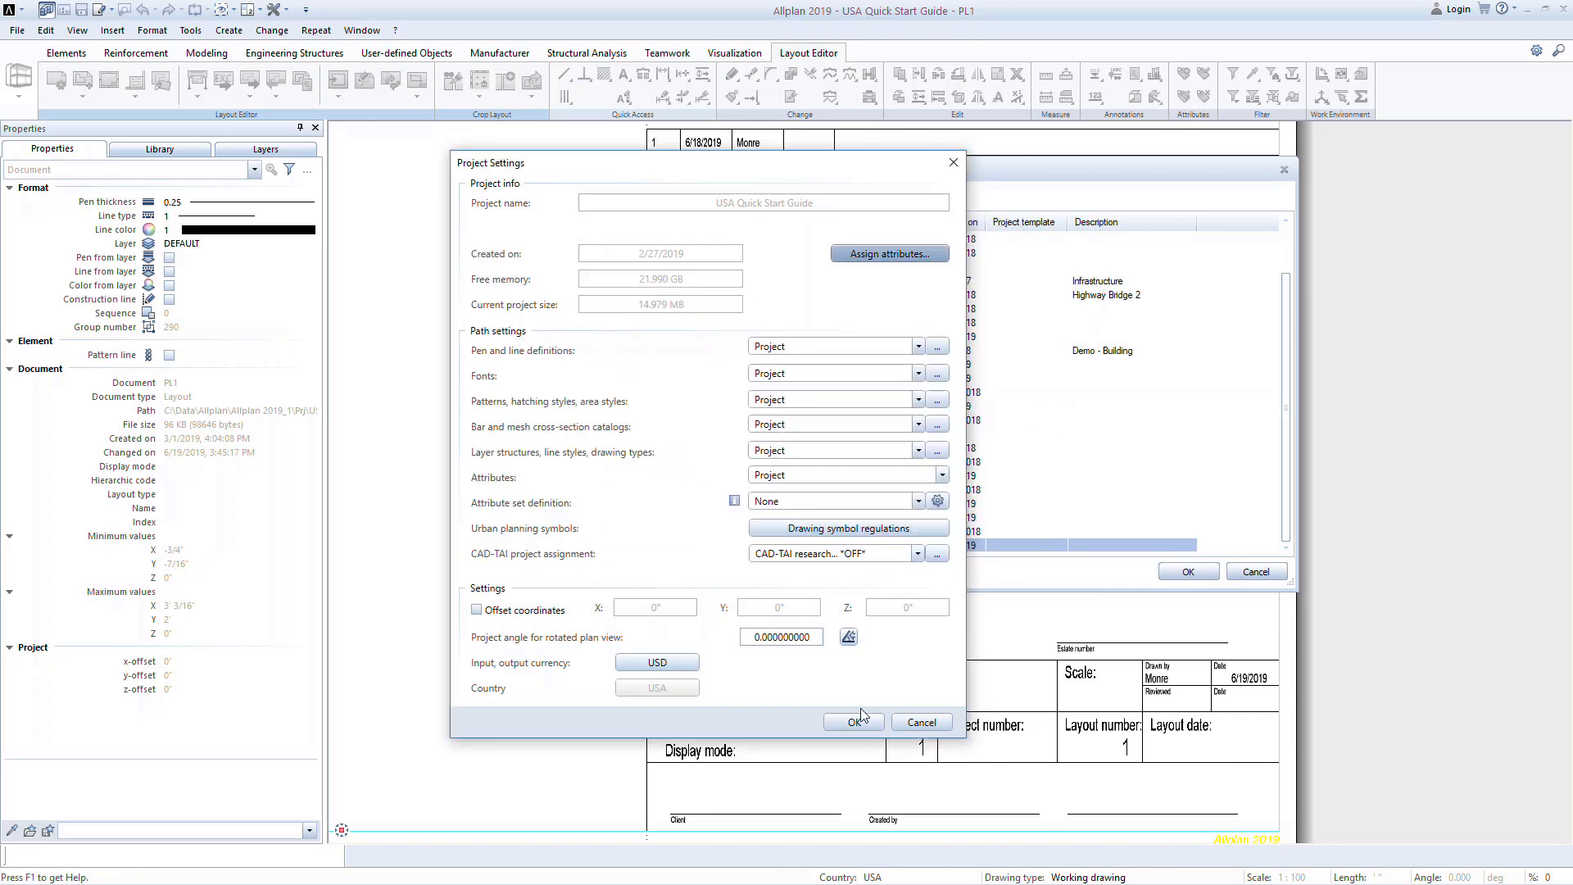
click(852, 721)
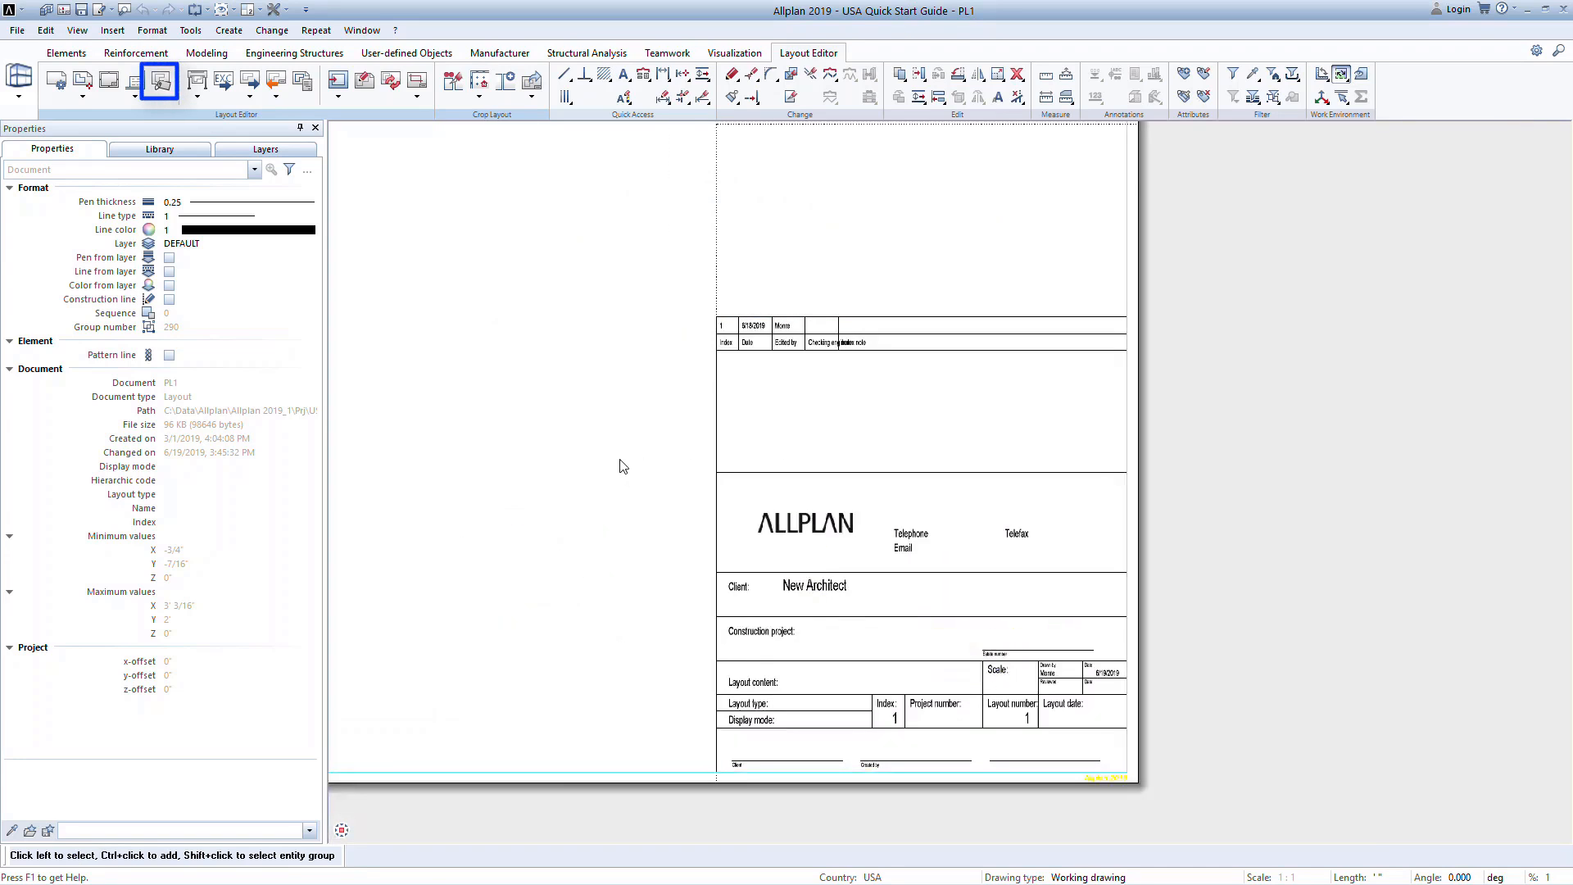
mouse_move(613, 464)
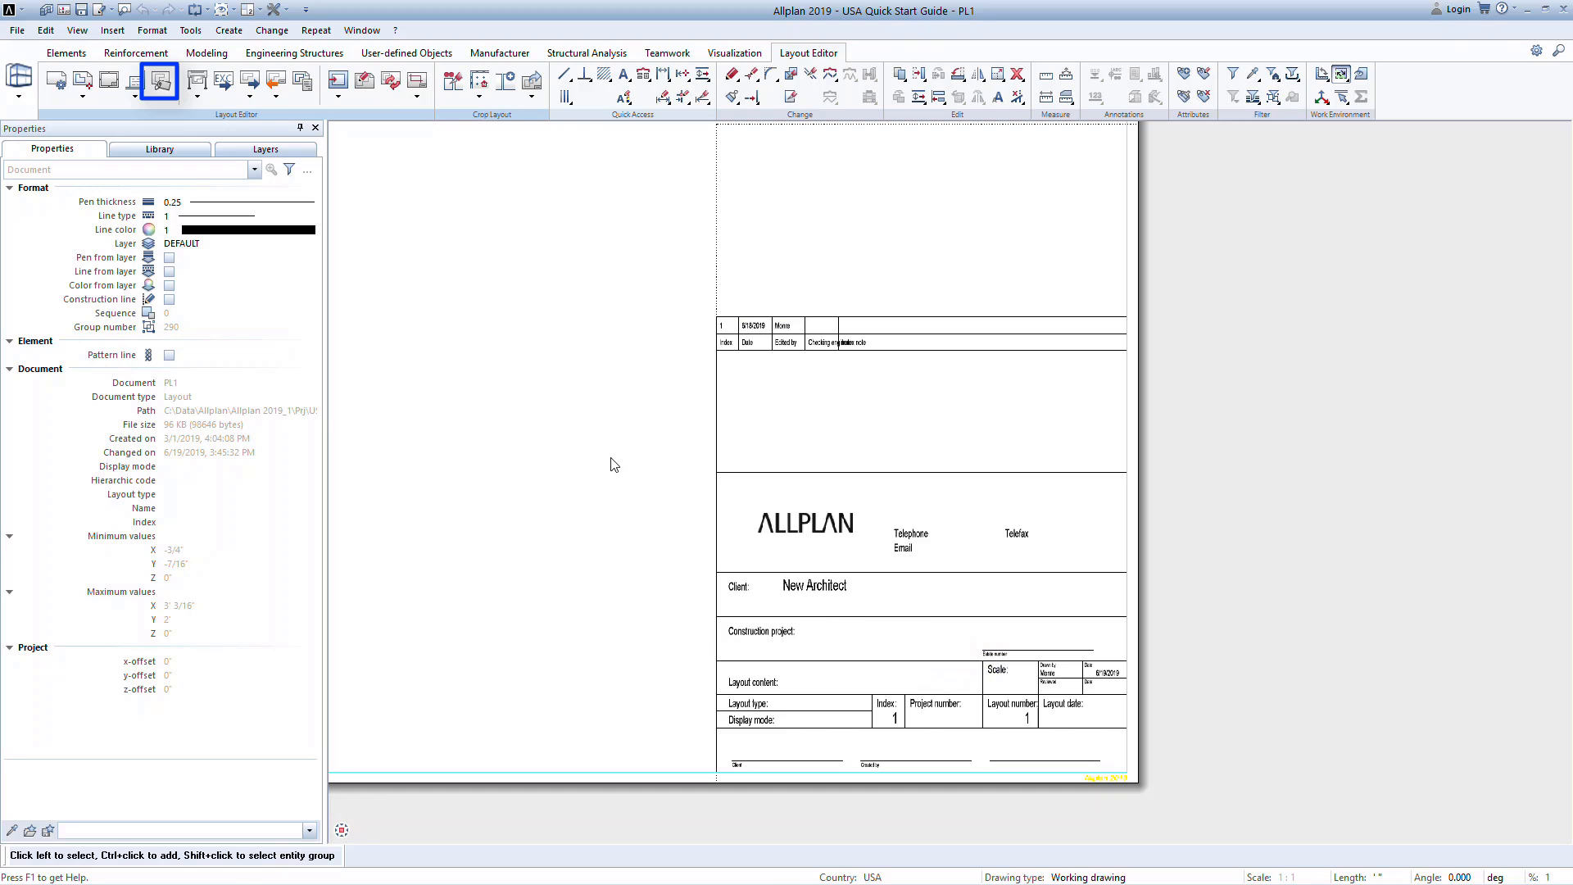
mouse_move(157, 82)
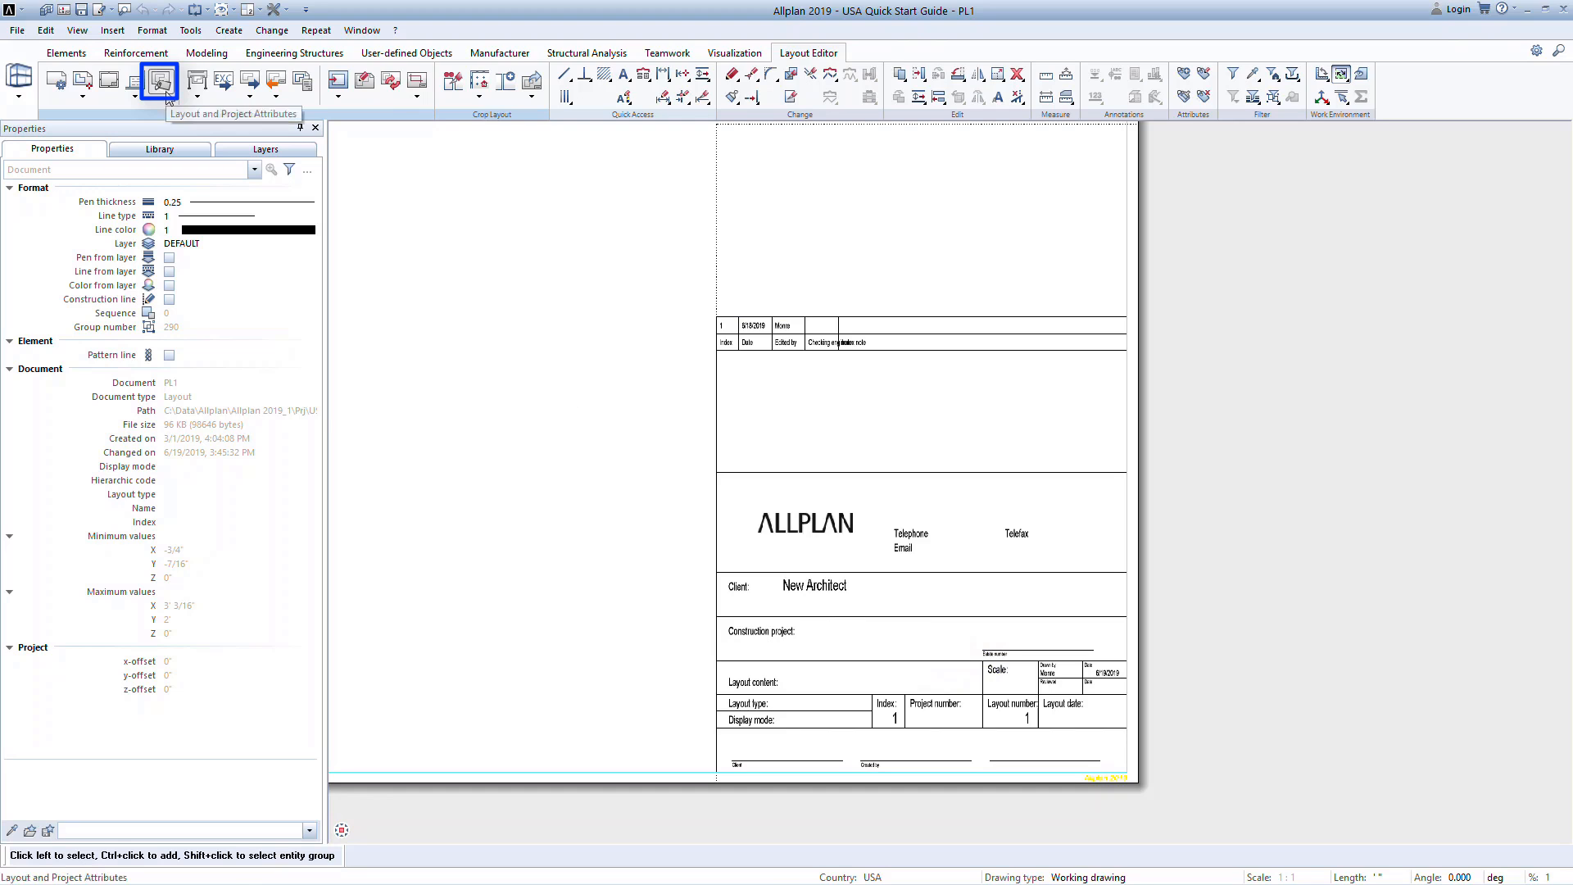
- Add an Index entry to layout 1 created by 'Renn' with the note 'New Revision'
click(157, 82)
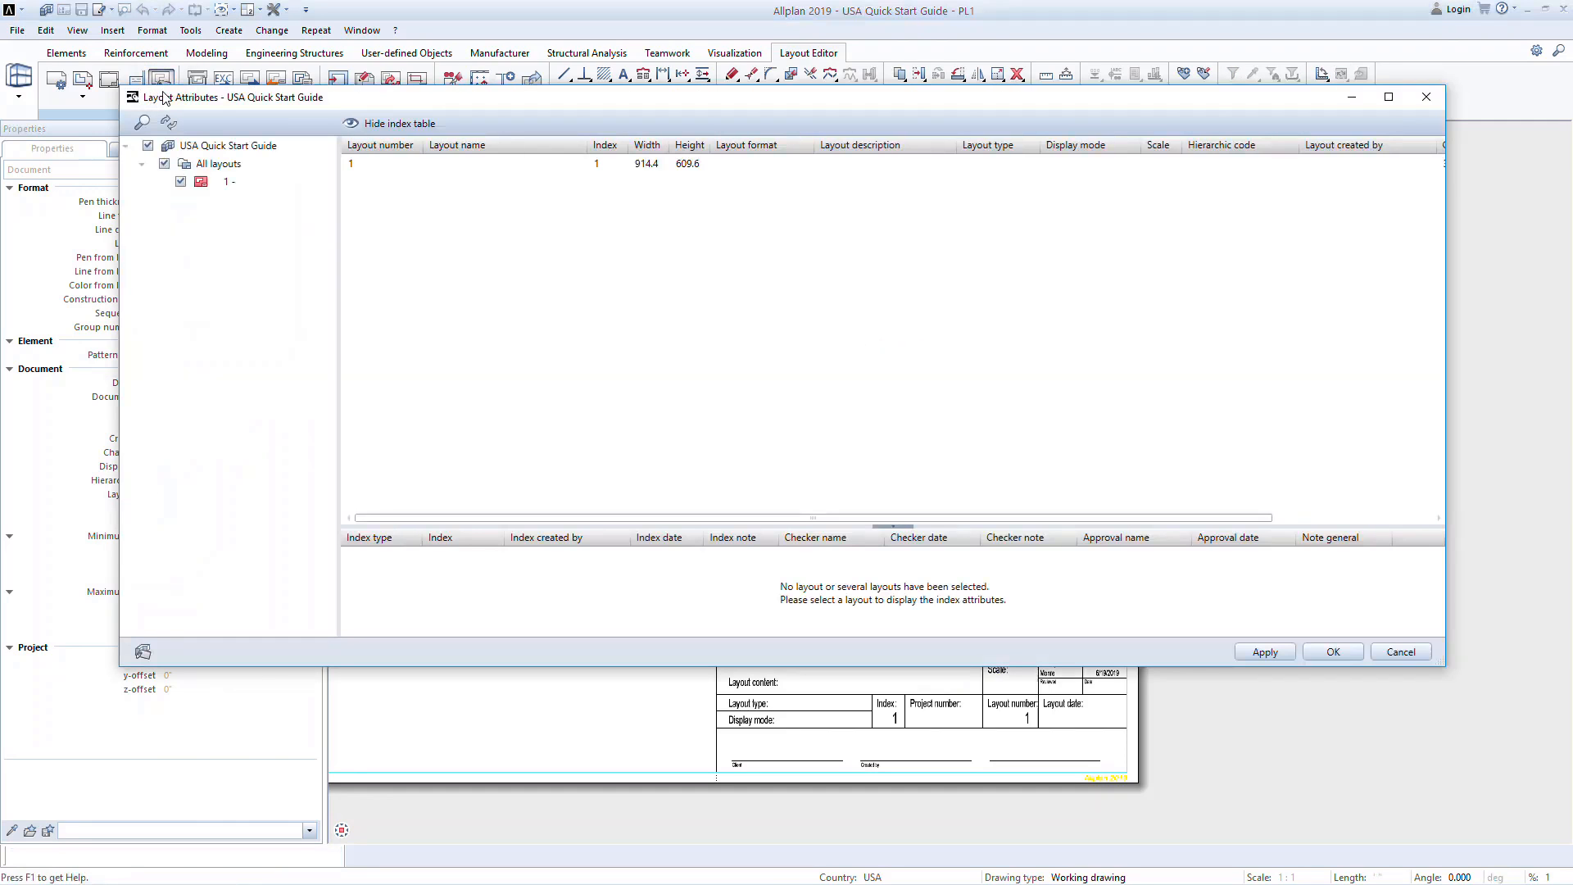
click(452, 163)
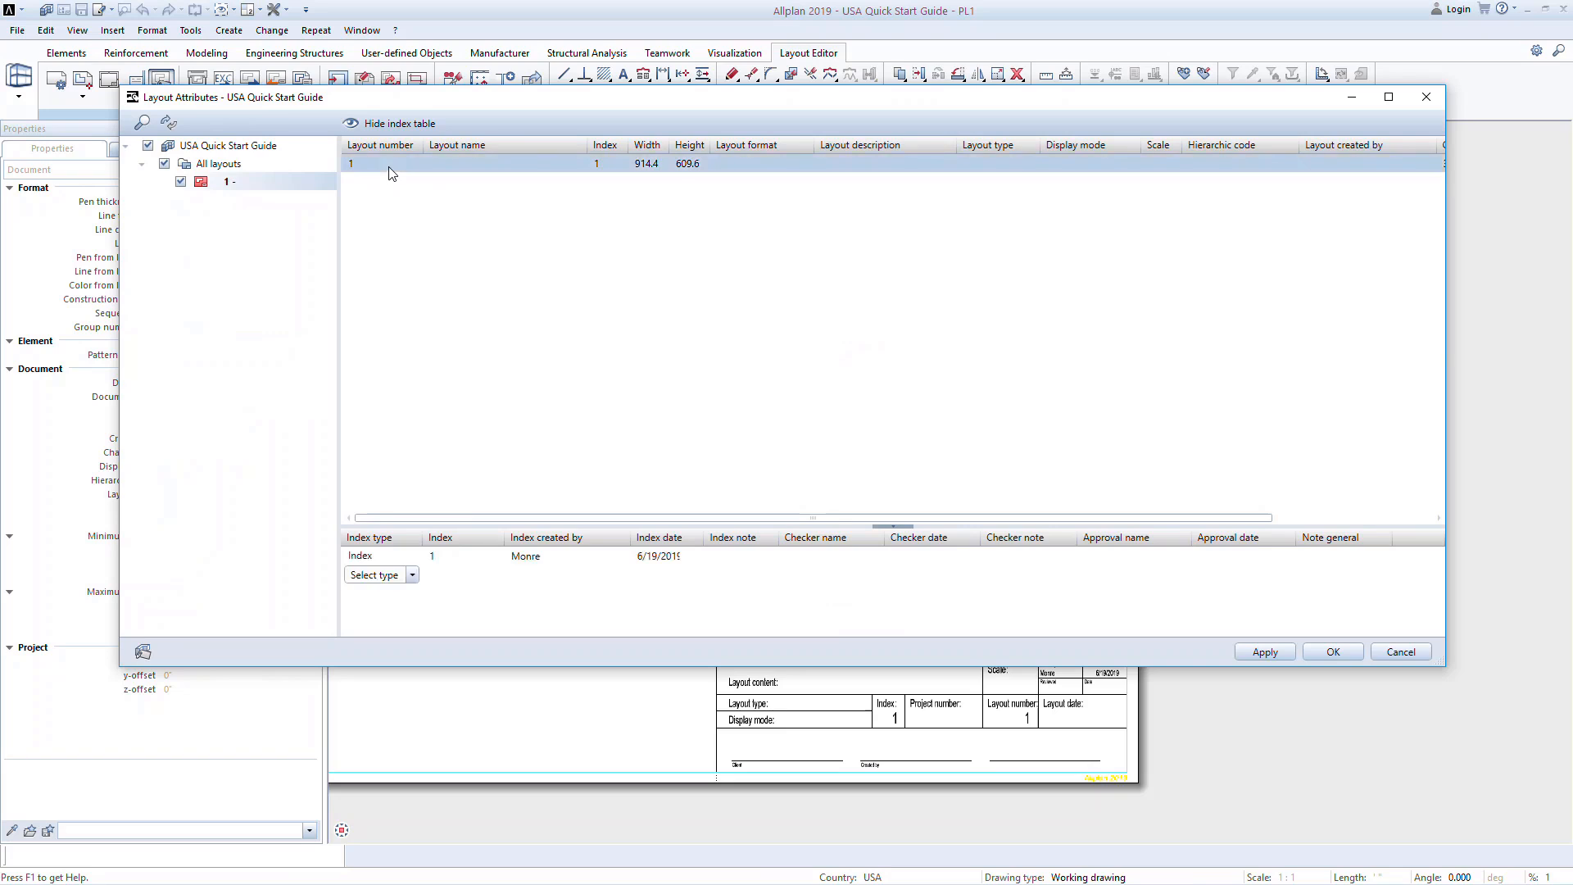
click(412, 573)
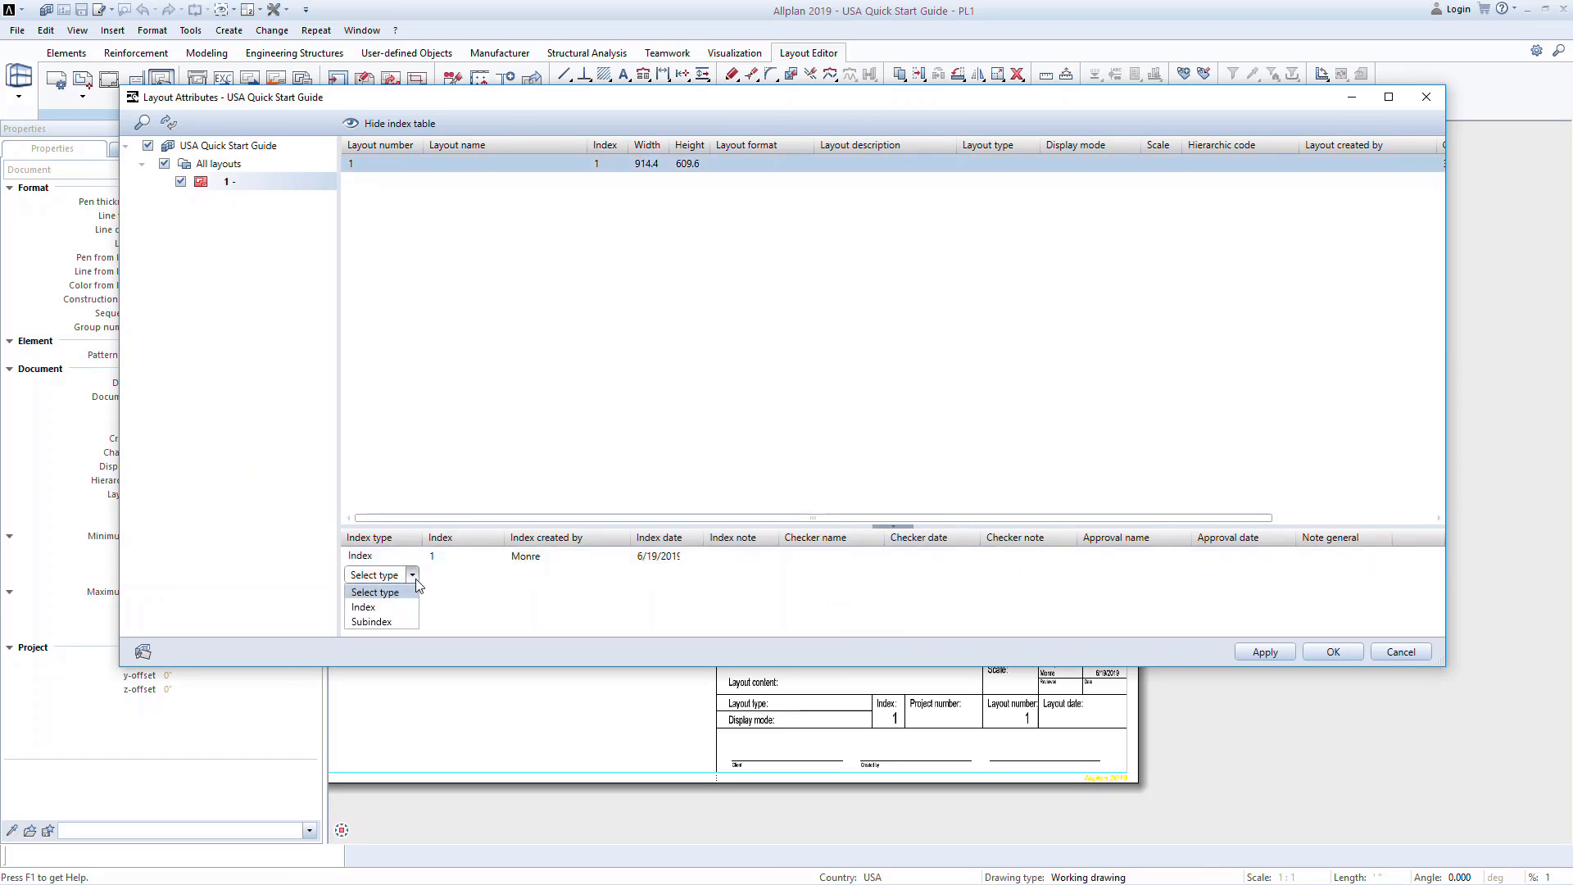
click(363, 606)
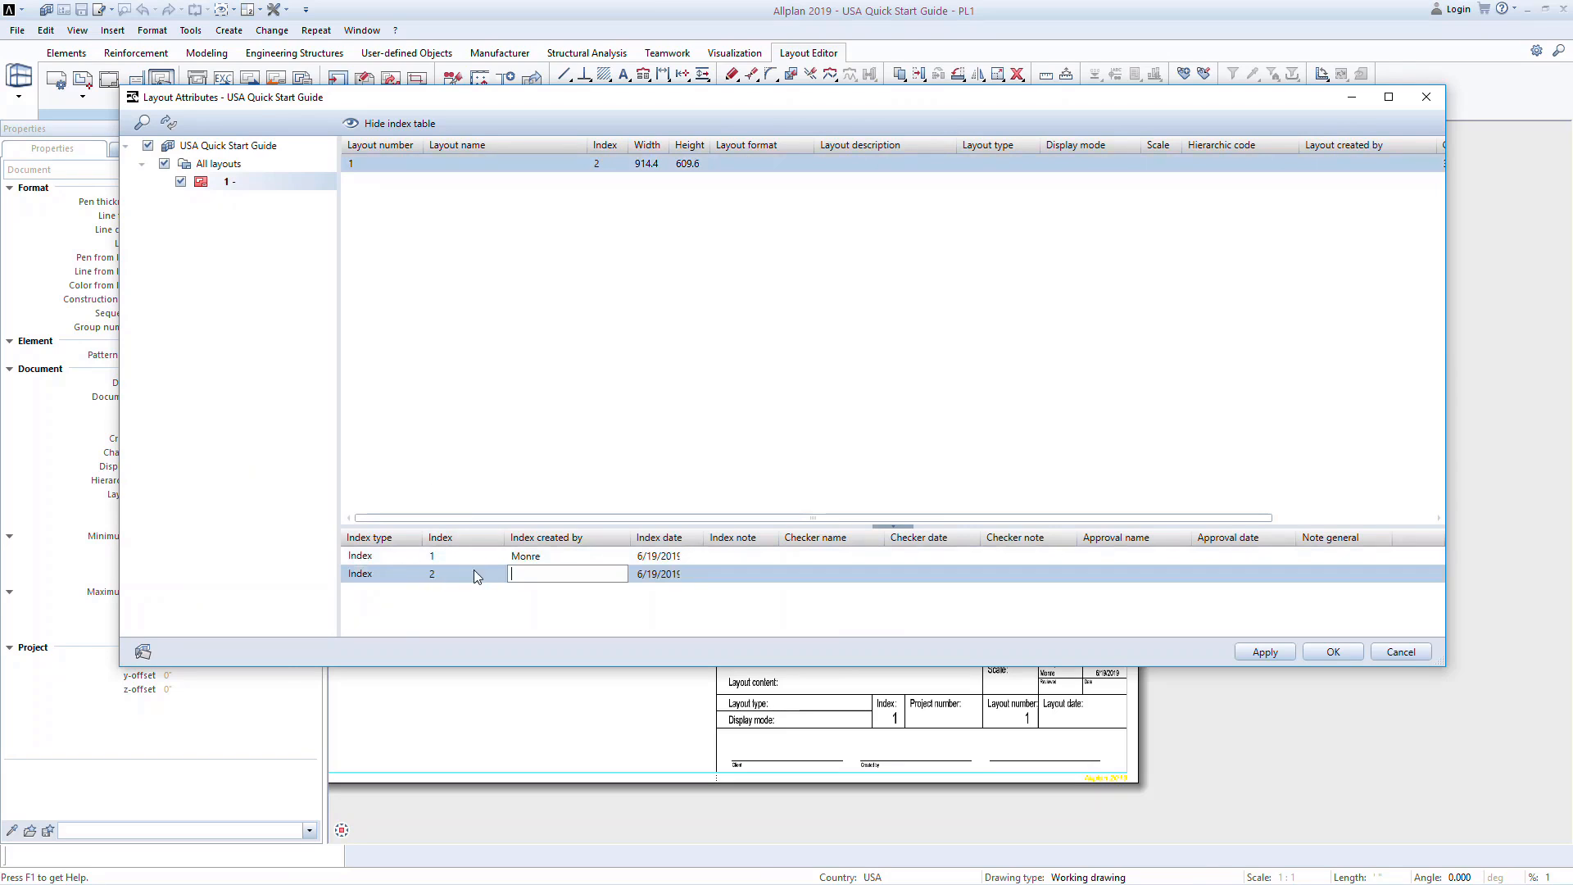
text(Renn)
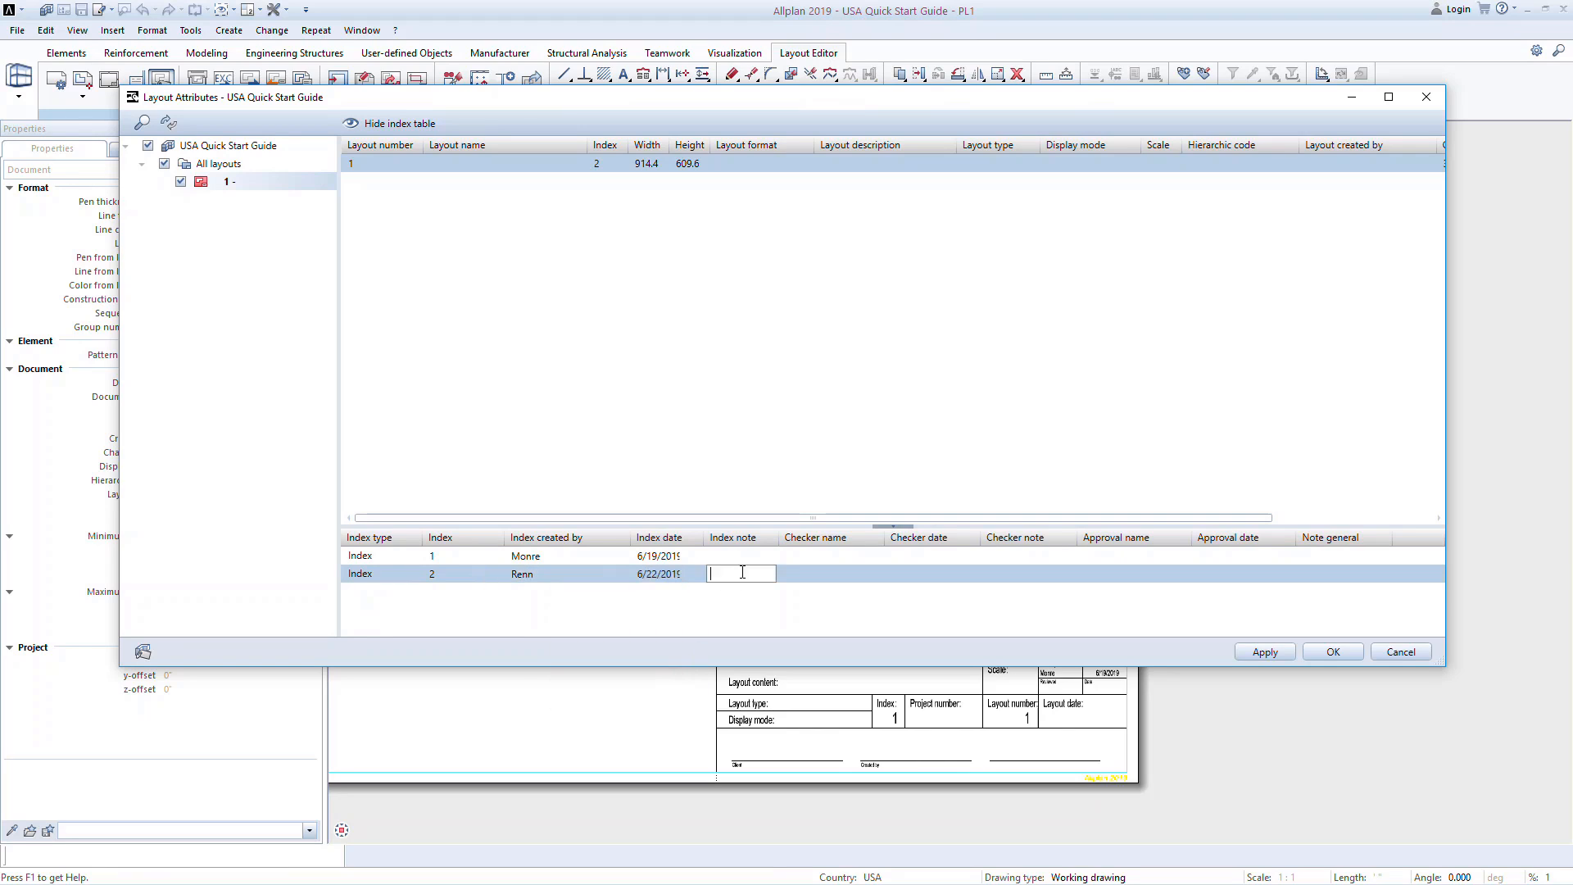
text(New Revision)
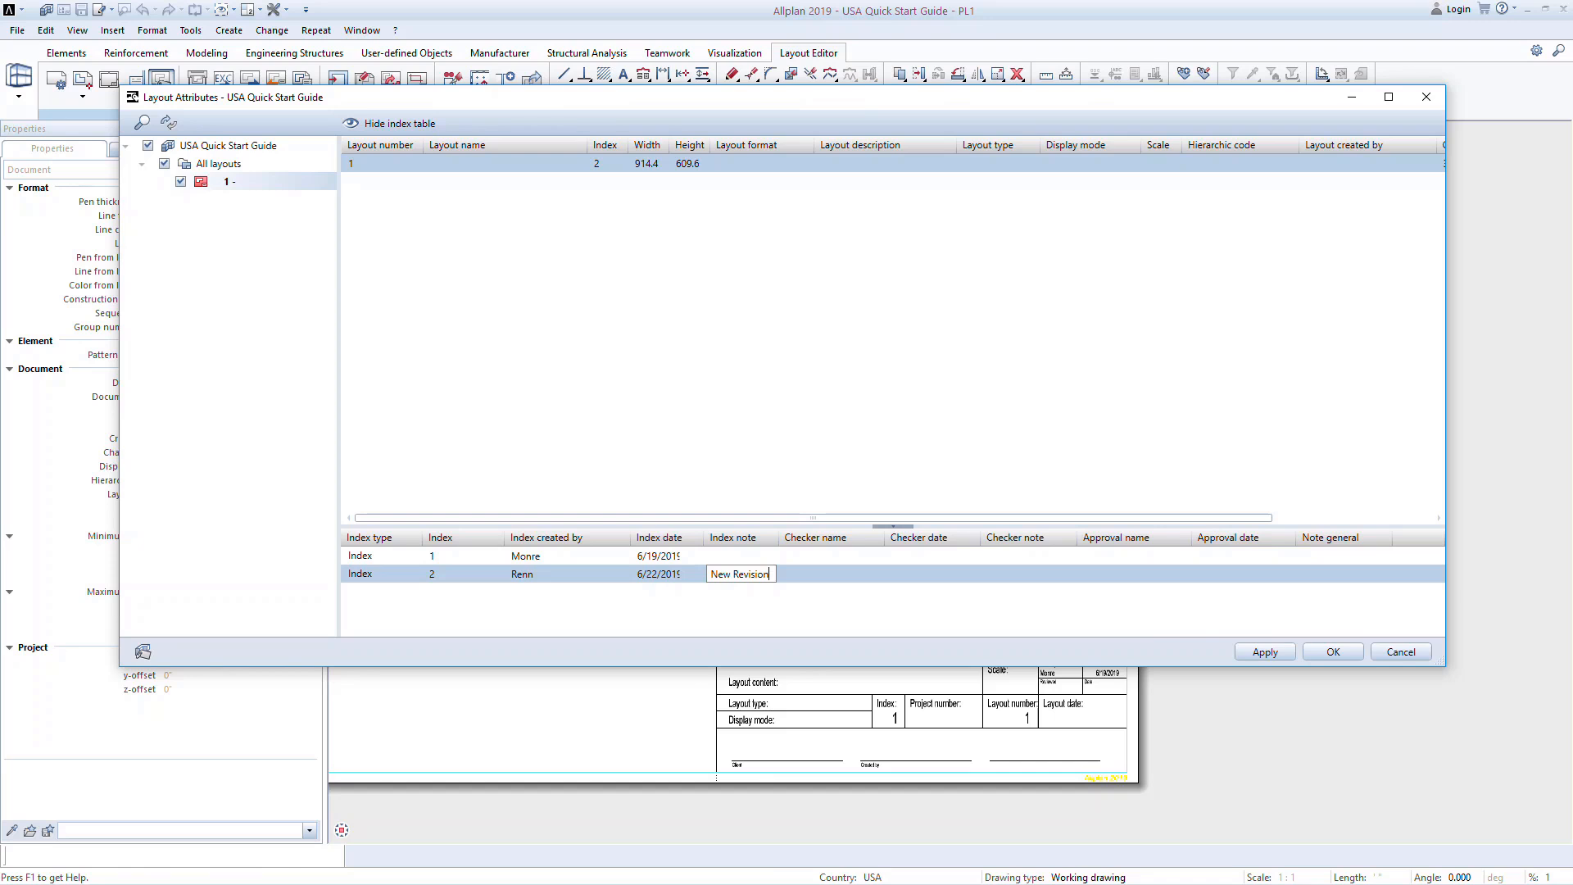
click(1332, 651)
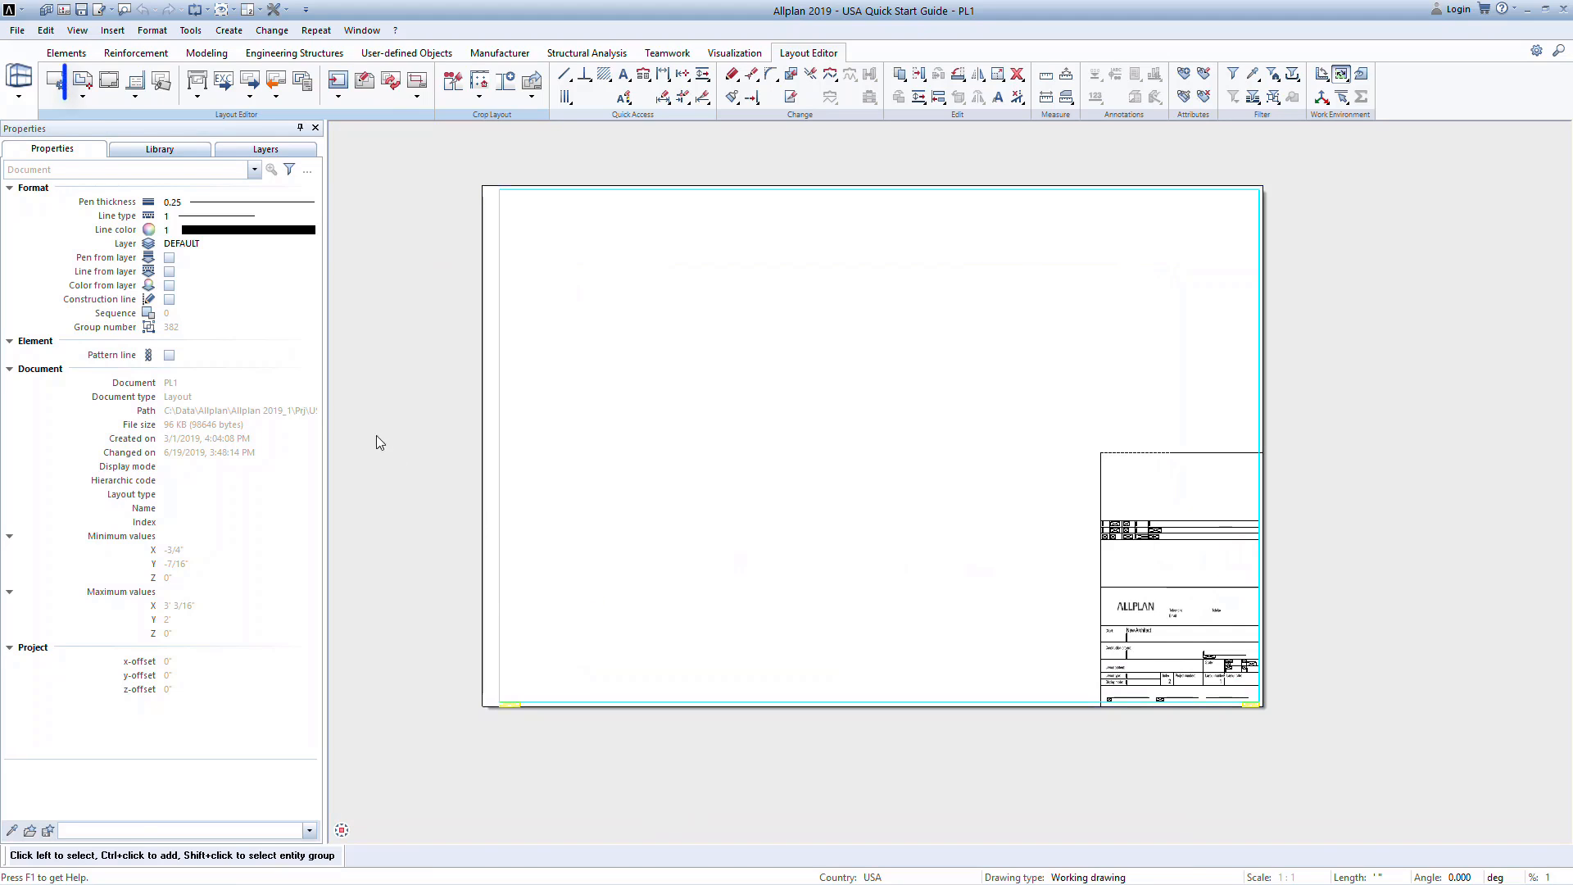
- Select drawing 500 Foundation Plan from the derived structure as a layout element at scale 100
click(82, 82)
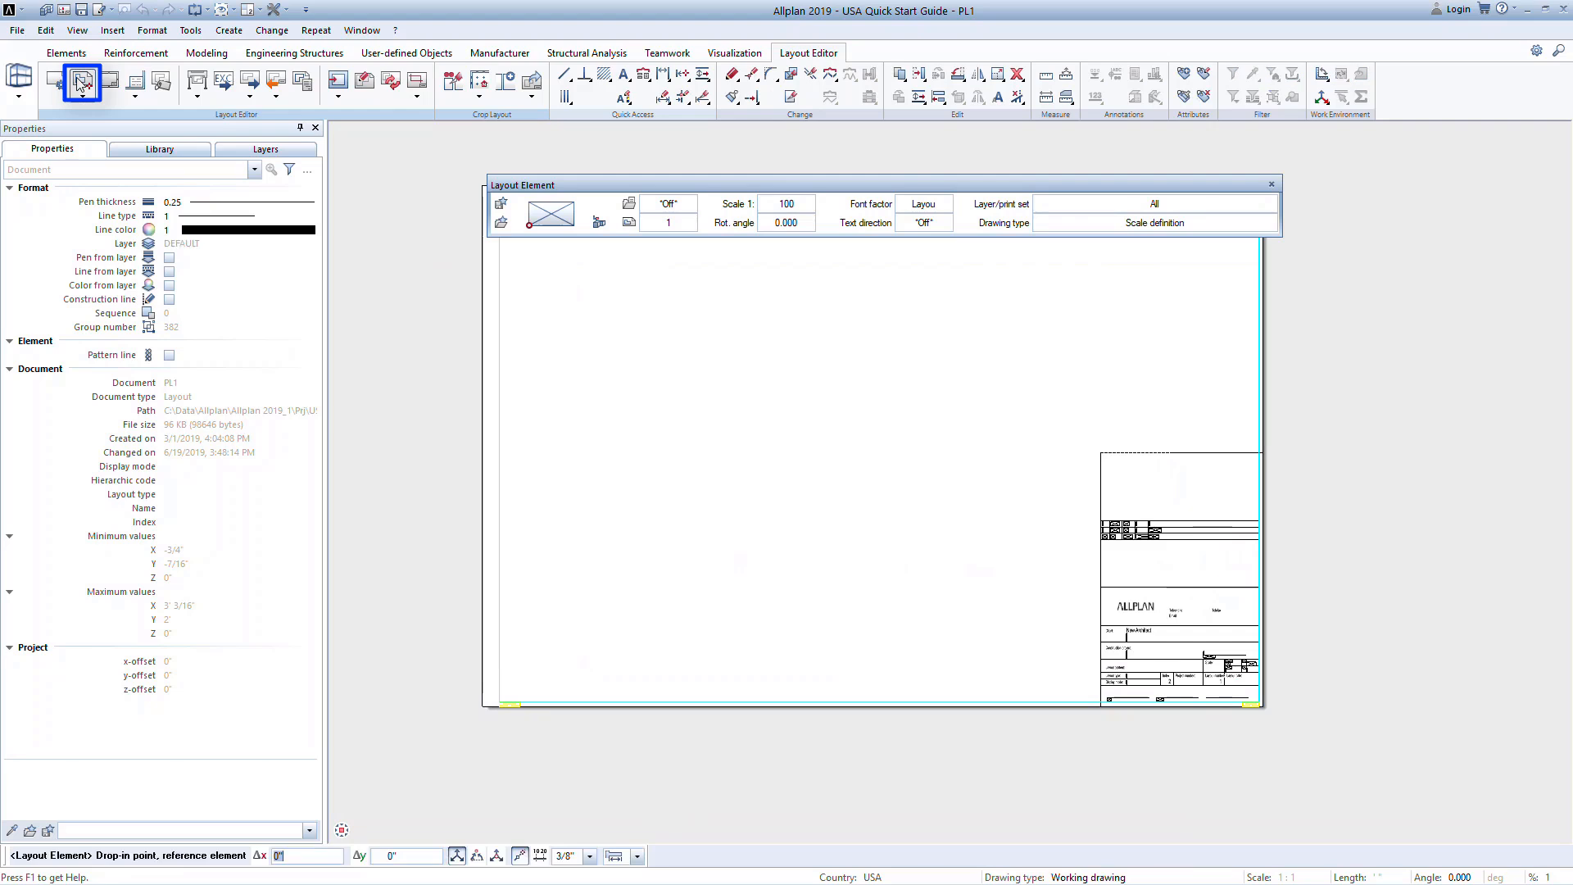
click(596, 219)
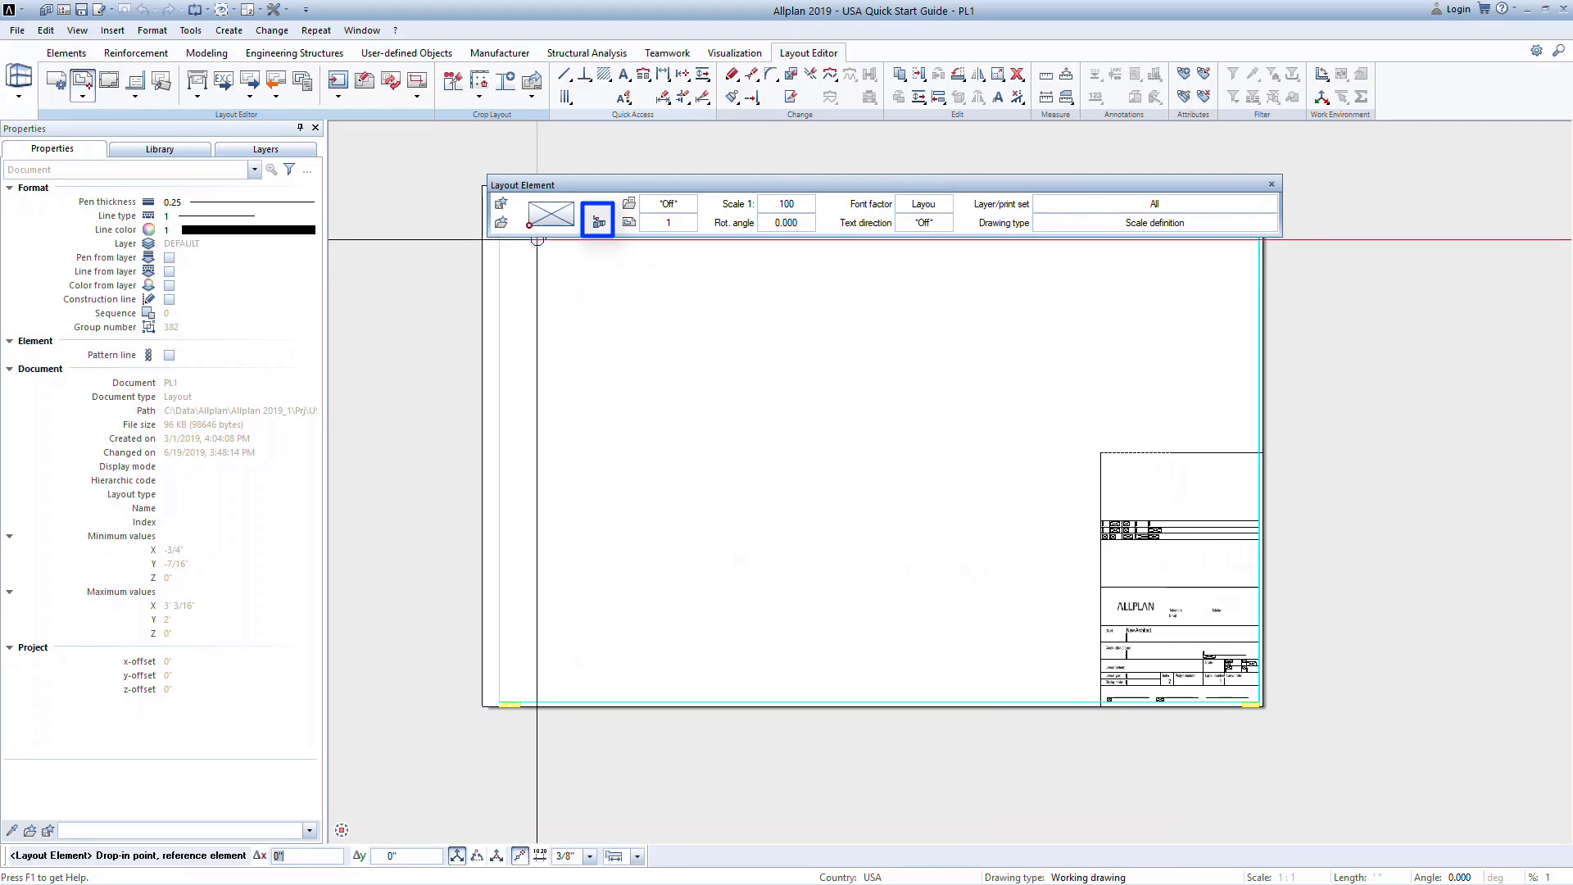
click(596, 221)
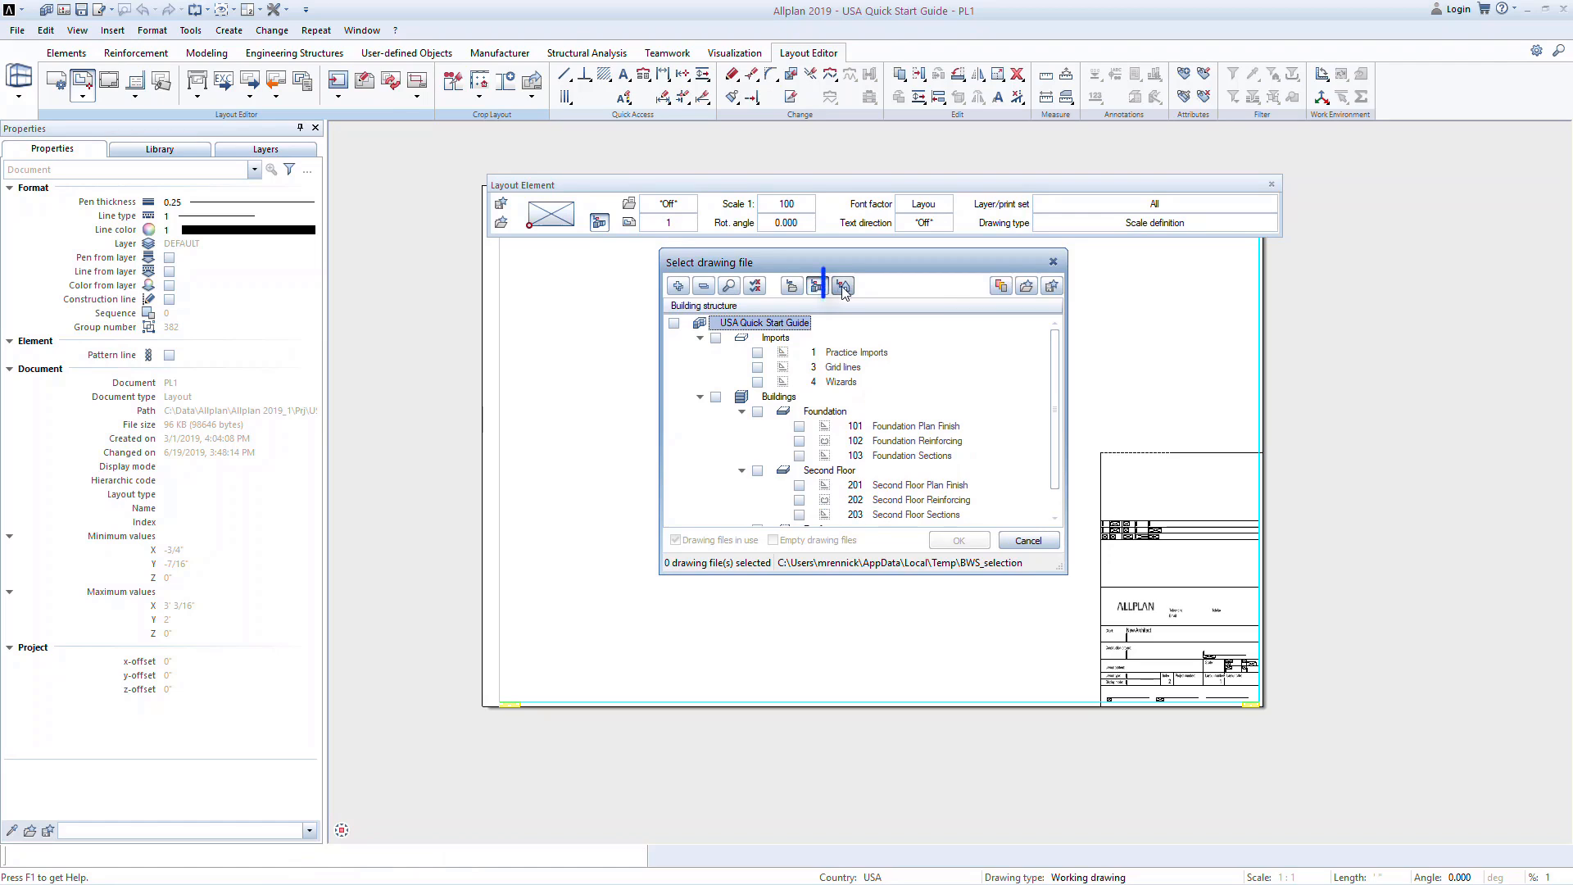
click(842, 285)
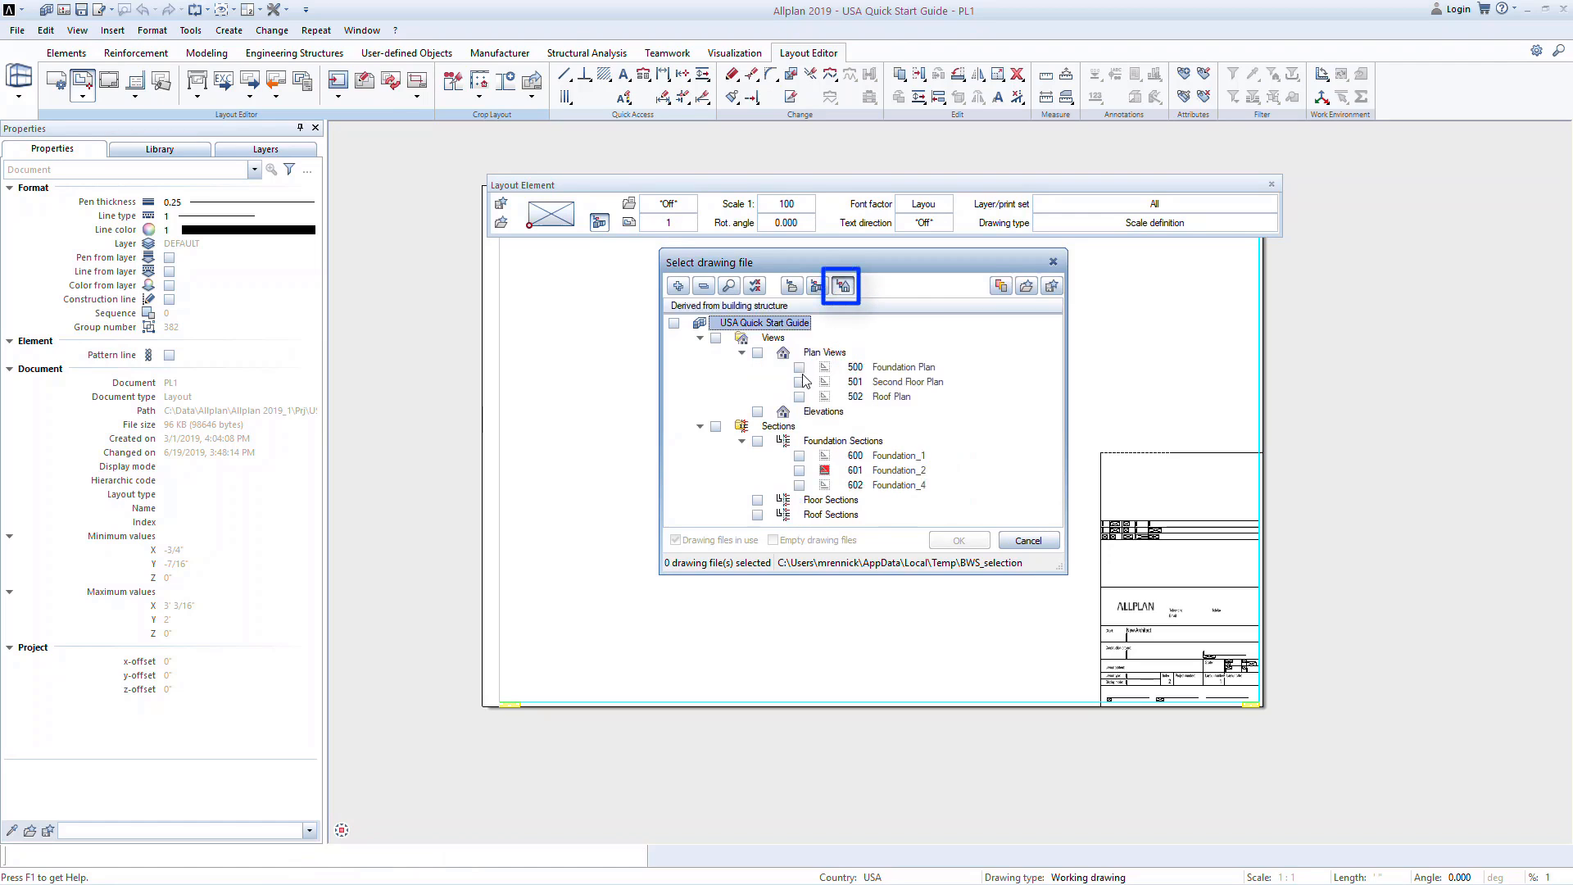
click(799, 365)
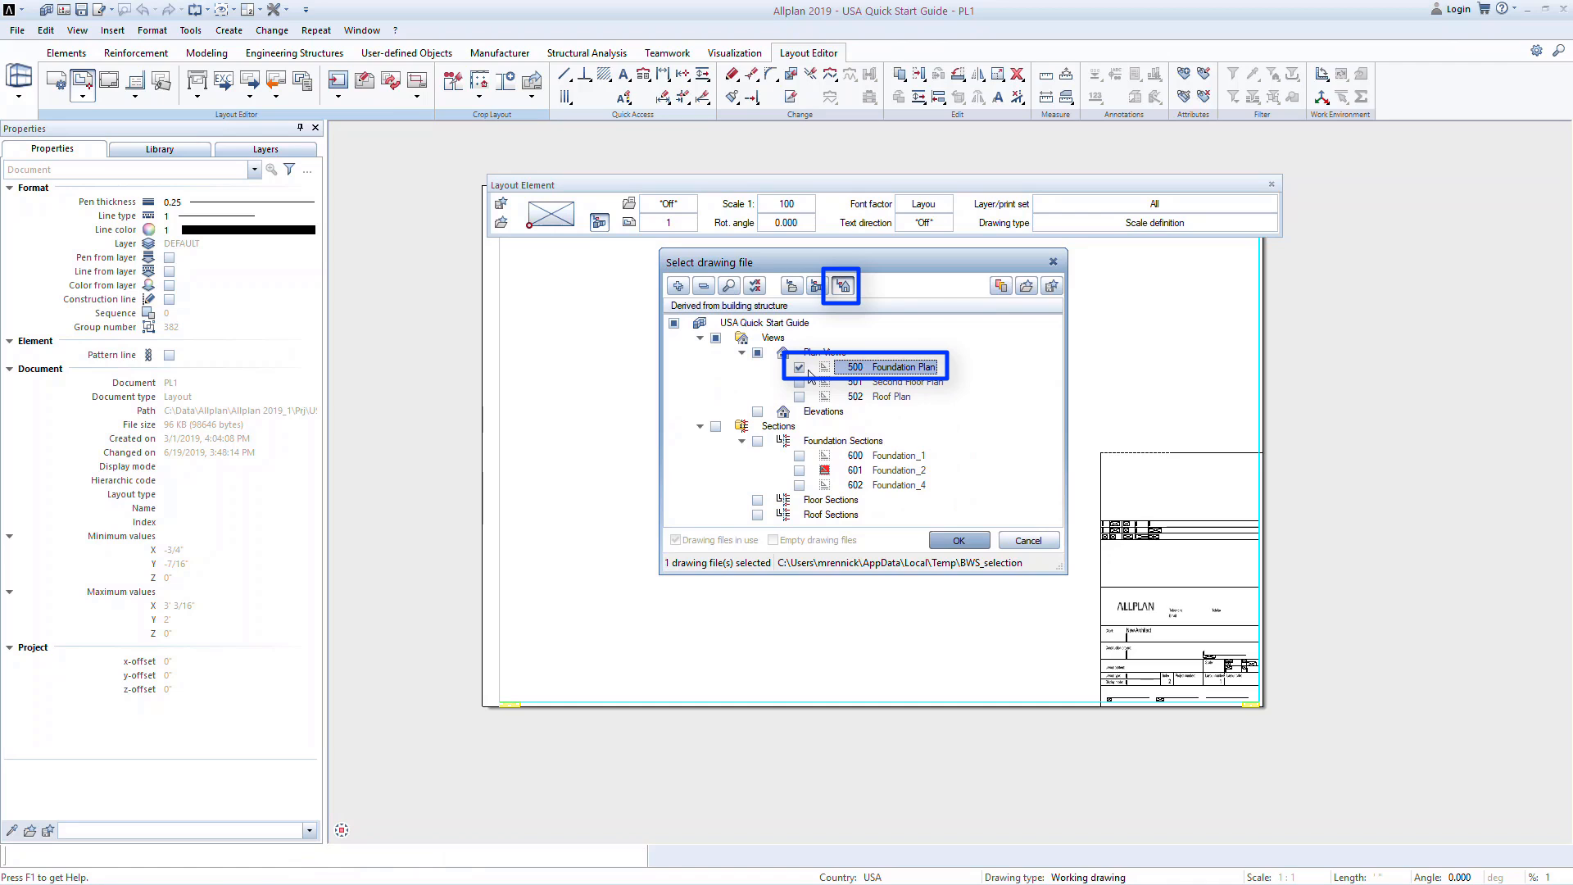
mouse_move(865, 418)
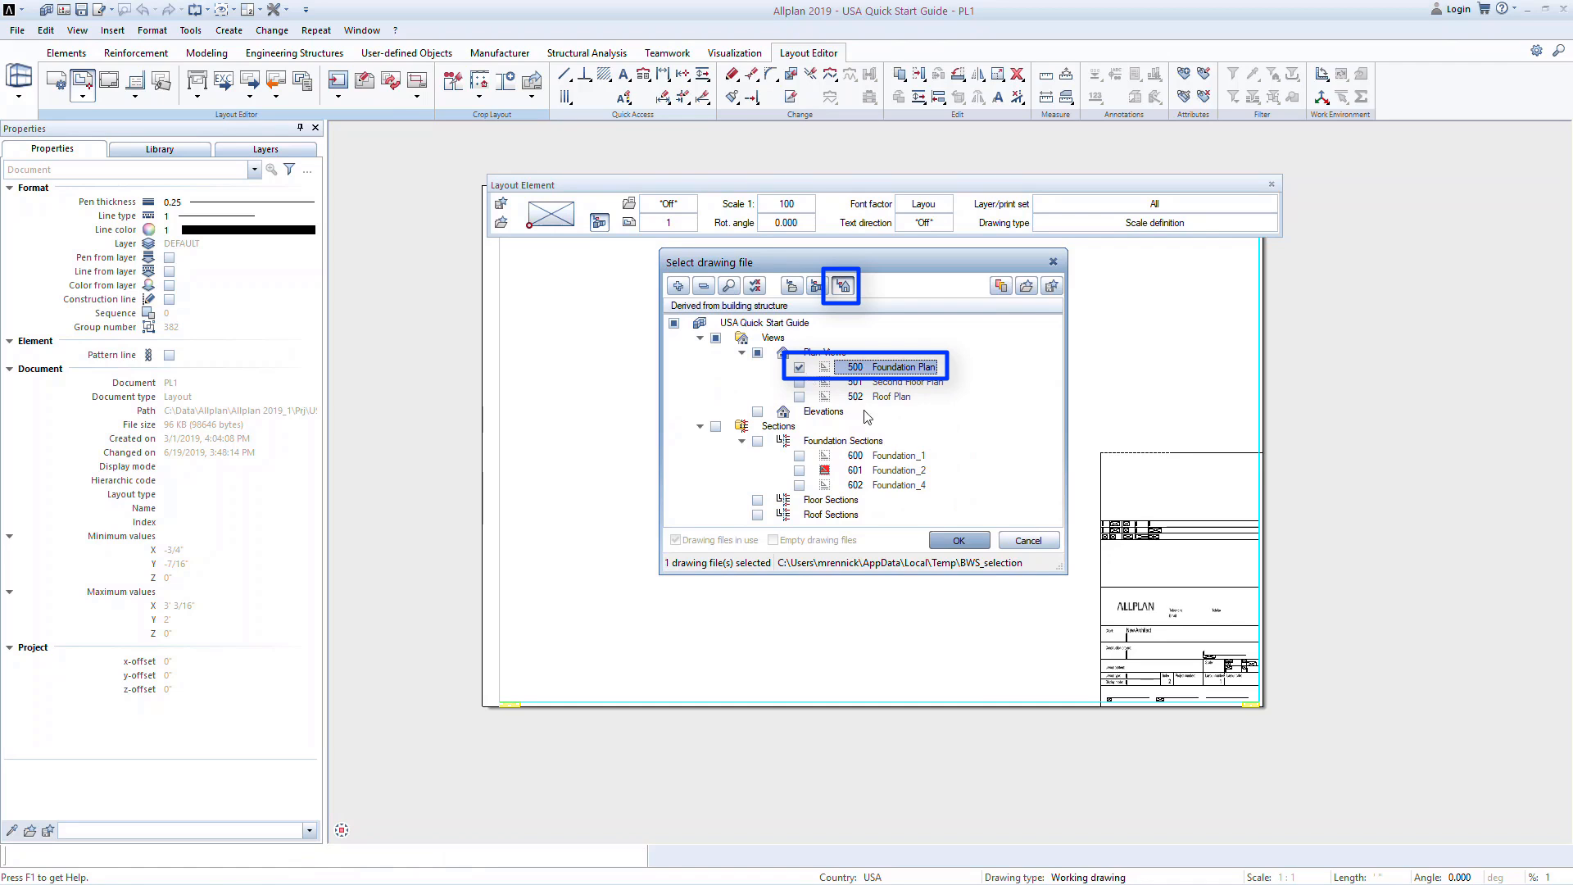
click(956, 539)
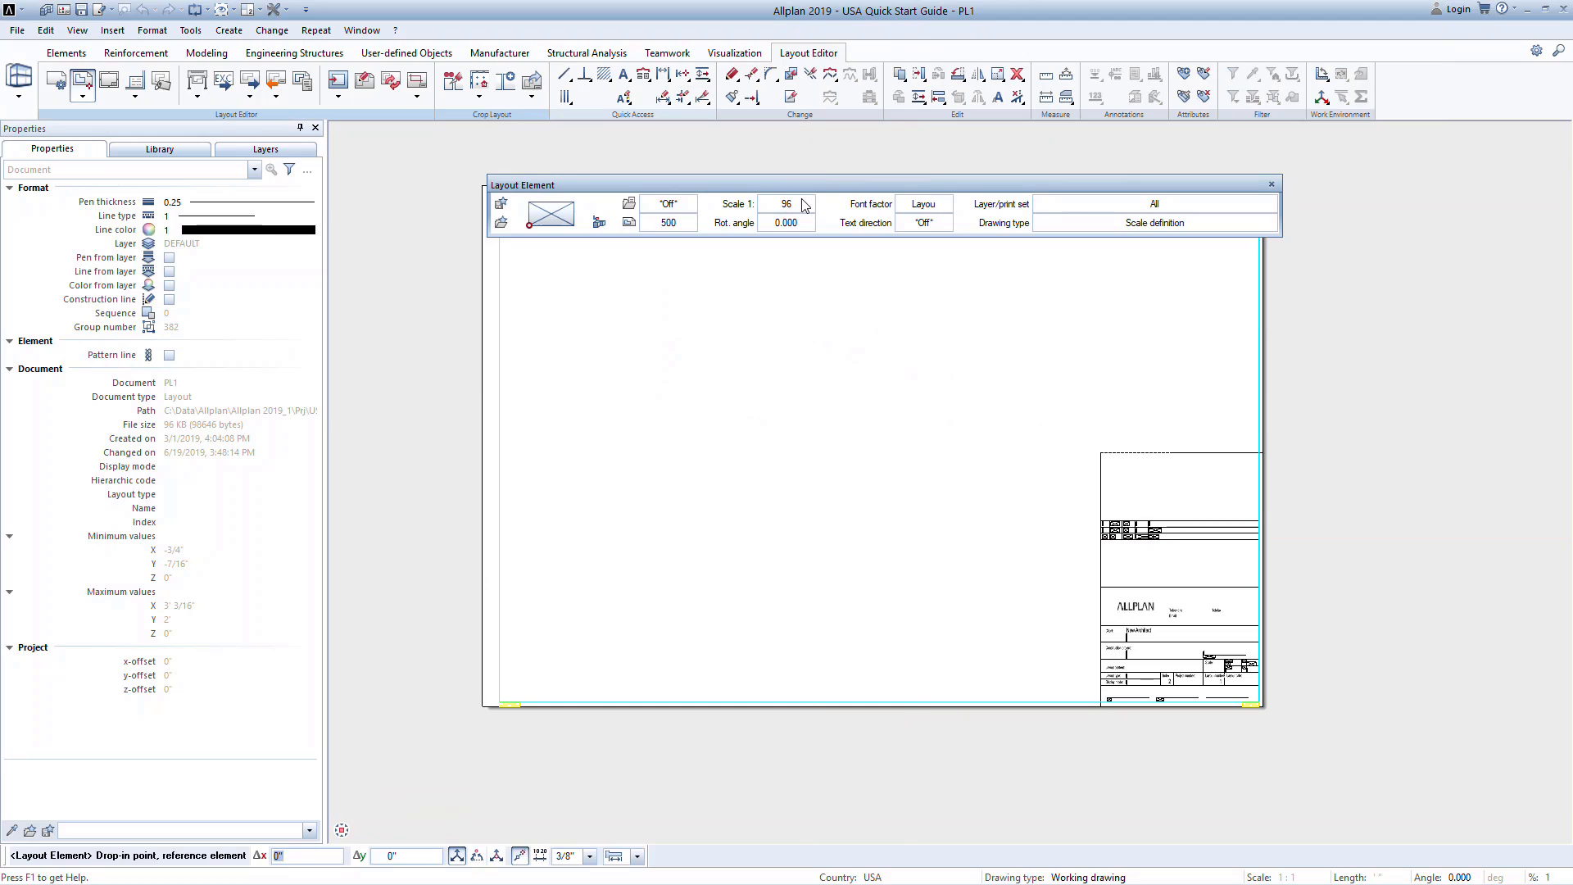
click(550, 212)
text(100)
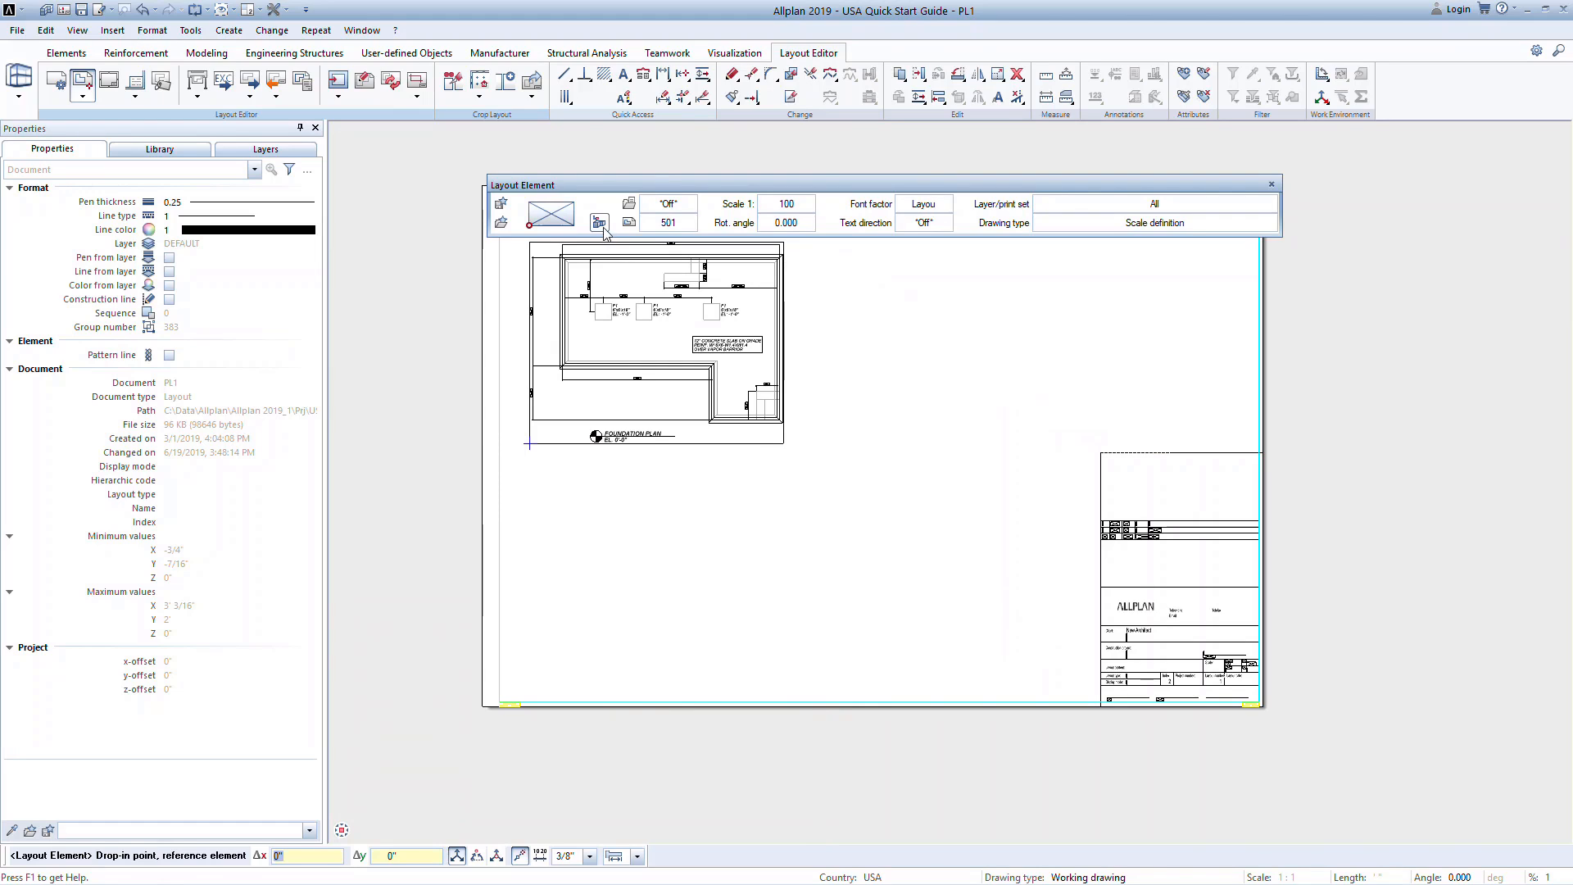
- Select section 600 Foundation_1 and place sections 600 and 601 side by side below the plan
click(600, 222)
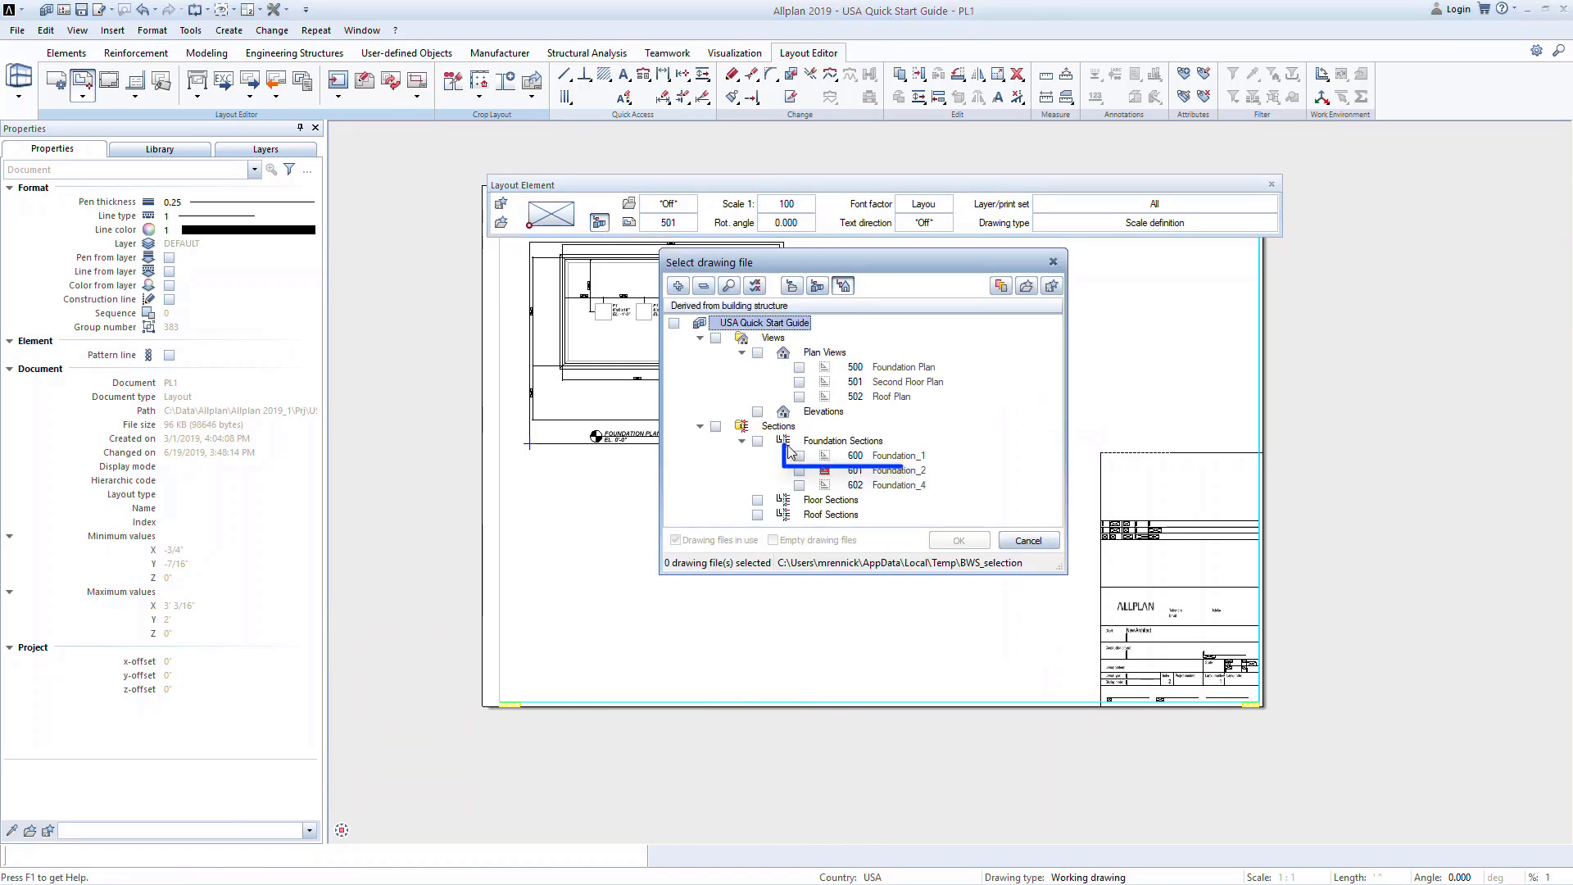
click(800, 454)
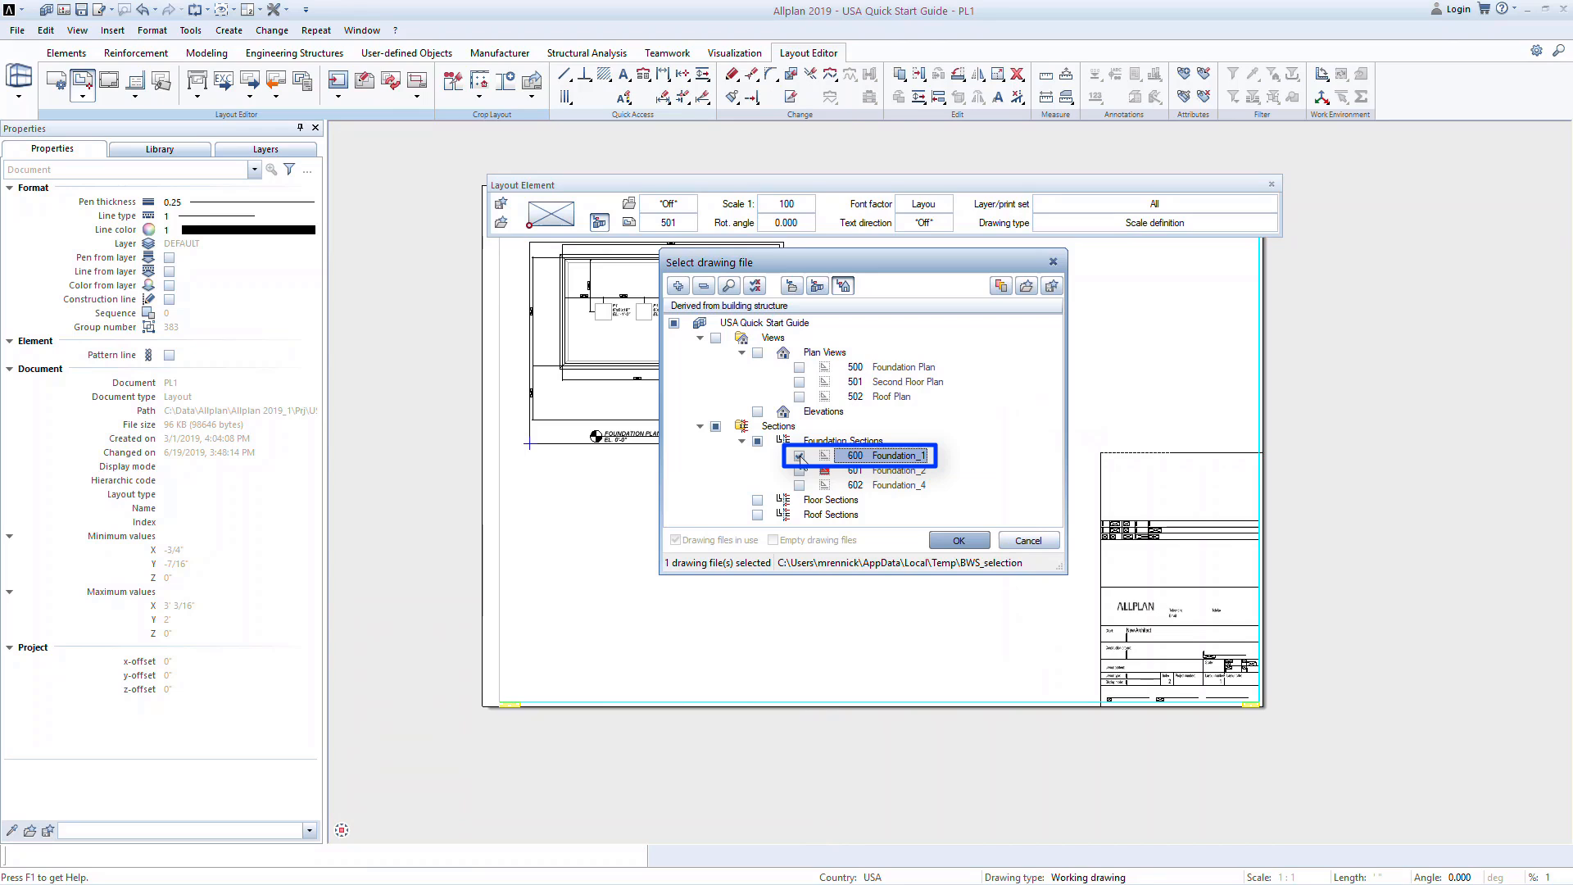
click(957, 539)
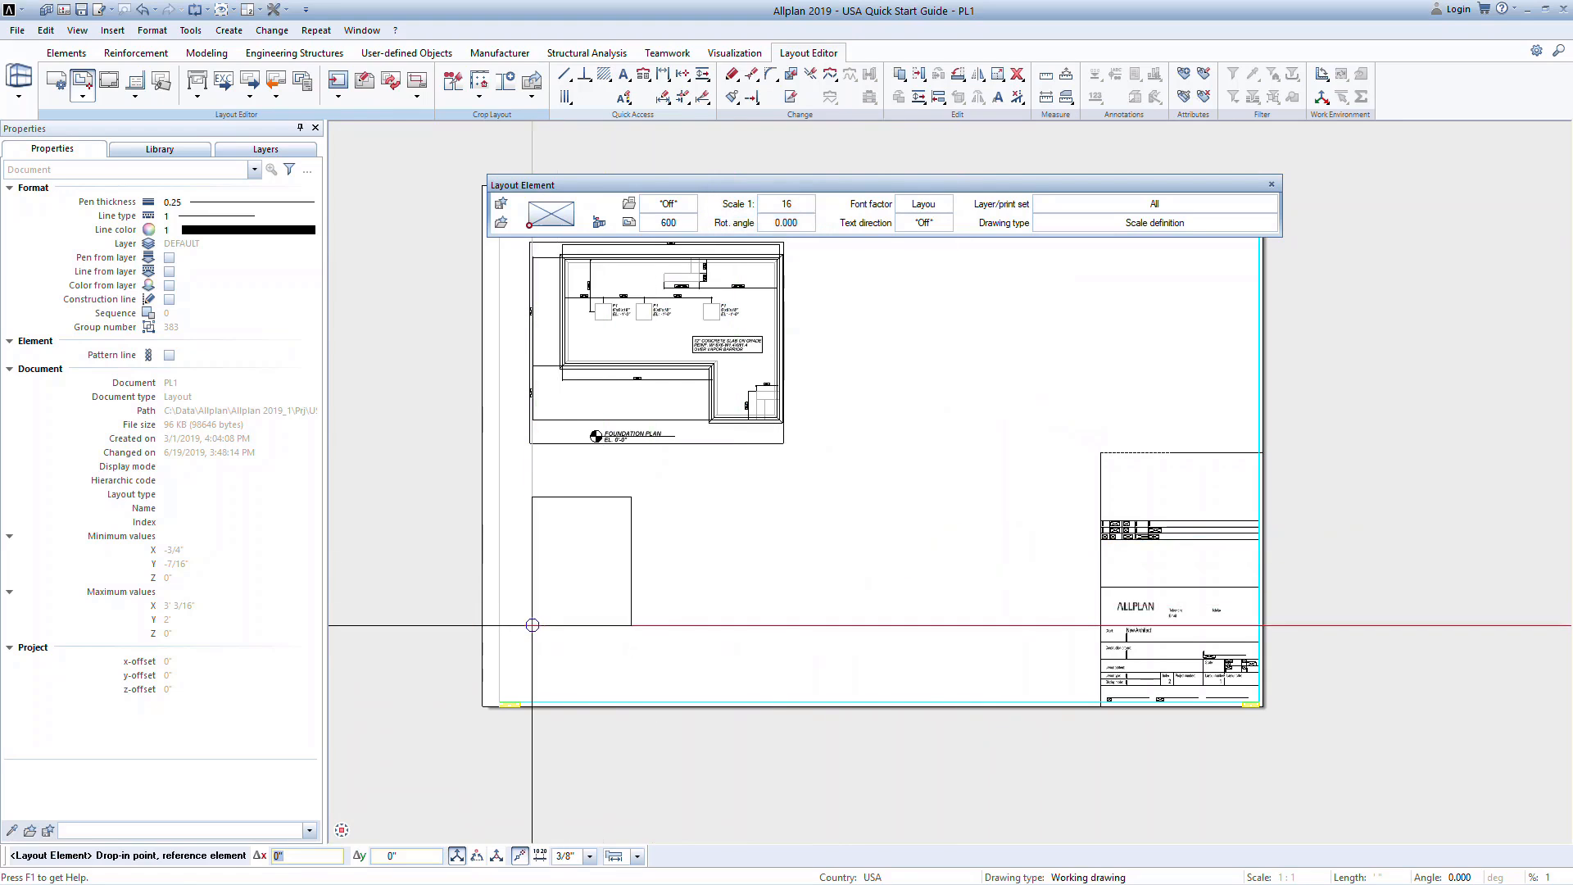
click(532, 624)
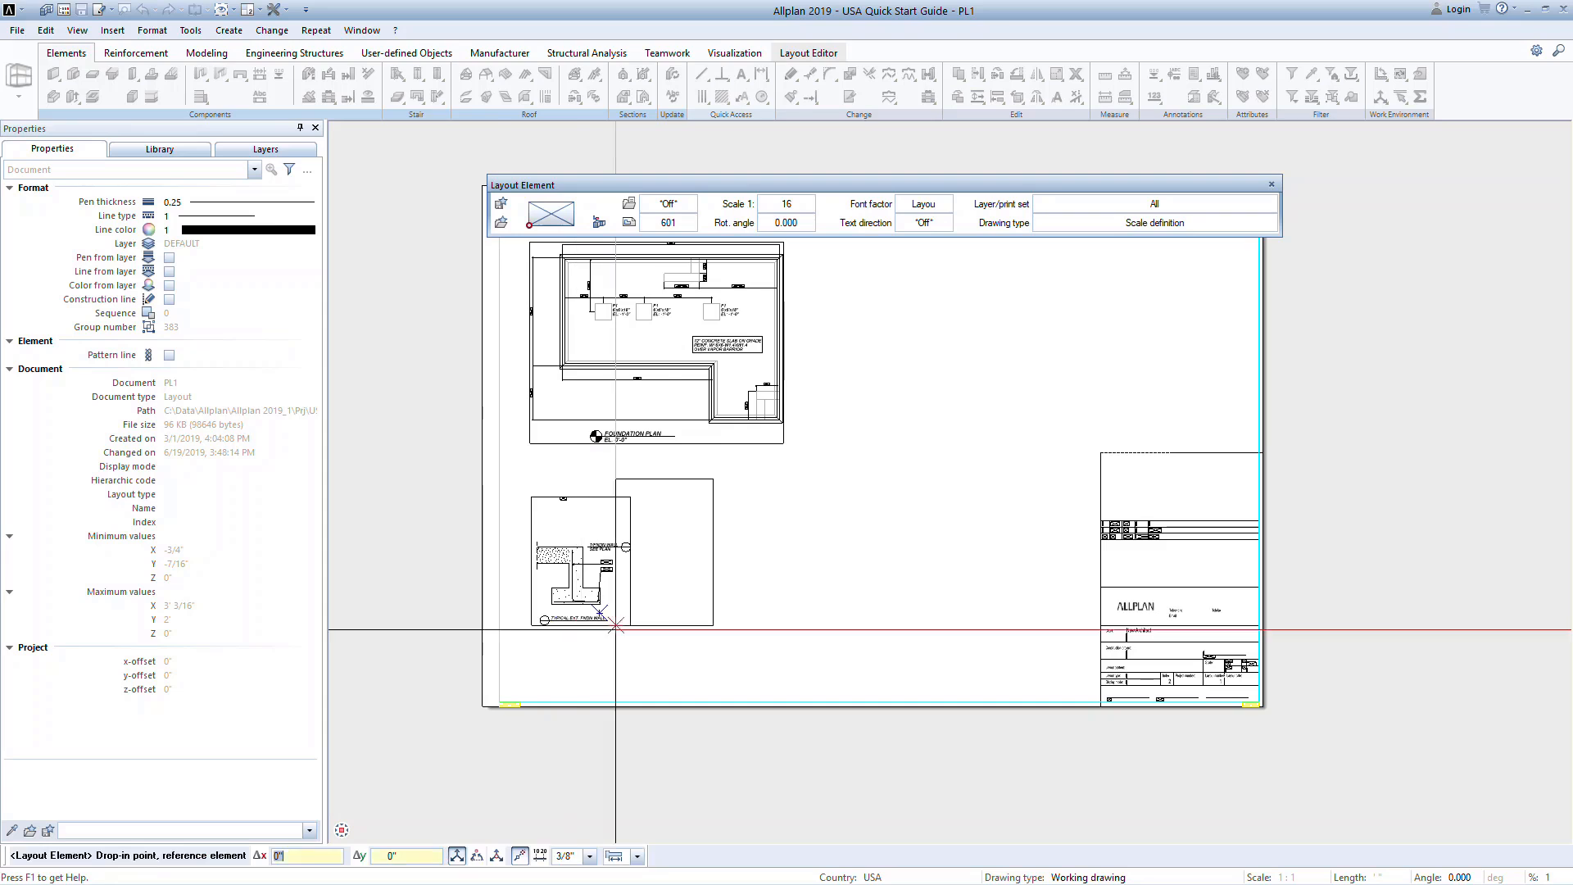
click(790, 624)
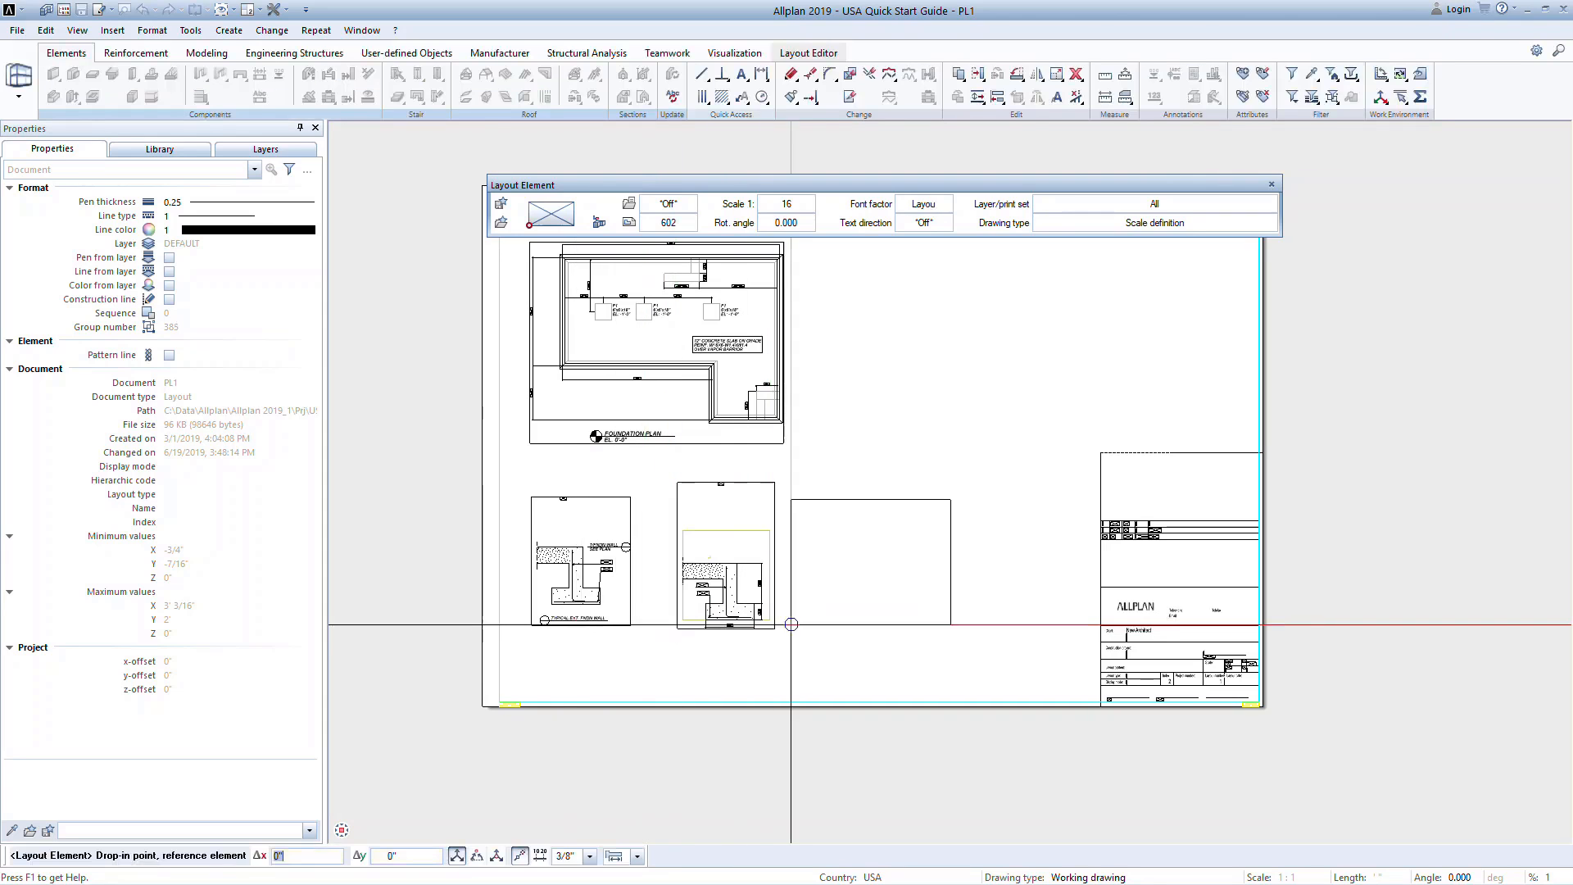